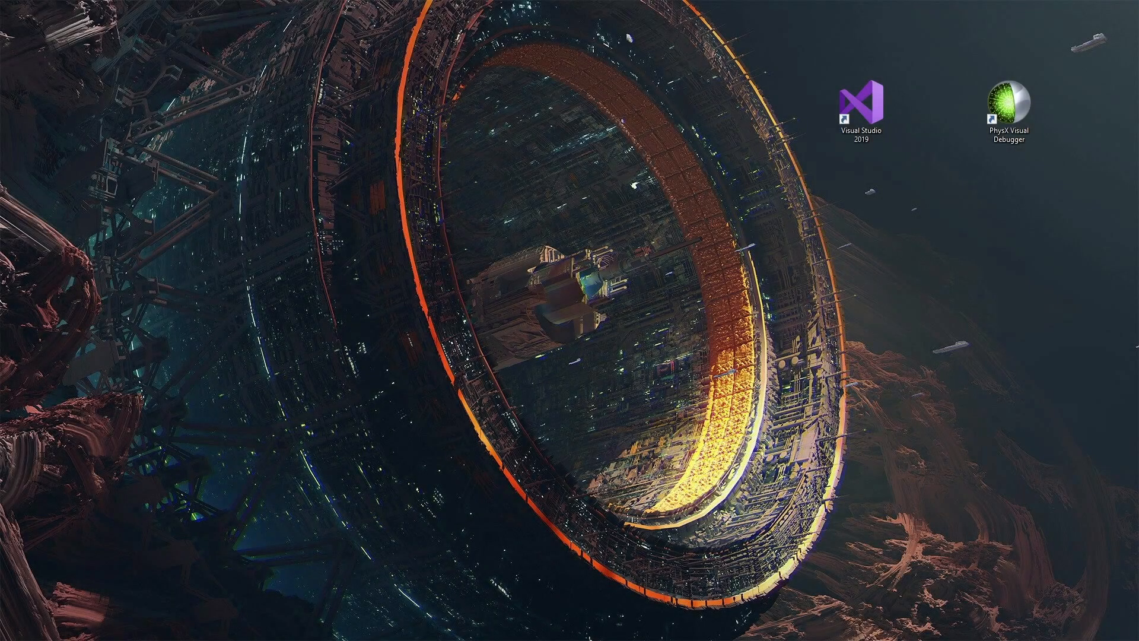
Open the PhysX documentation from the physx search results and maximize Chrome.
left_click(559, 167)
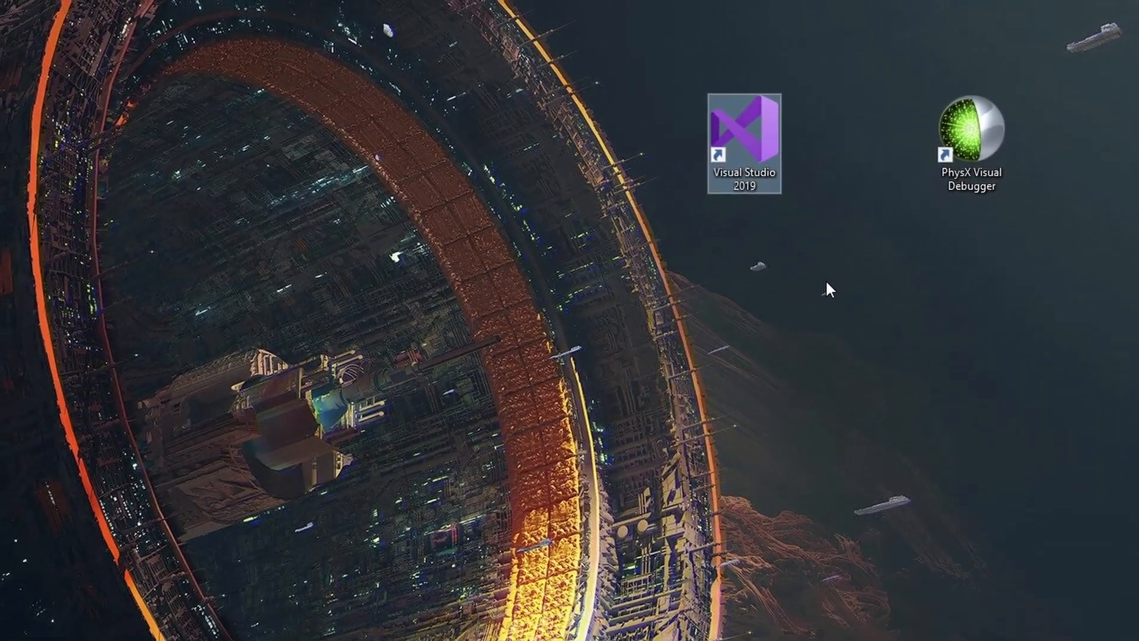
left_click(742, 134)
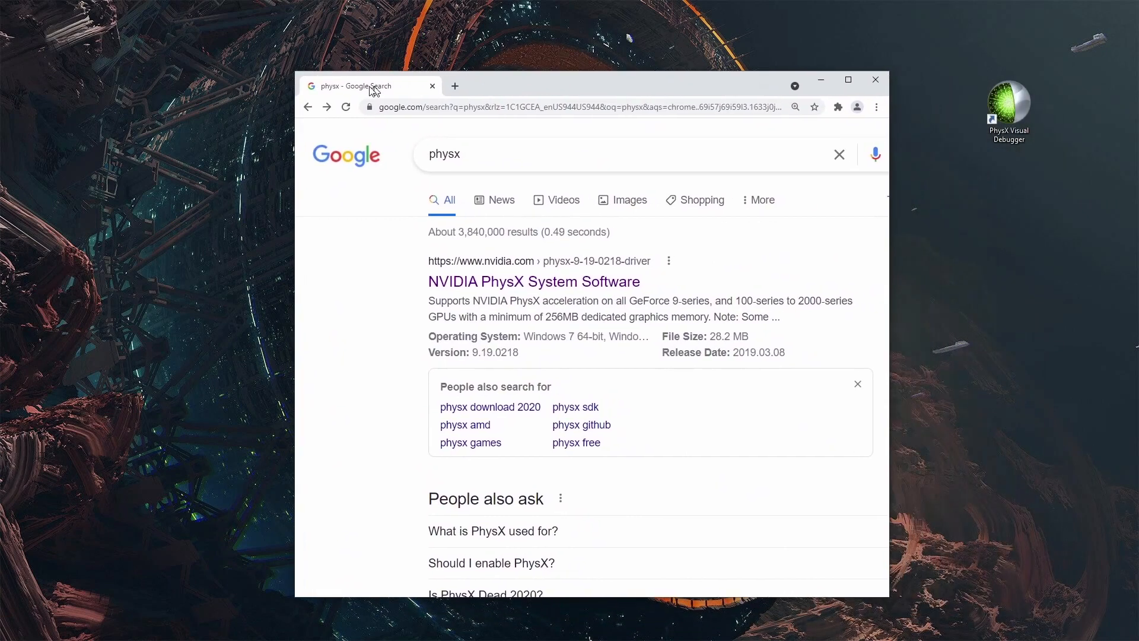
left_click(847, 79)
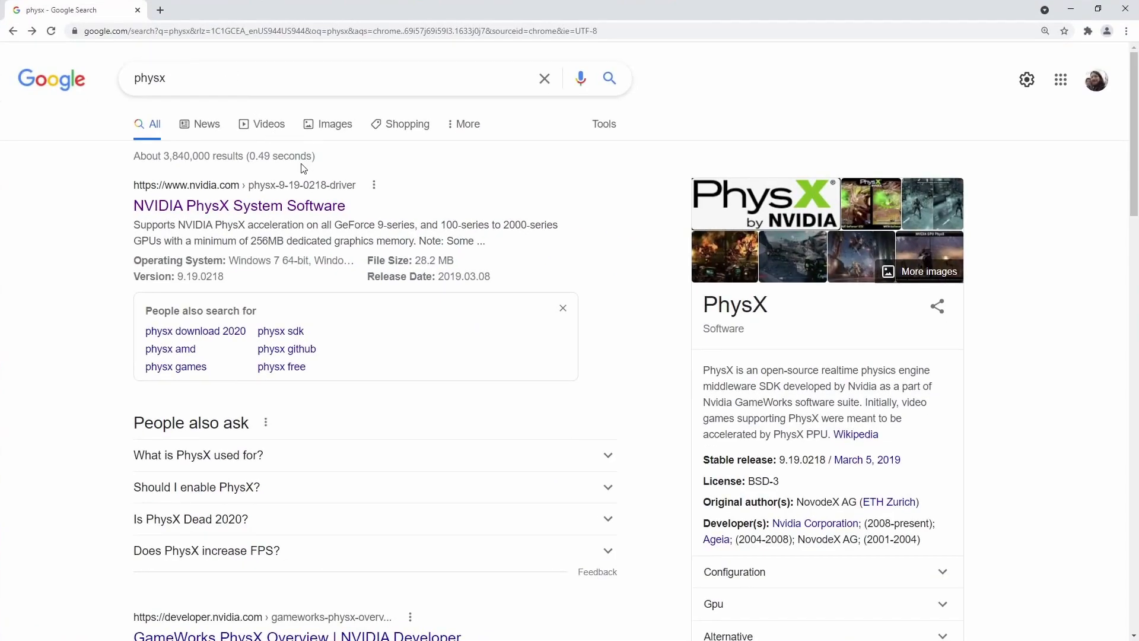
mouse_move(67, 214)
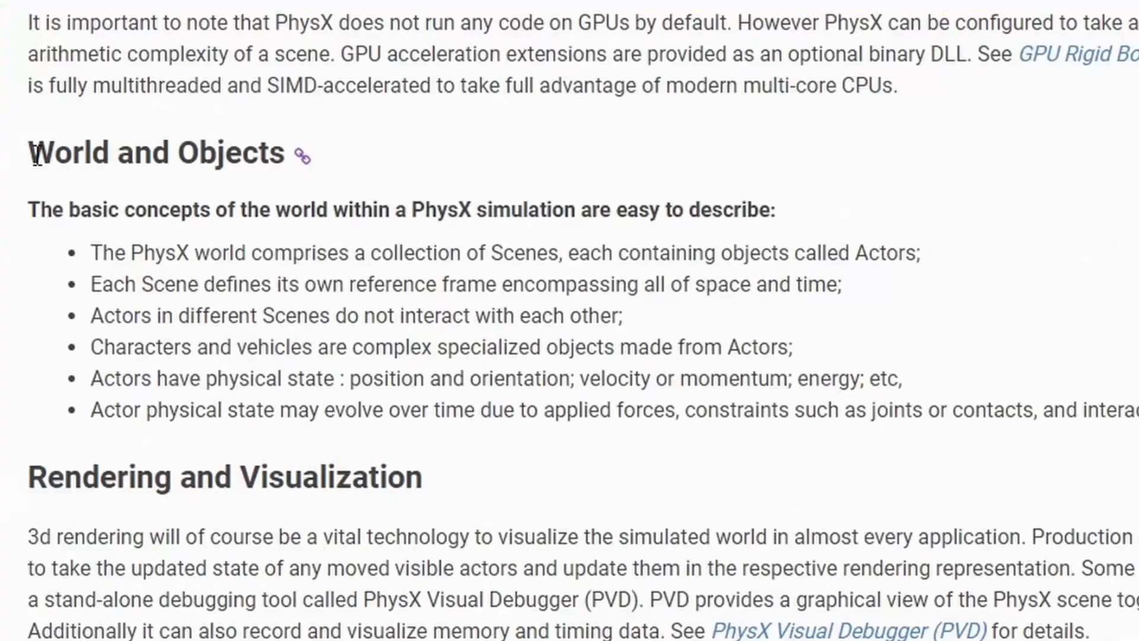
Read the World and Objects section, highlighting the Scenes/Actors bullets and the actor-state bullet.
double_click(225, 153)
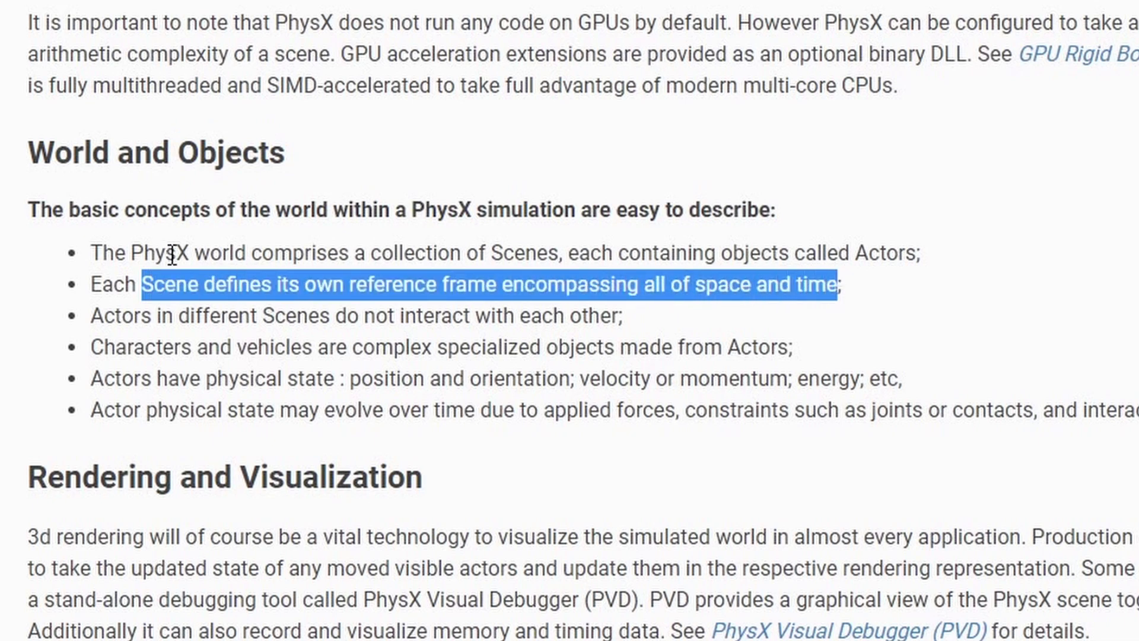
left_click_drag(174, 254, 617, 316)
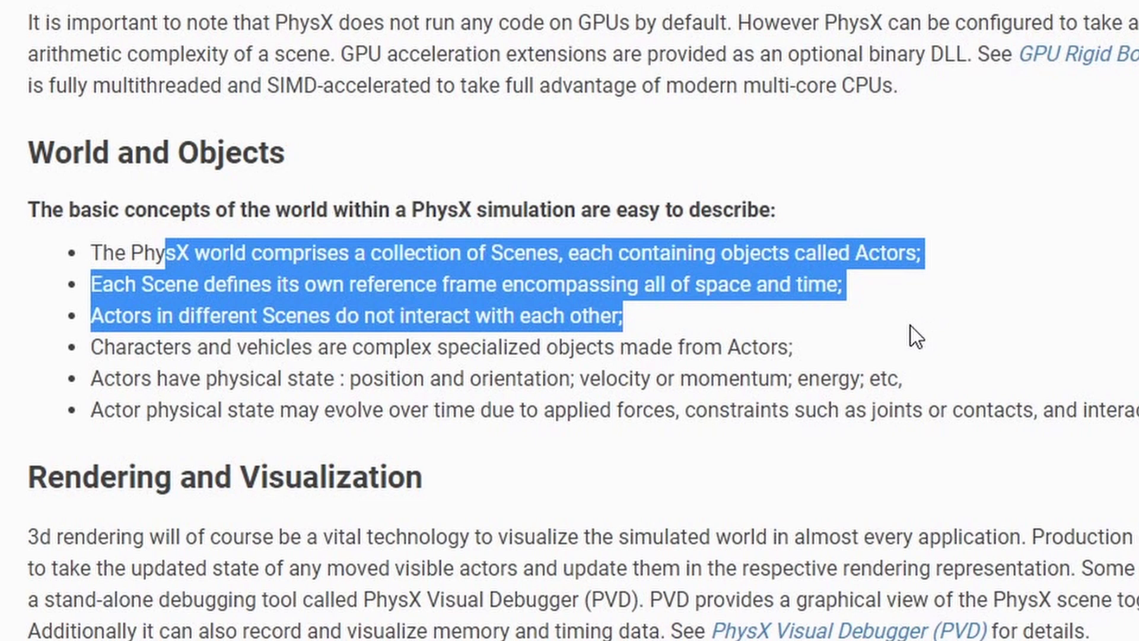
mouse_move(888, 351)
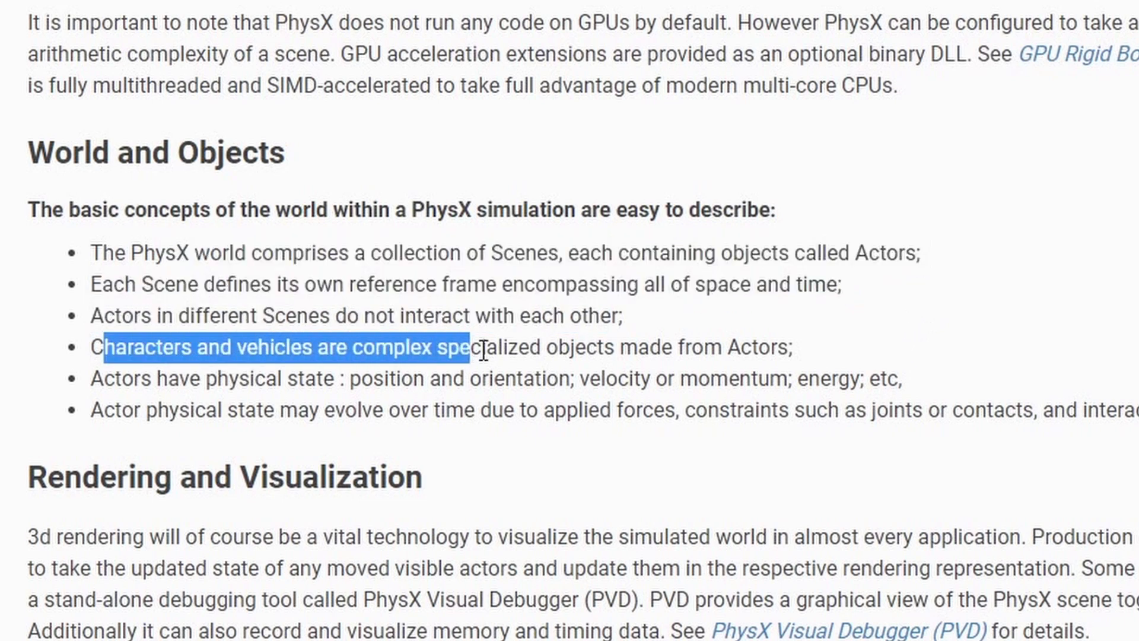
left_click_drag(472, 353, 715, 352)
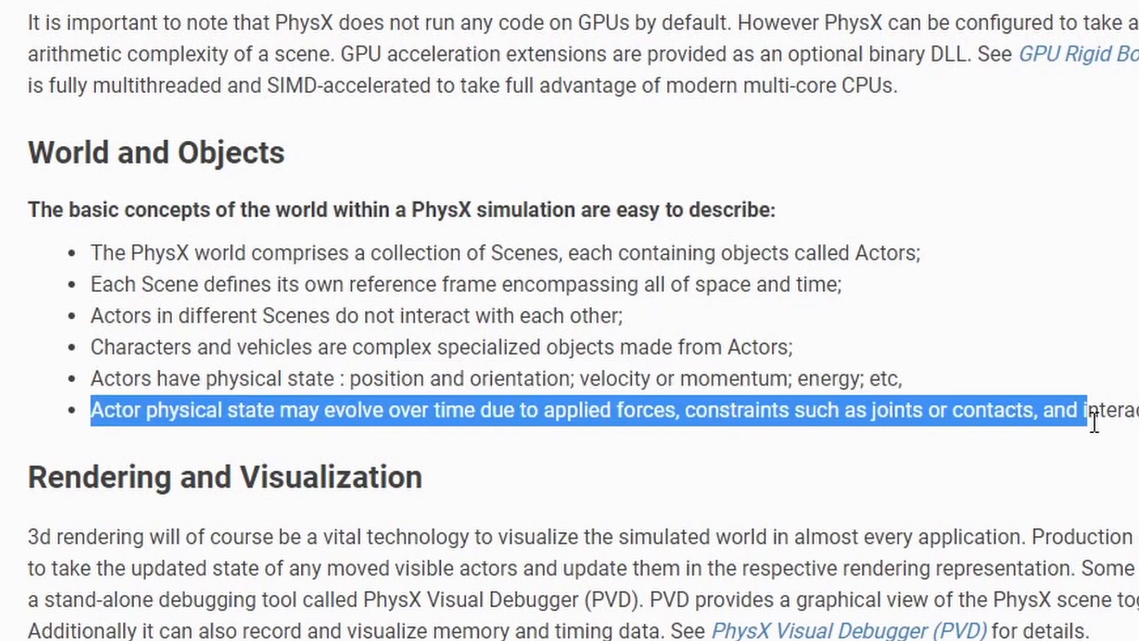
left_click(190, 2)
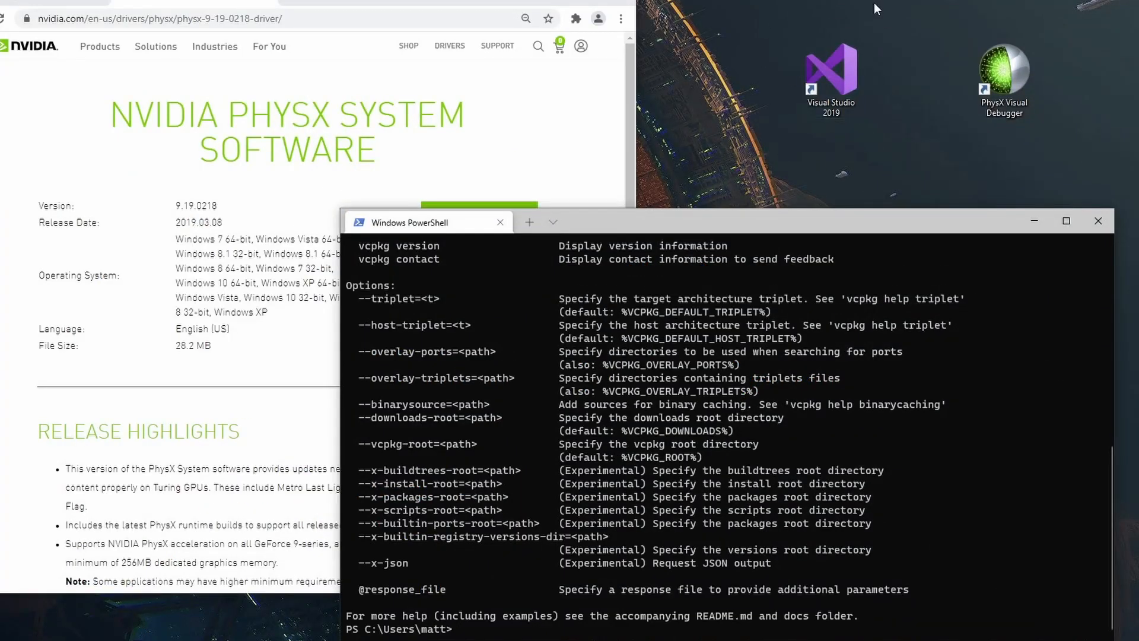
mouse_move(785, 163)
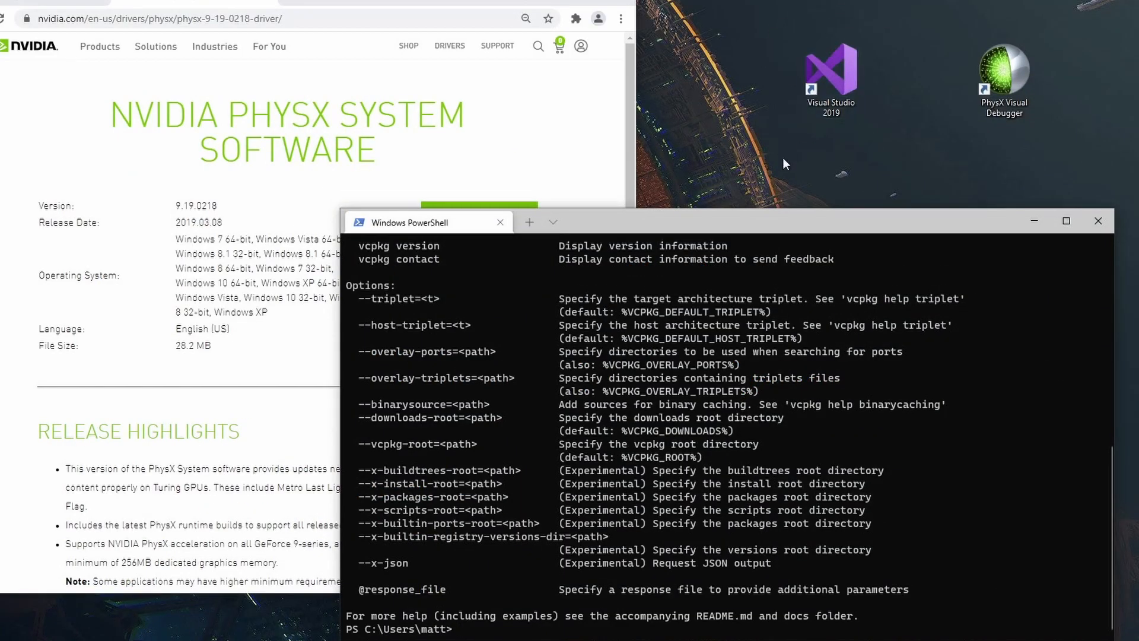
mouse_move(626, 229)
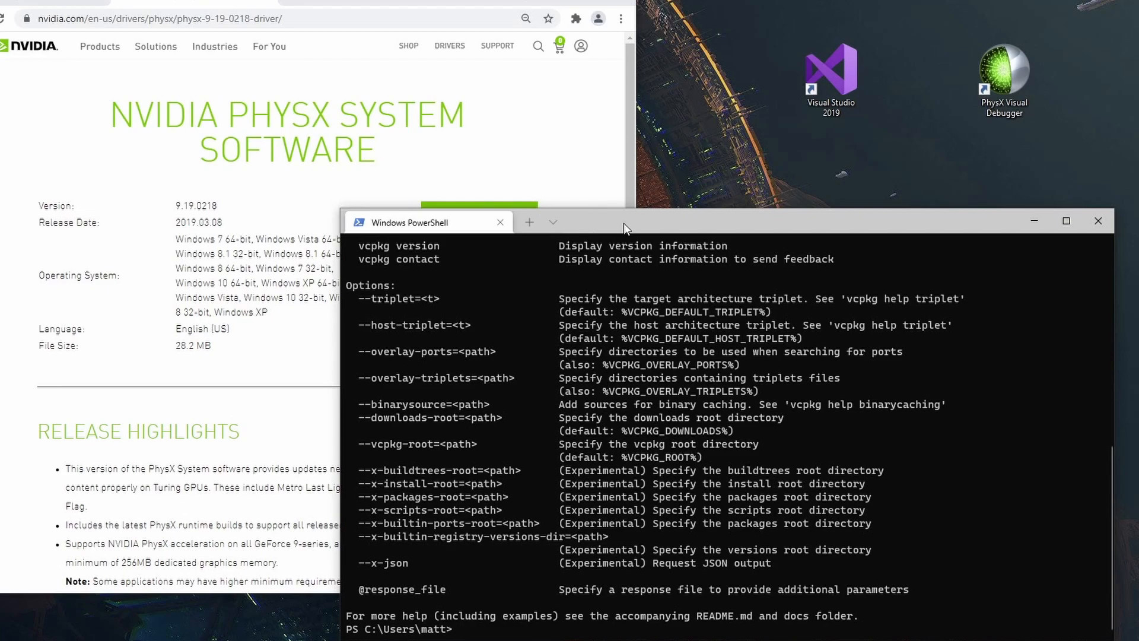
Run 'vcpkg.exe search physx' and 'vcpkg.exe install physx', then launch Visual Studio 2019.
type("vcpkg")
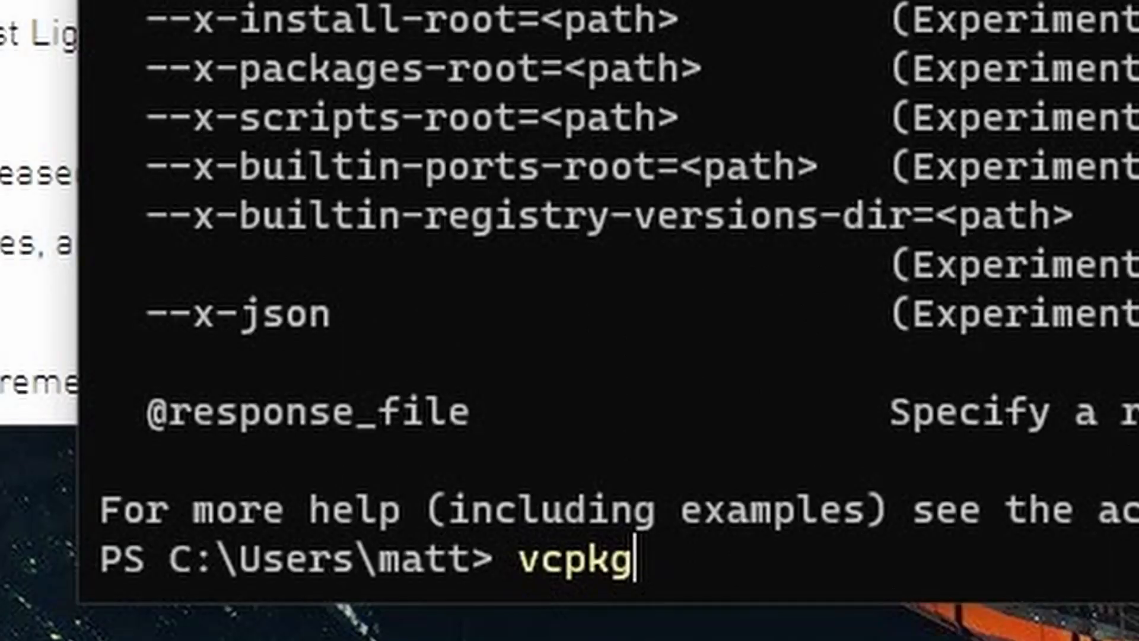
type(".exe install ph")
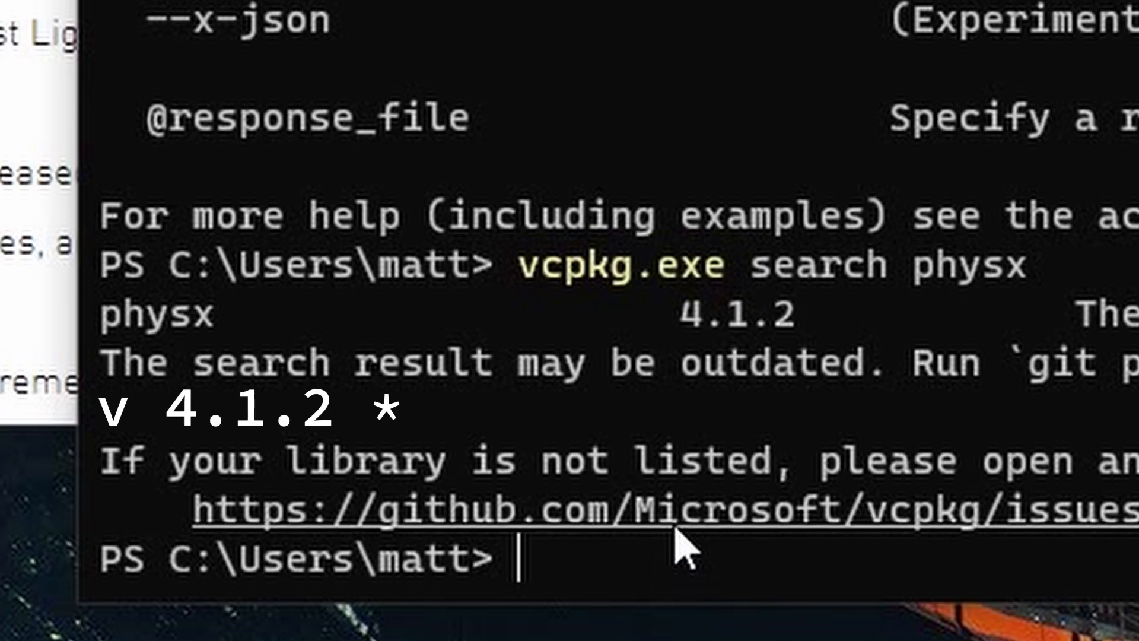
type("vcpkg.exe search phys")
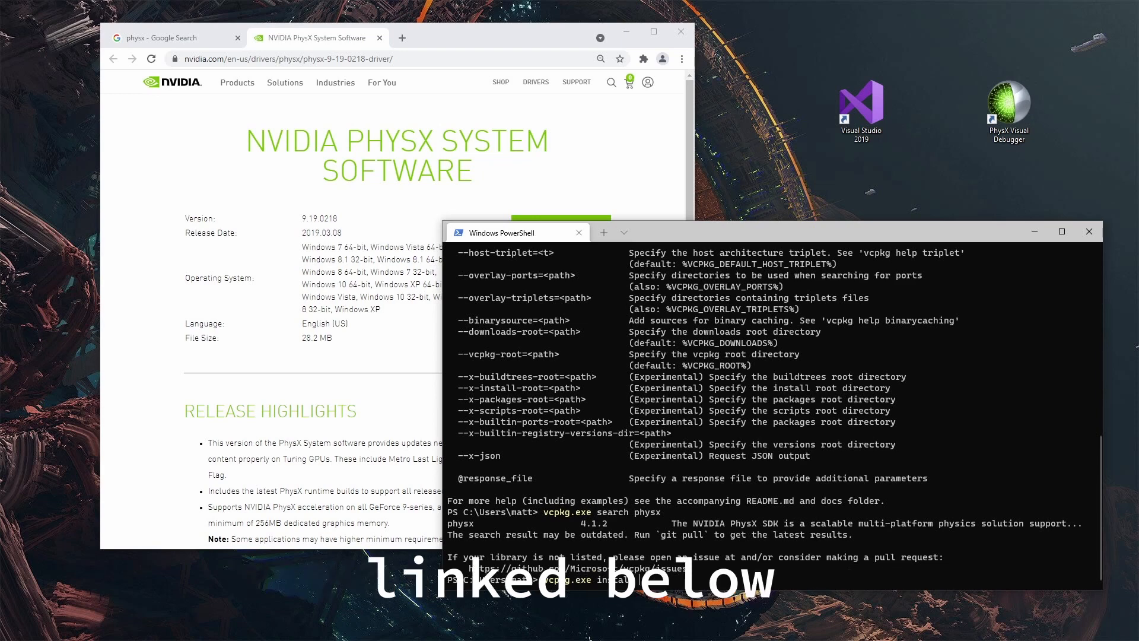
type("vcpkg.exe install")
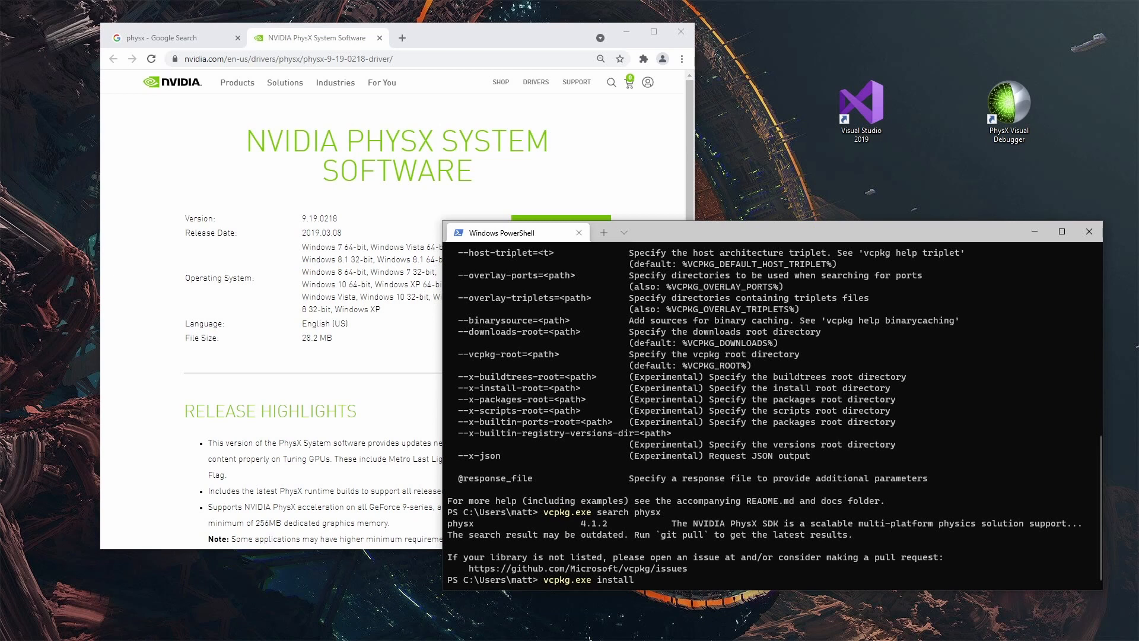
left_click(1061, 231)
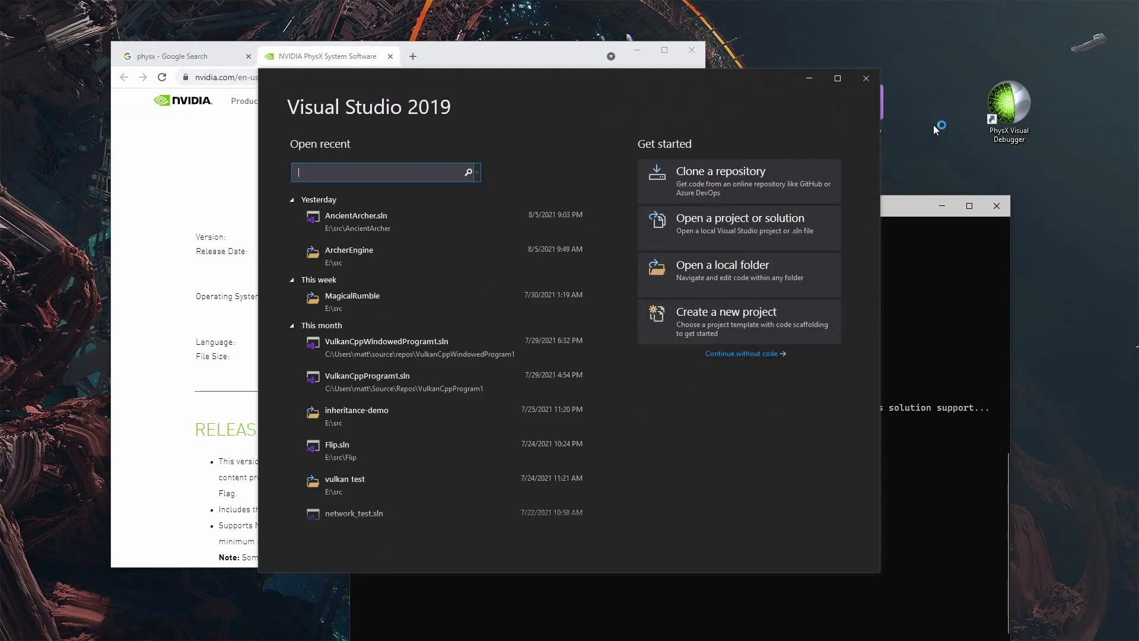
Create an Empty Project named PhysX-Setup and add a new C++ File (.cpp) item to it.
left_click(726, 312)
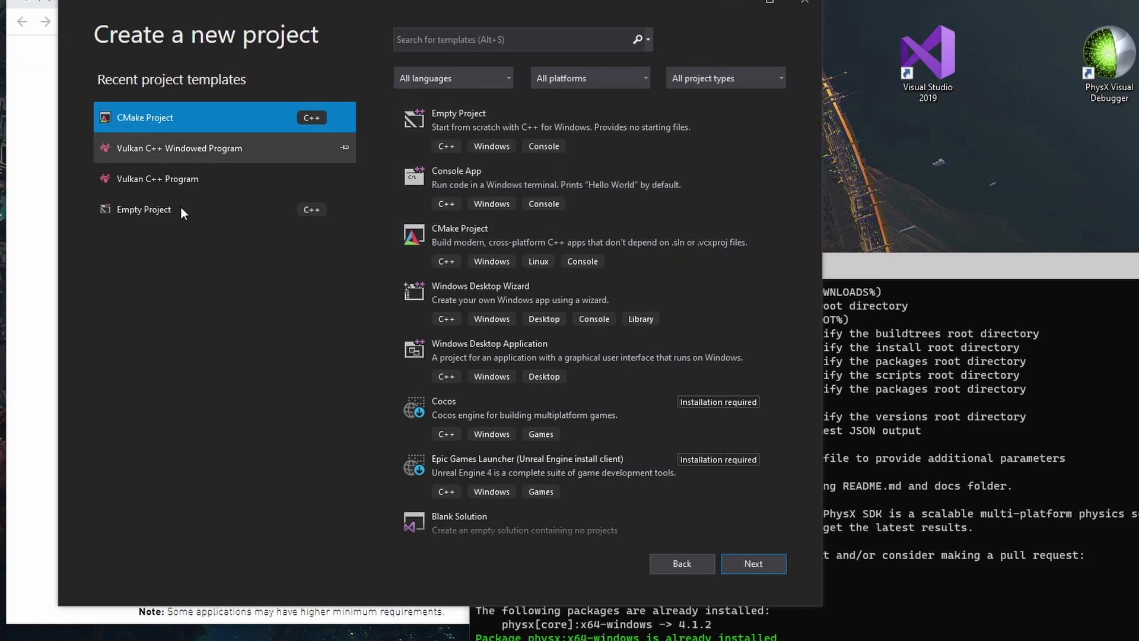
left_click(754, 563)
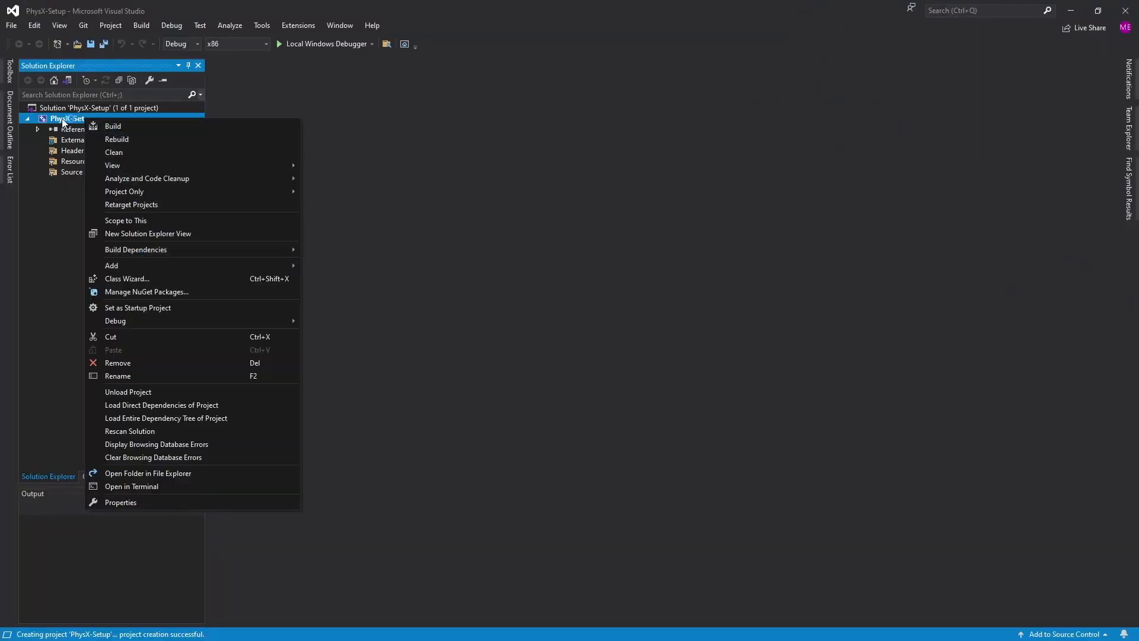
left_click(112, 264)
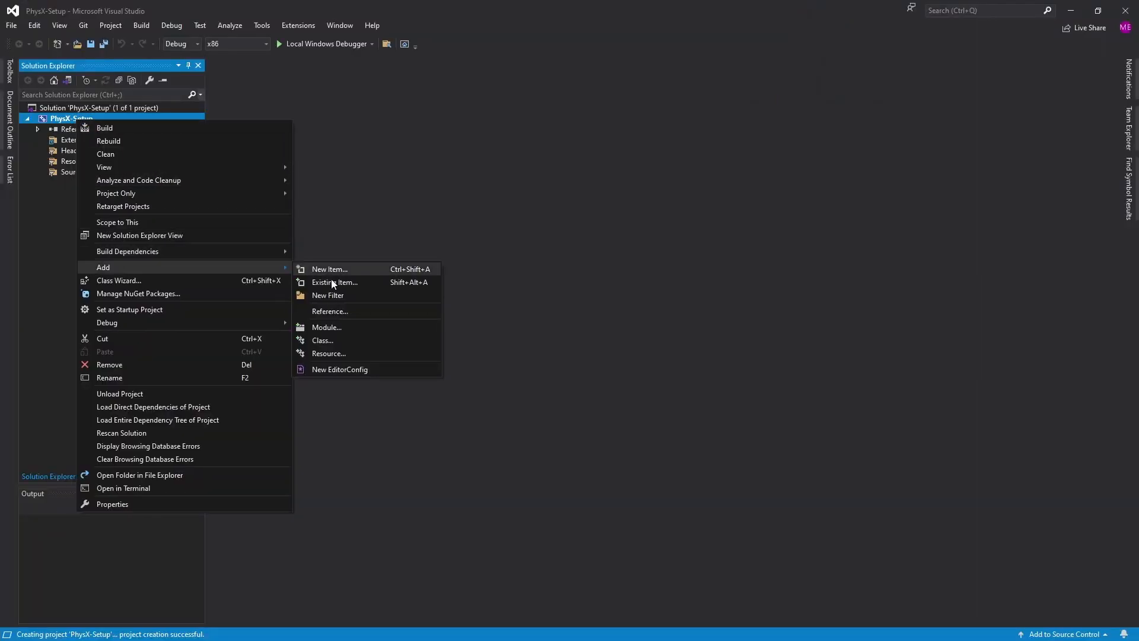
left_click(329, 270)
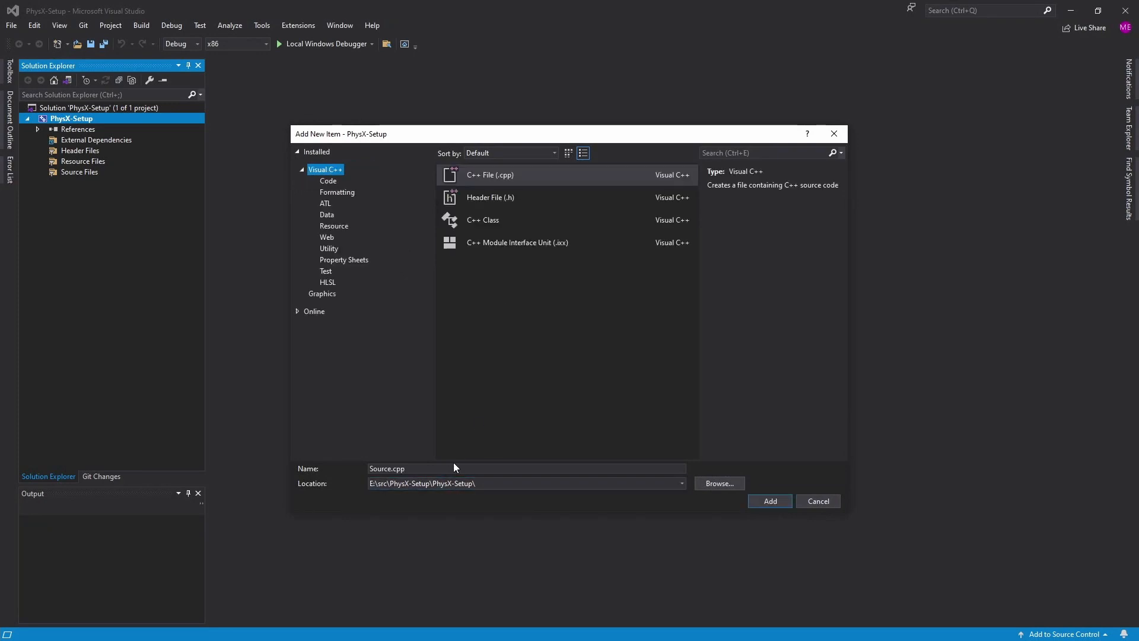
left_click(769, 501)
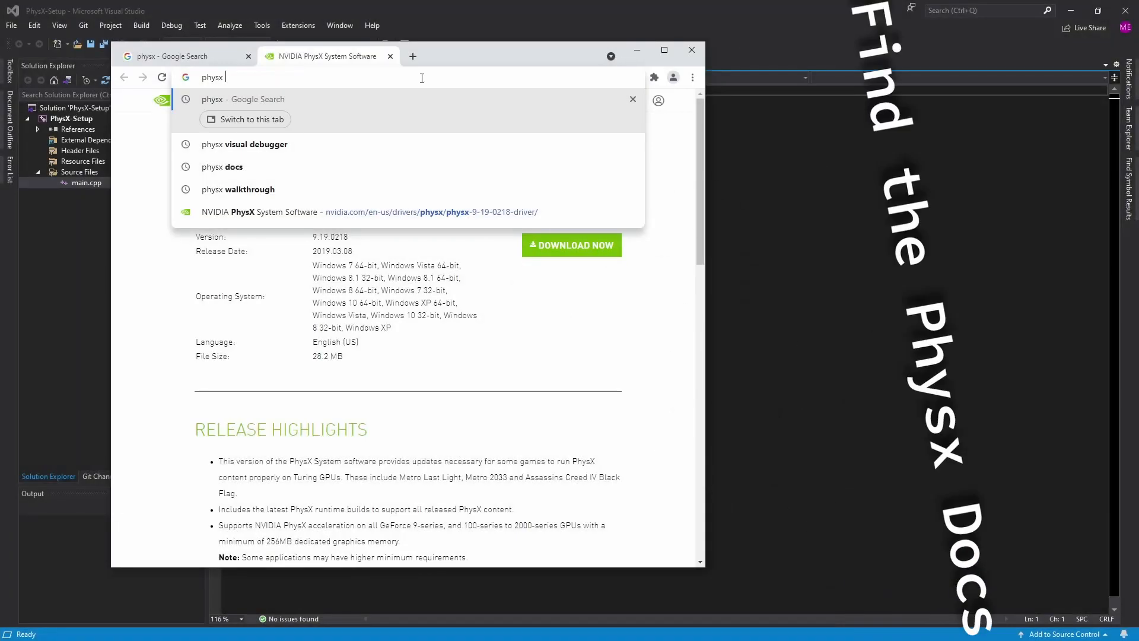
Search Google for 'physx docs' and open the NVIDIA PhysX SDK 4.1 Documentation result.
left_click(222, 166)
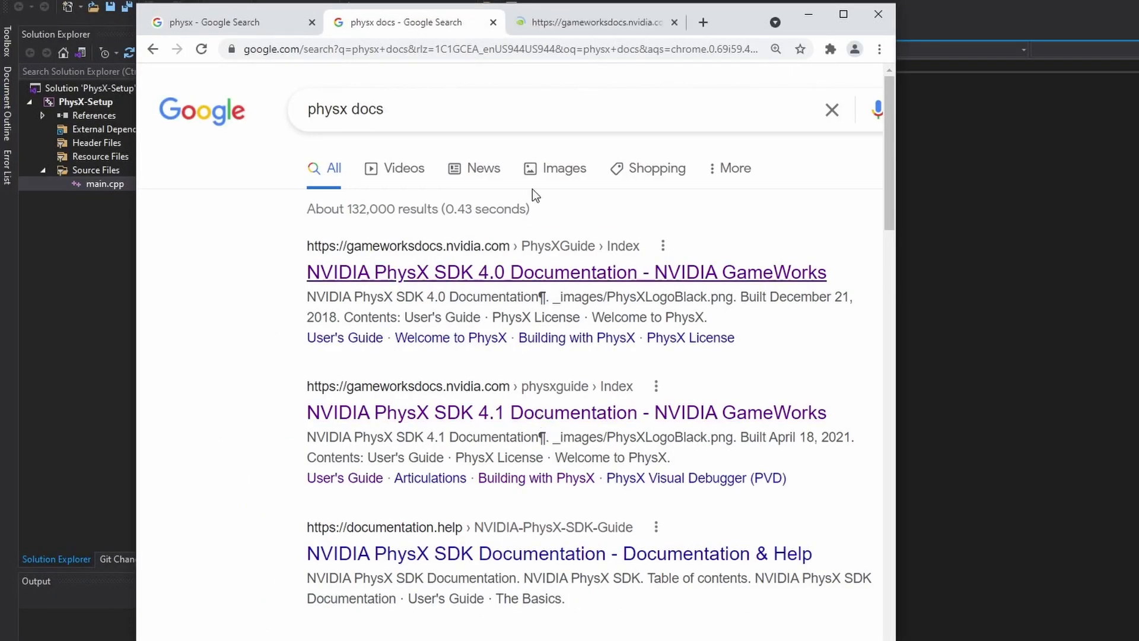
left_click(566, 411)
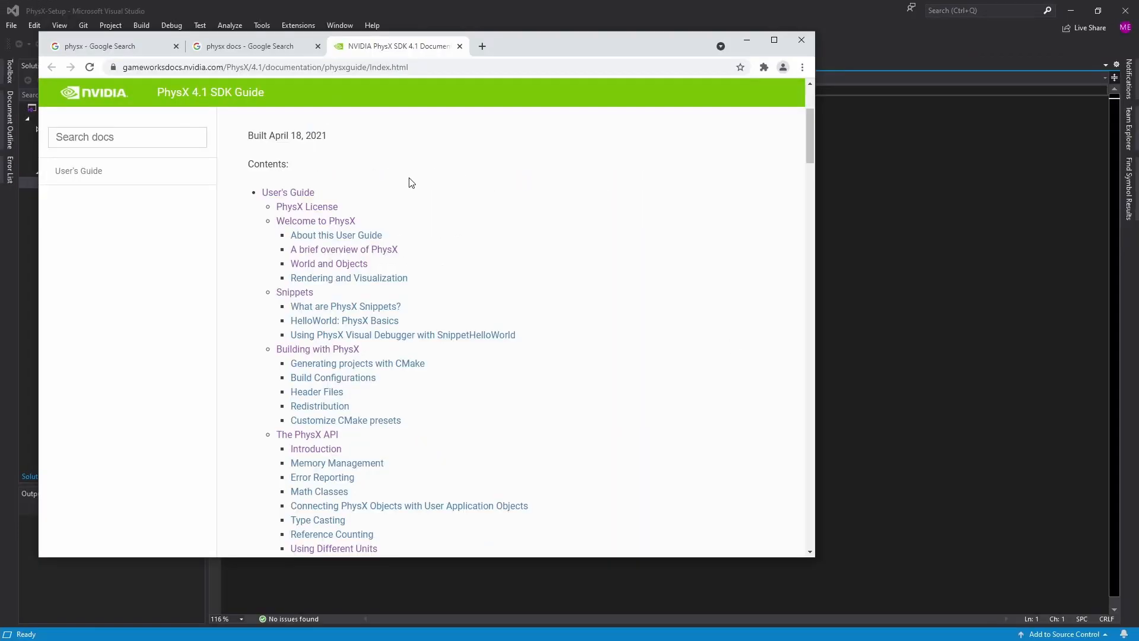
scroll("down", 3)
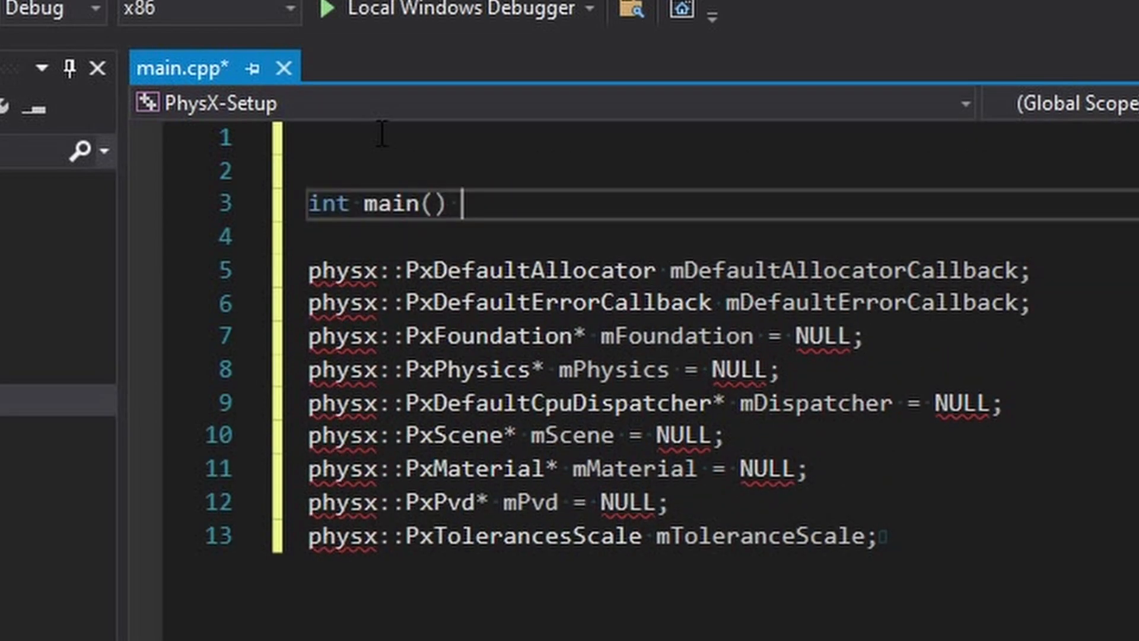
Add #include <PxPhysicsAPI.h> at the top of main.cpp, built from the PxPhysics.h suggestion.
type("{")
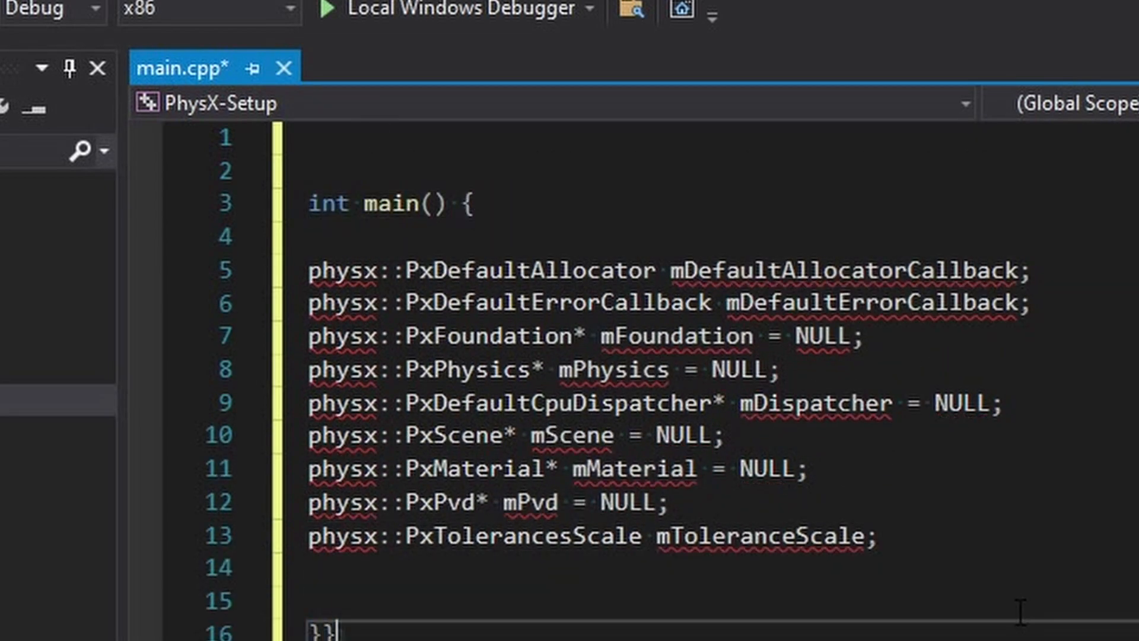
type("#includ")
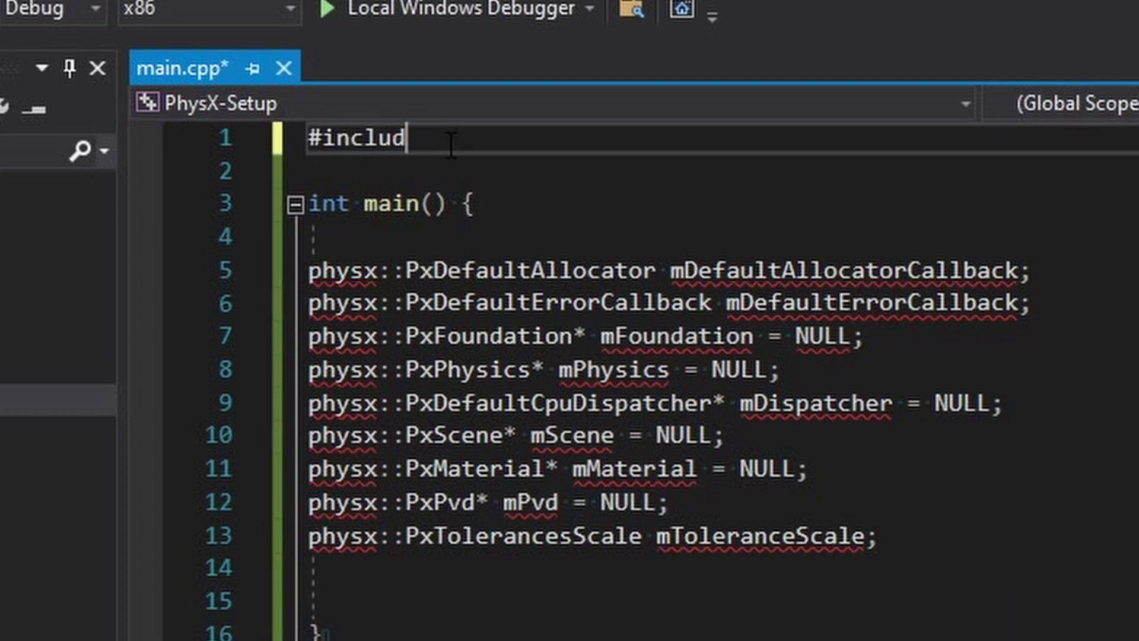
type("e <")
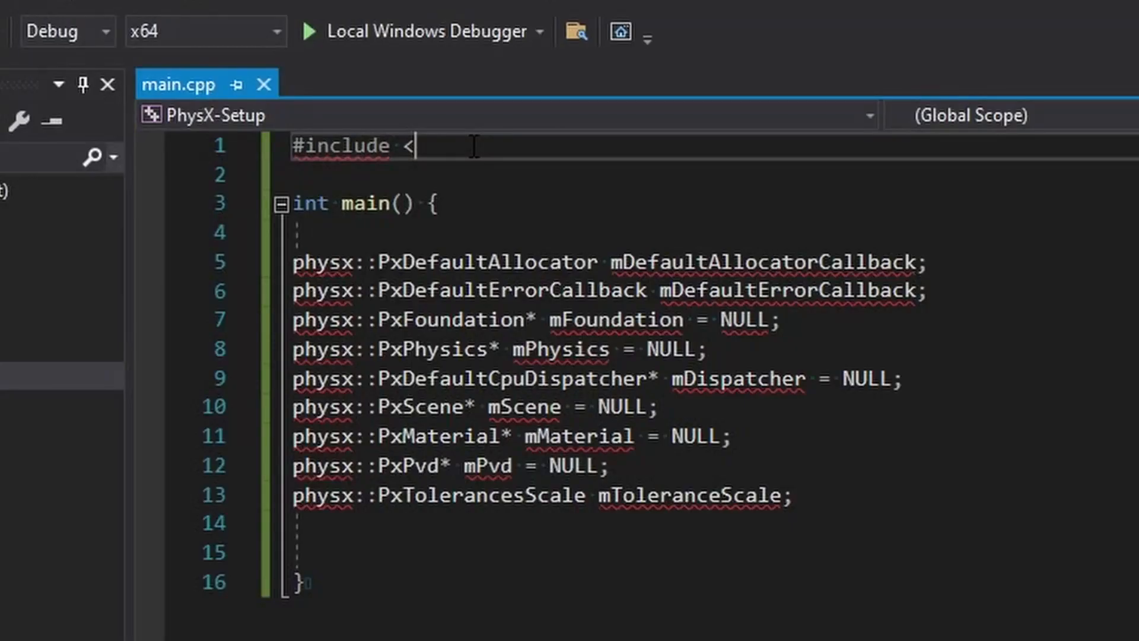
type("P")
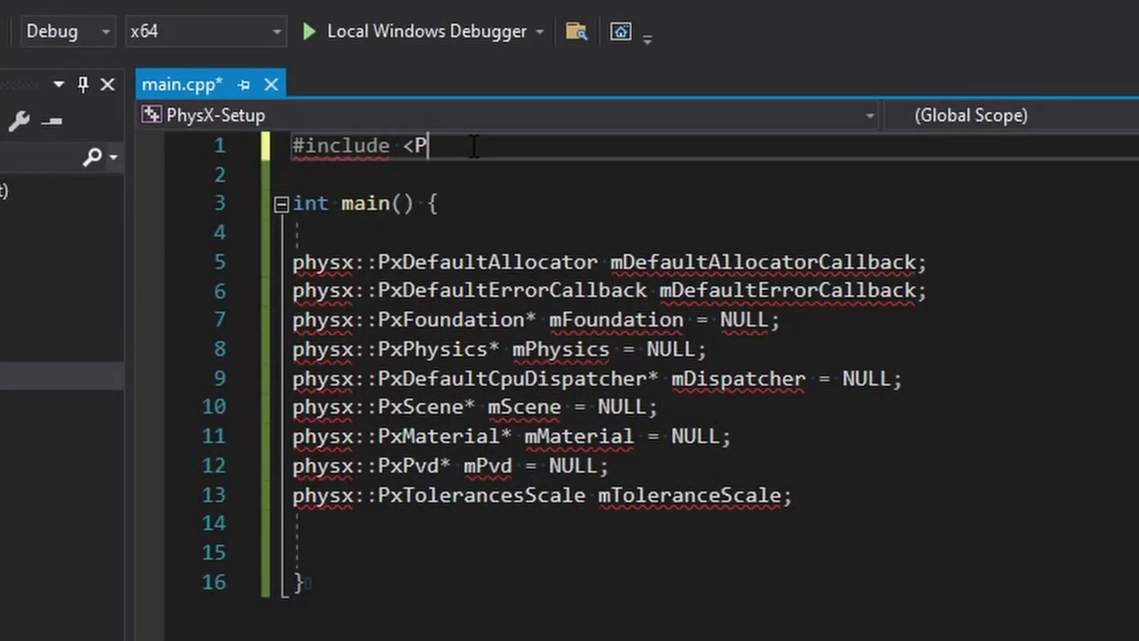
type("hy")
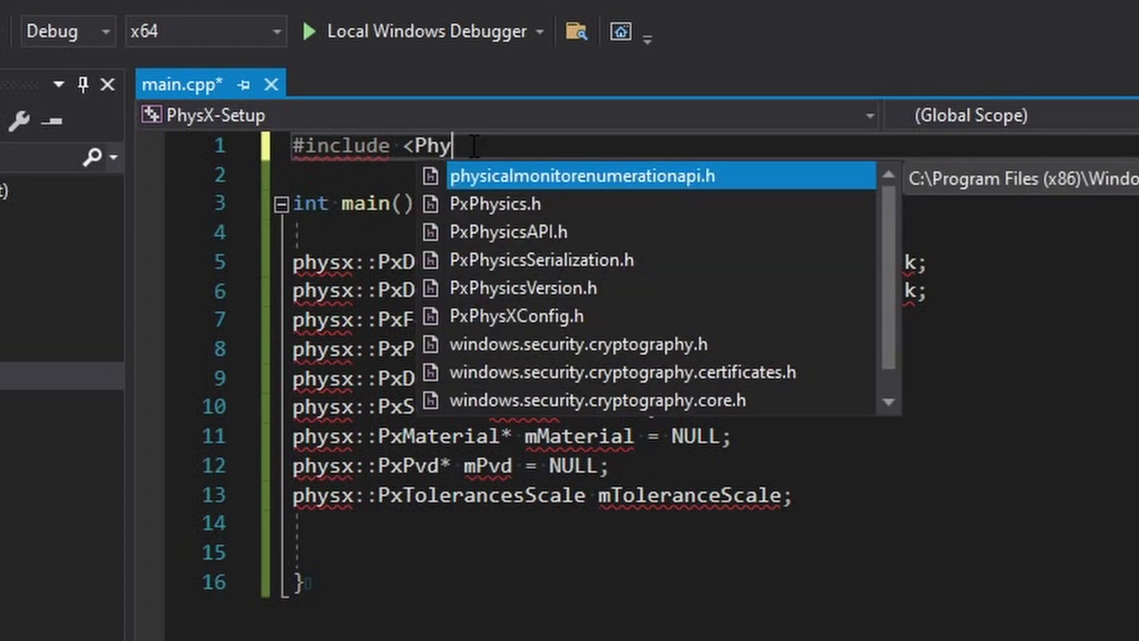
key("Down")
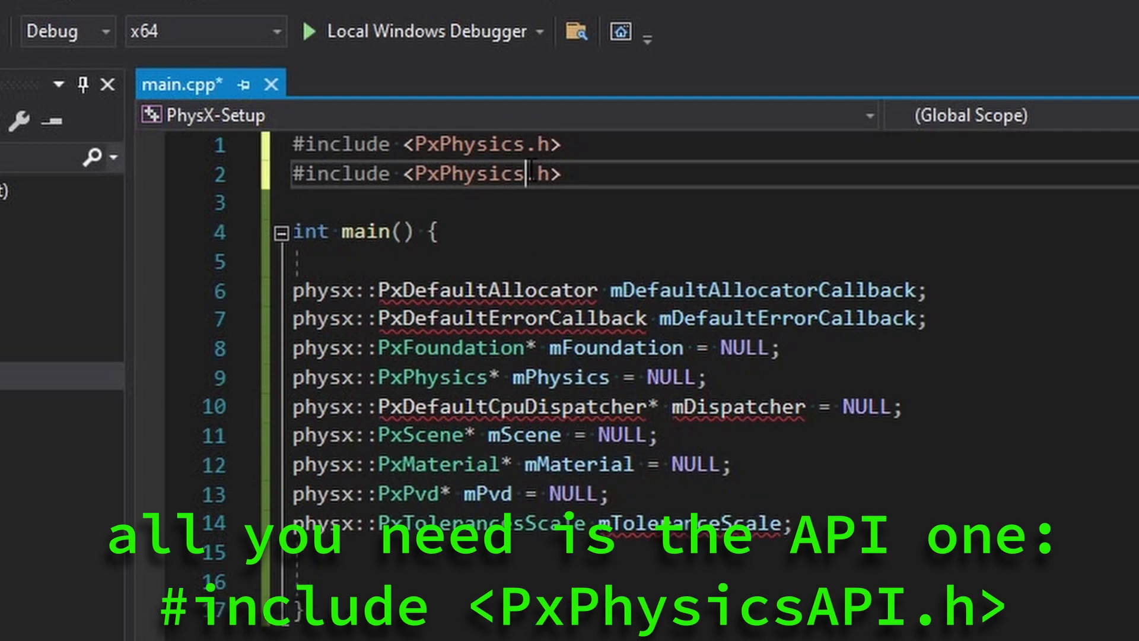
type("API")
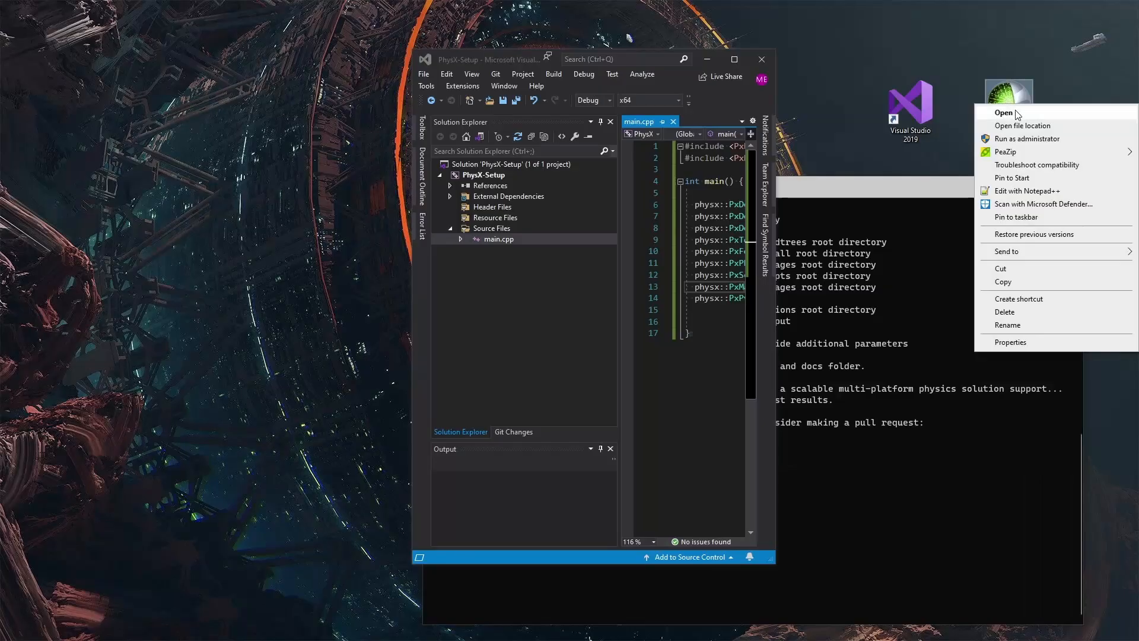
Reorder the physx:: declarations into aligned groups, selecting the PxPhysics type while explaining.
left_click(1004, 113)
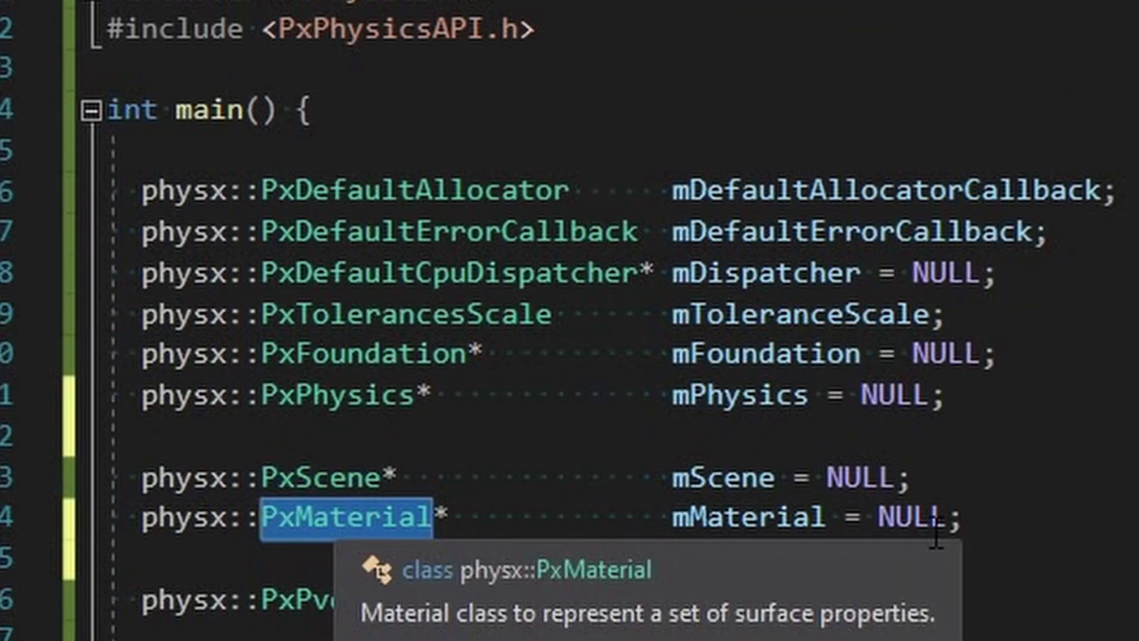
mouse_move(1045, 503)
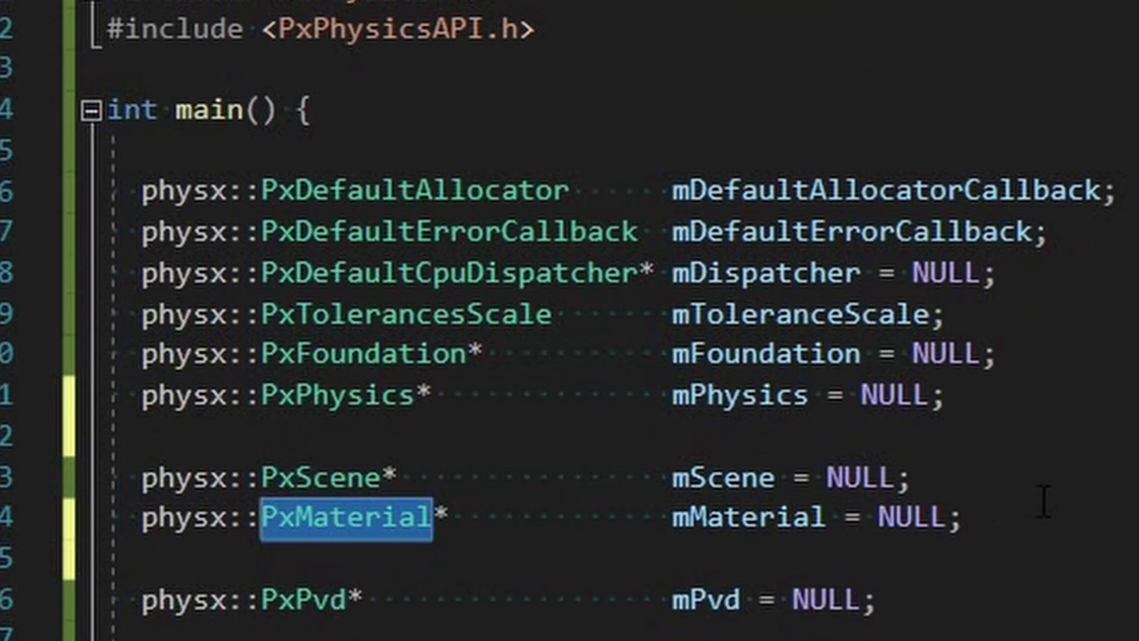
double_click(341, 394)
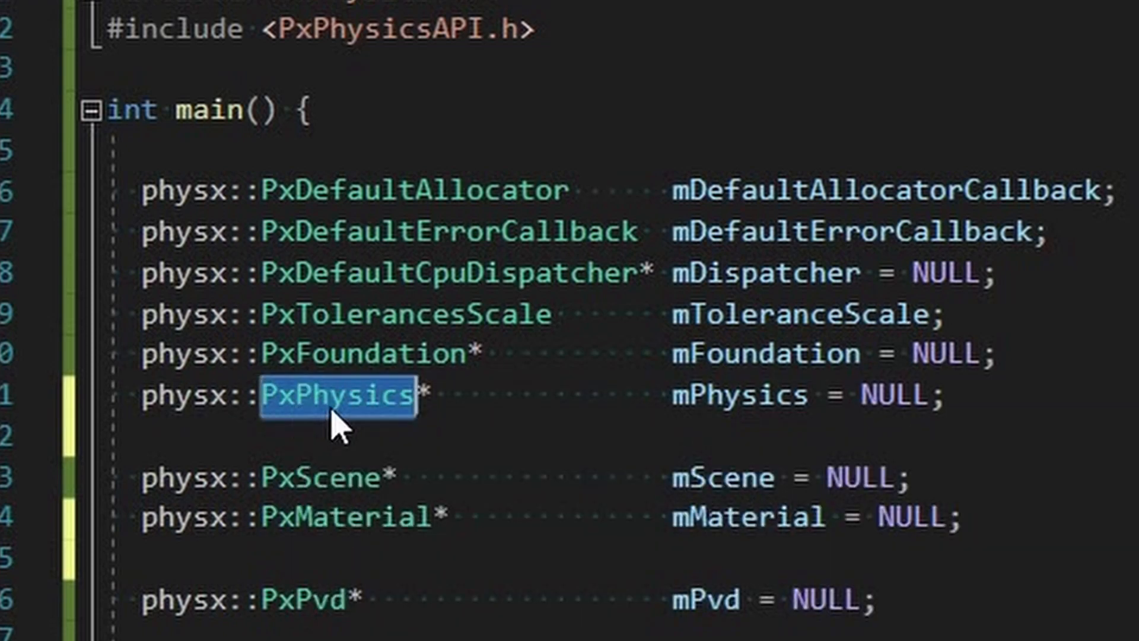
mouse_move(331, 396)
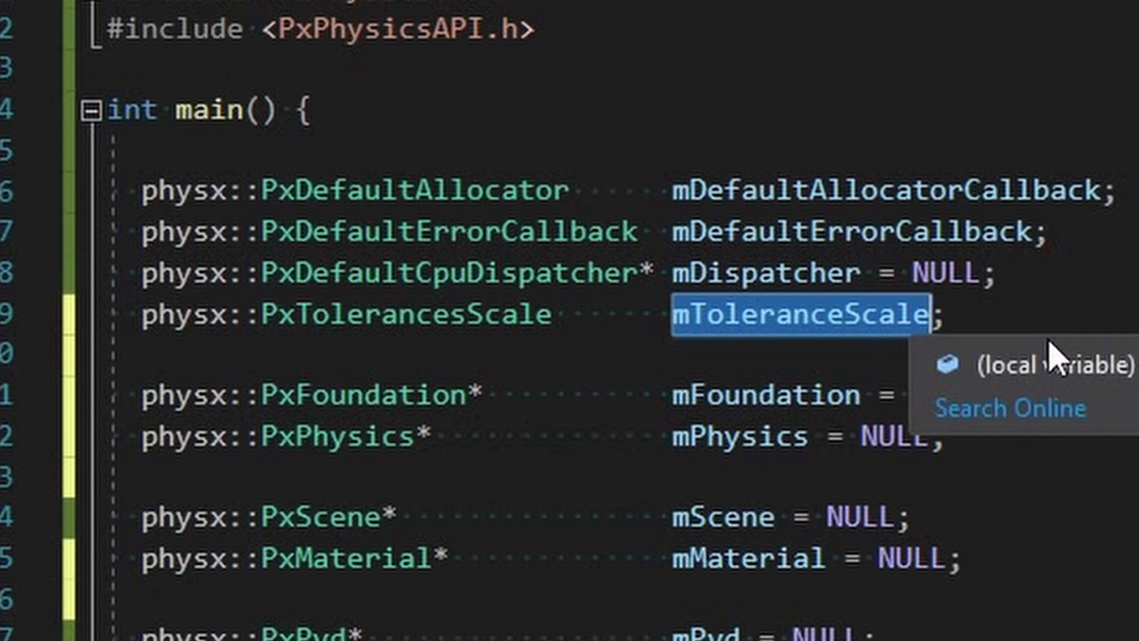
mouse_move(763, 273)
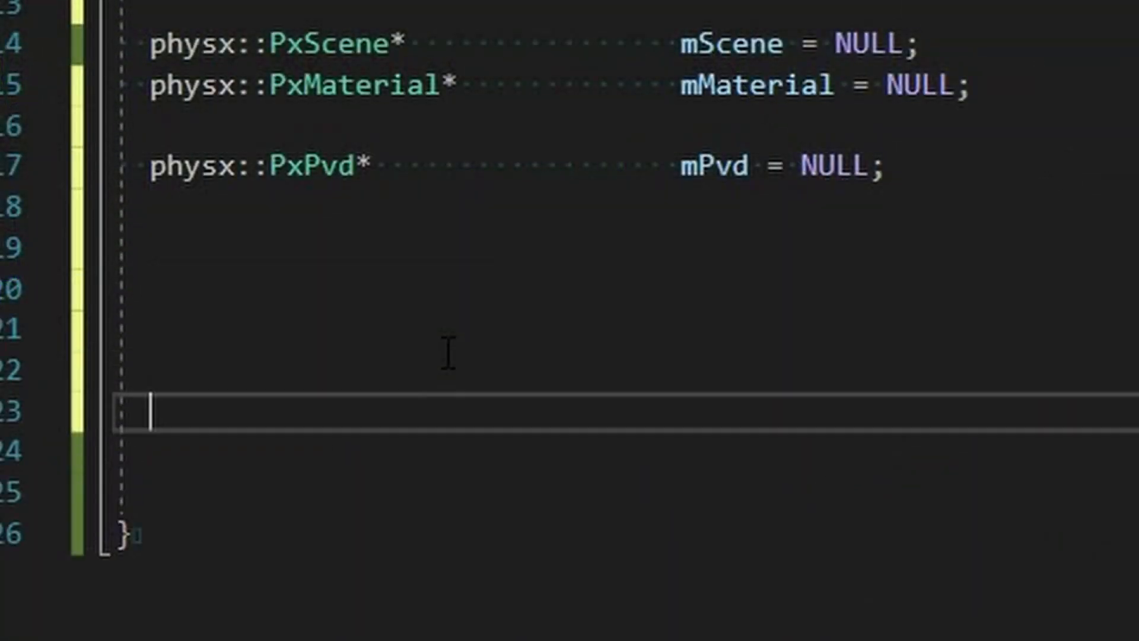
Write the // init physx, // create simulation and // run simulation comment sections in main.
type("// ini")
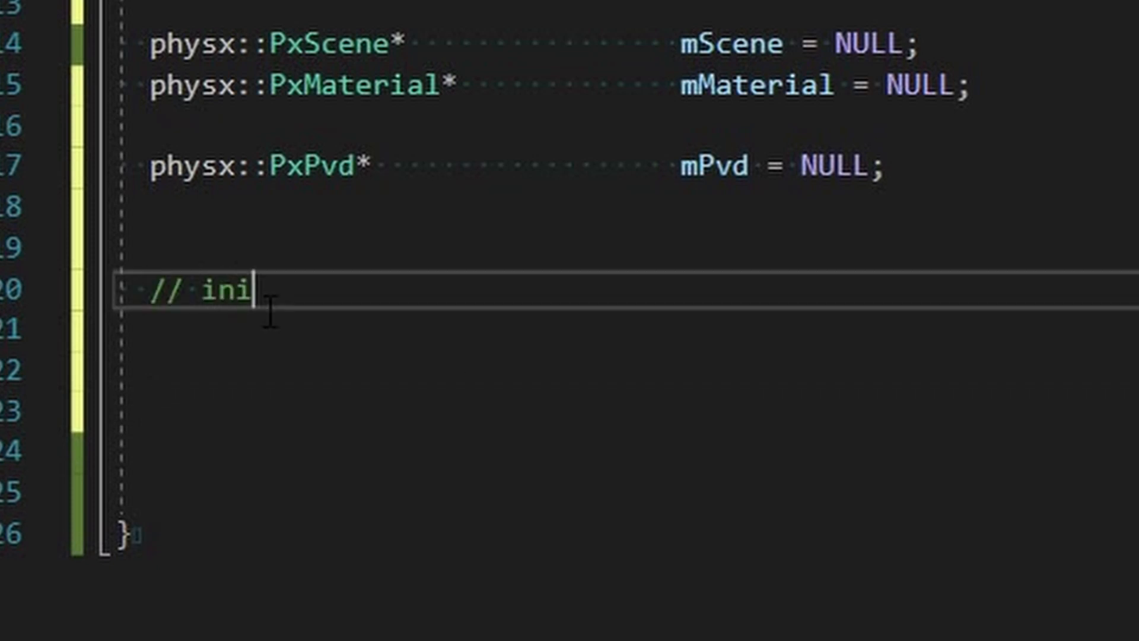
type("t physx")
left_click(627, 411)
type("//")
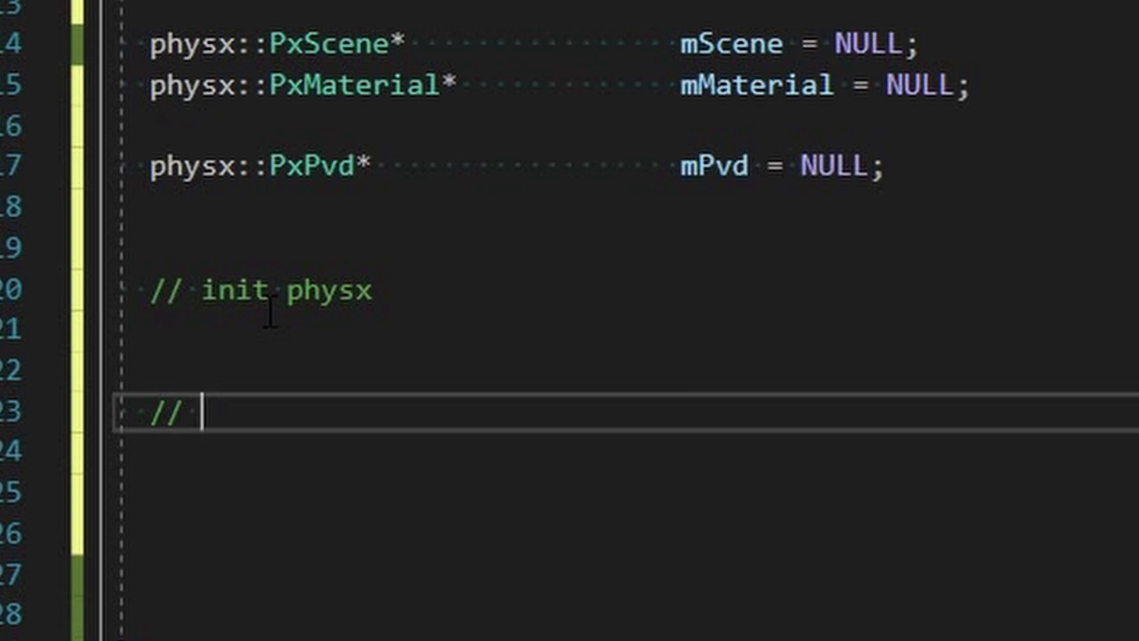
type("create simulation")
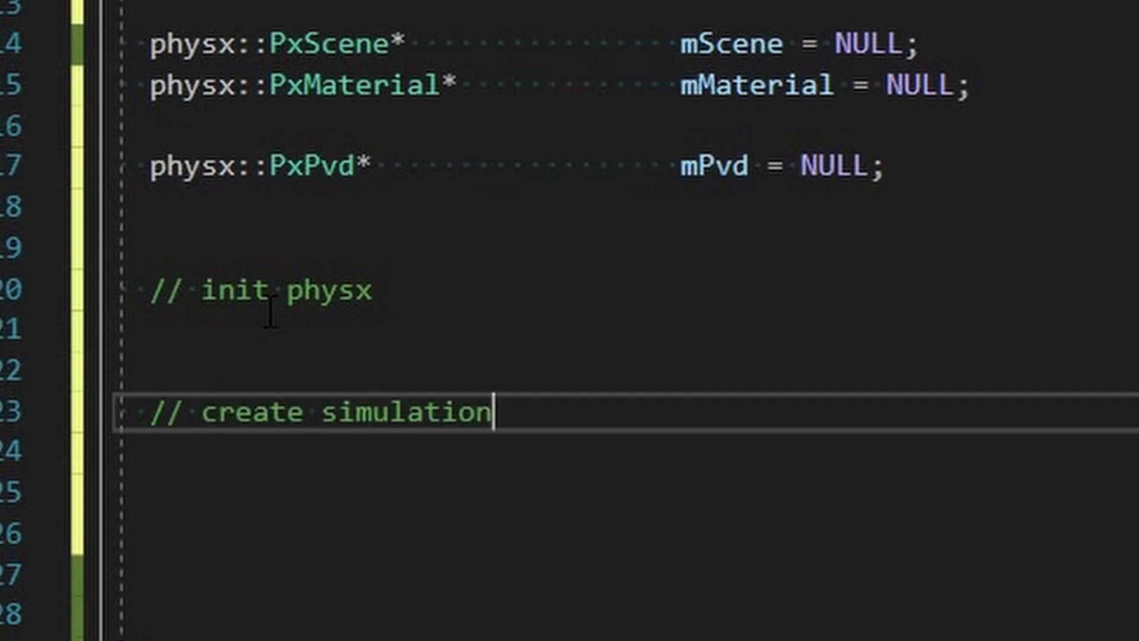
type("// run")
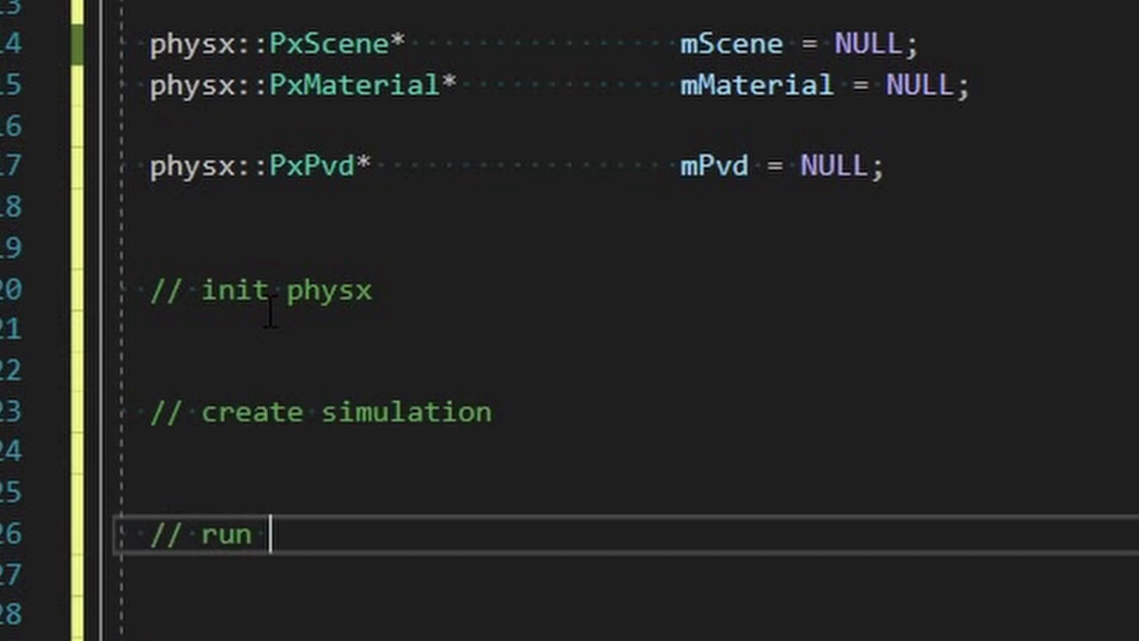
type("simulation")
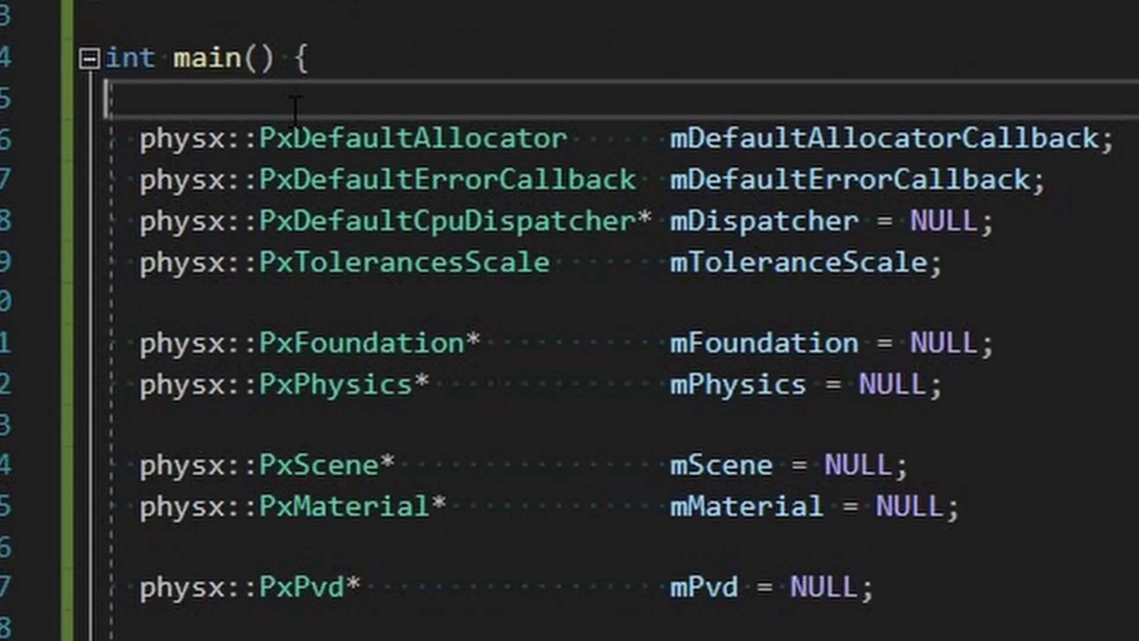
type("// typical length of an object")
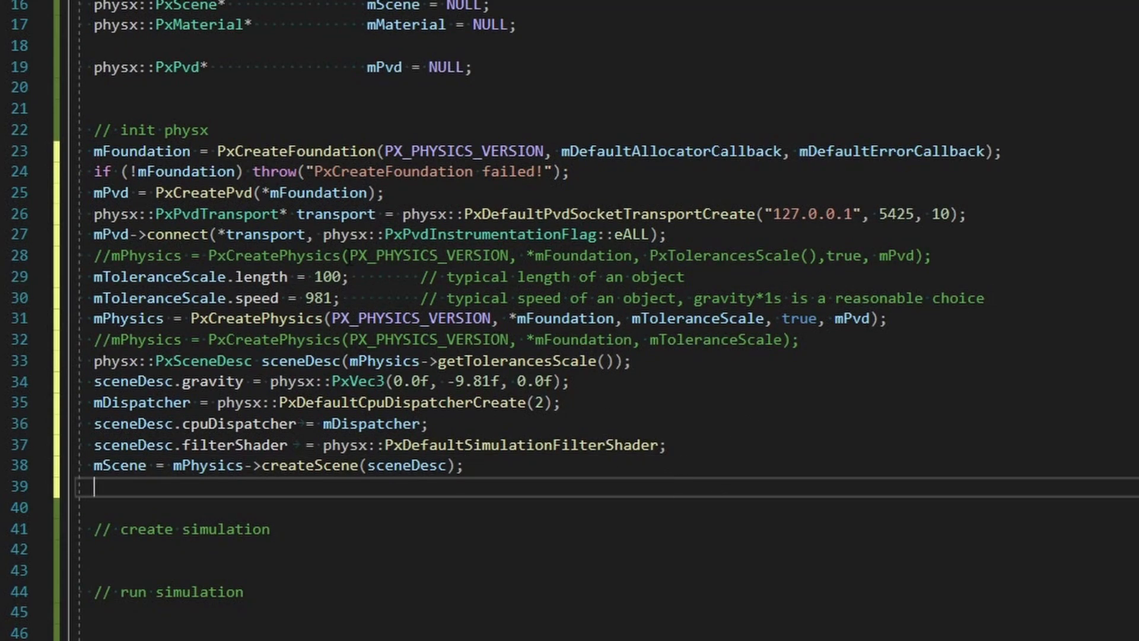
scroll("up", 3)
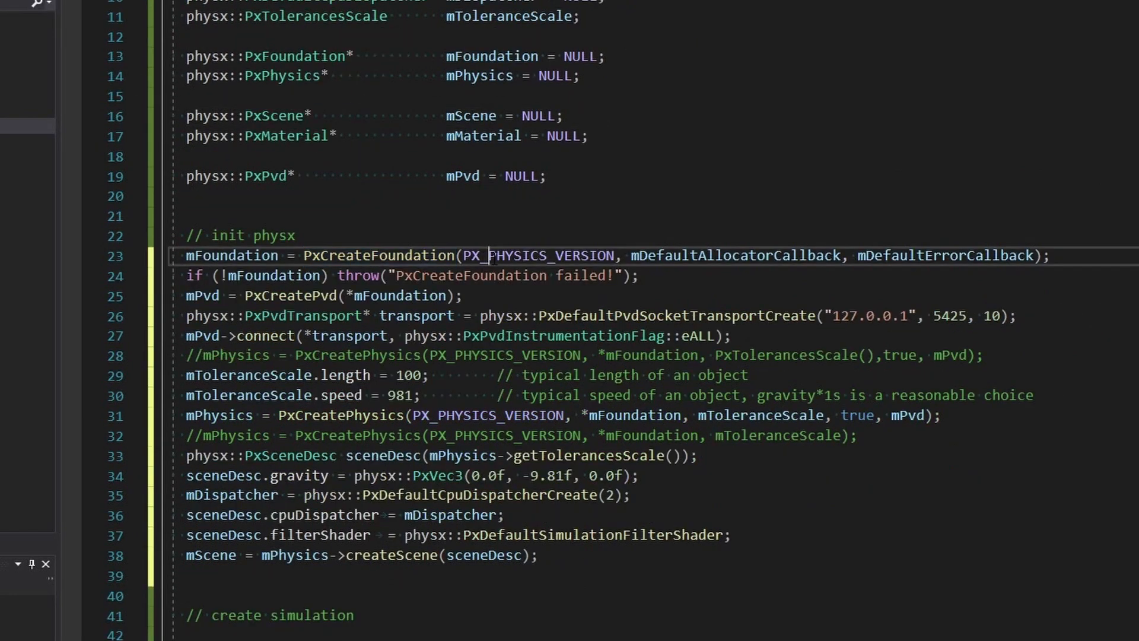
double_click(734, 255)
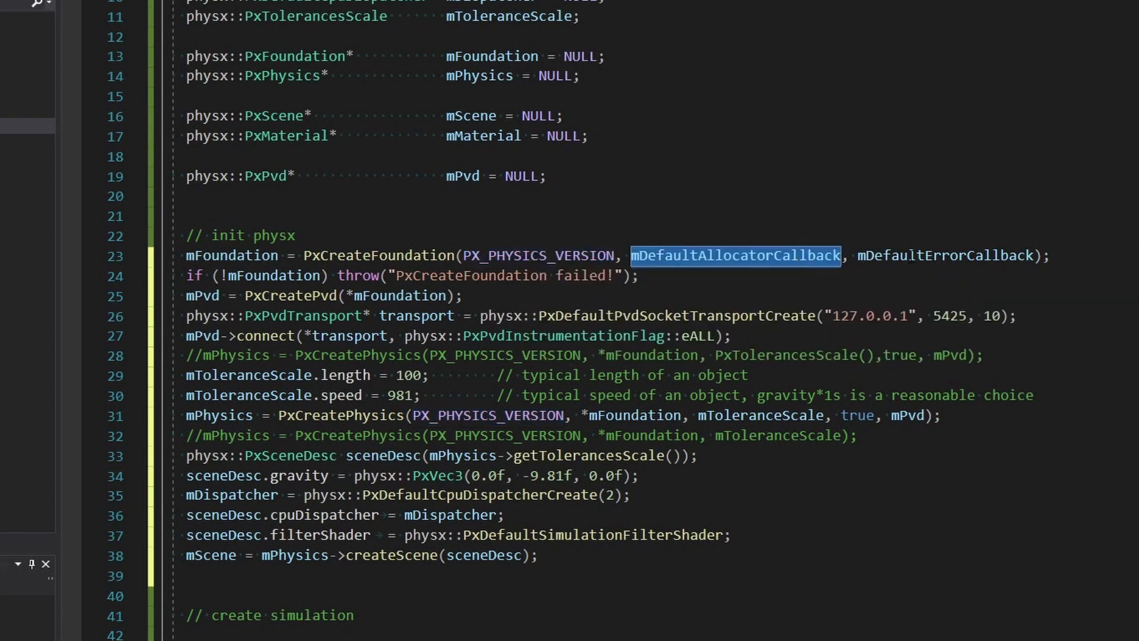
mouse_move(945, 255)
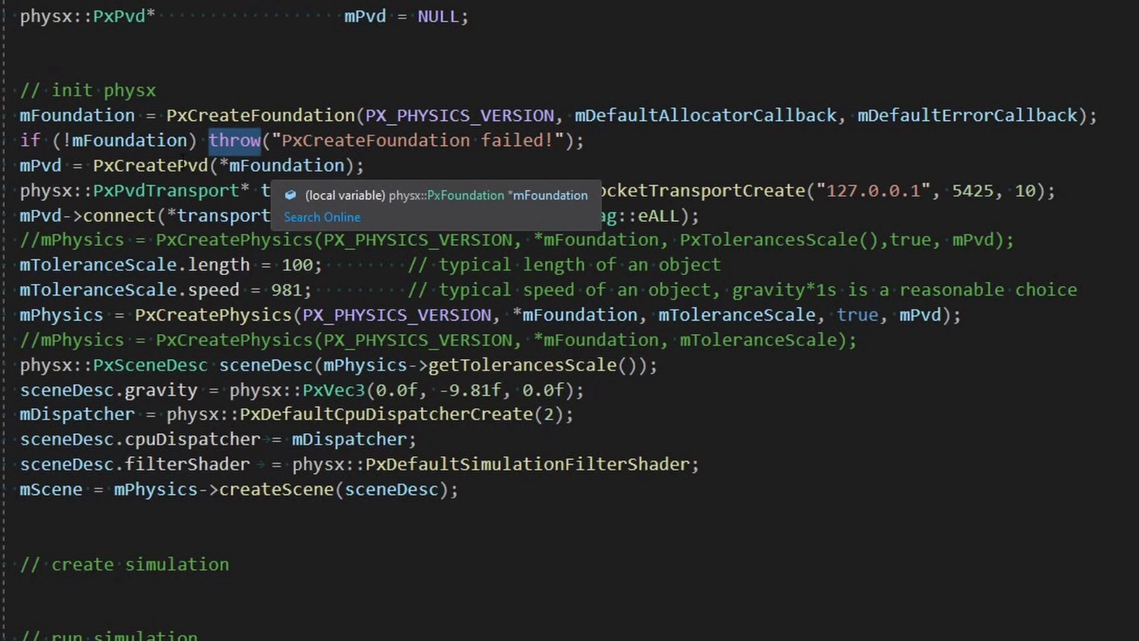
mouse_move(40, 165)
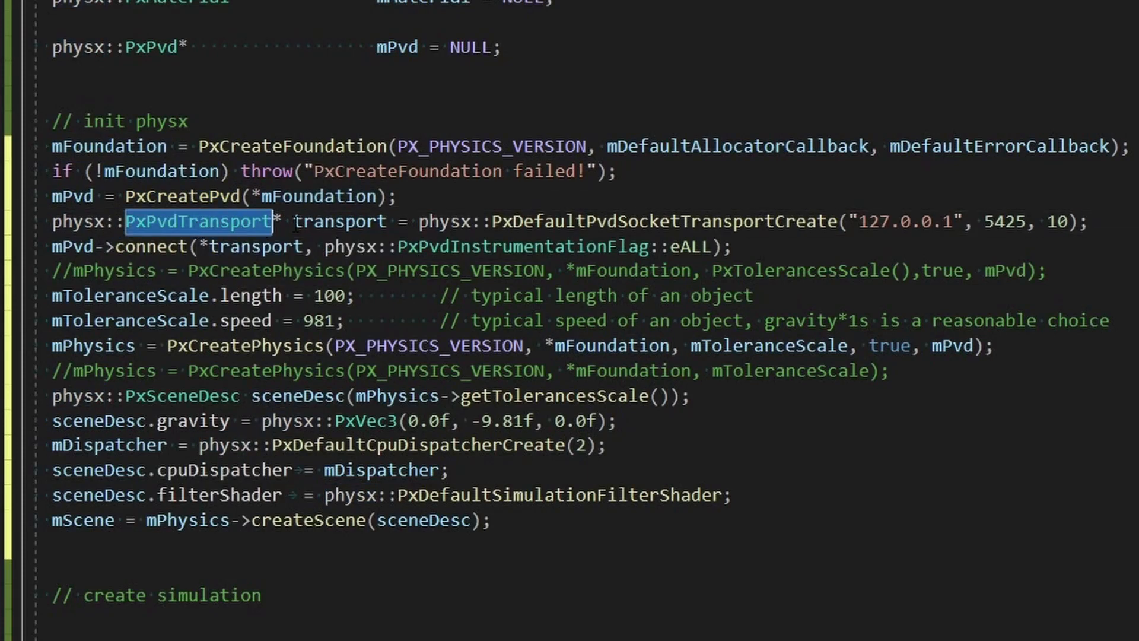
double_click(336, 220)
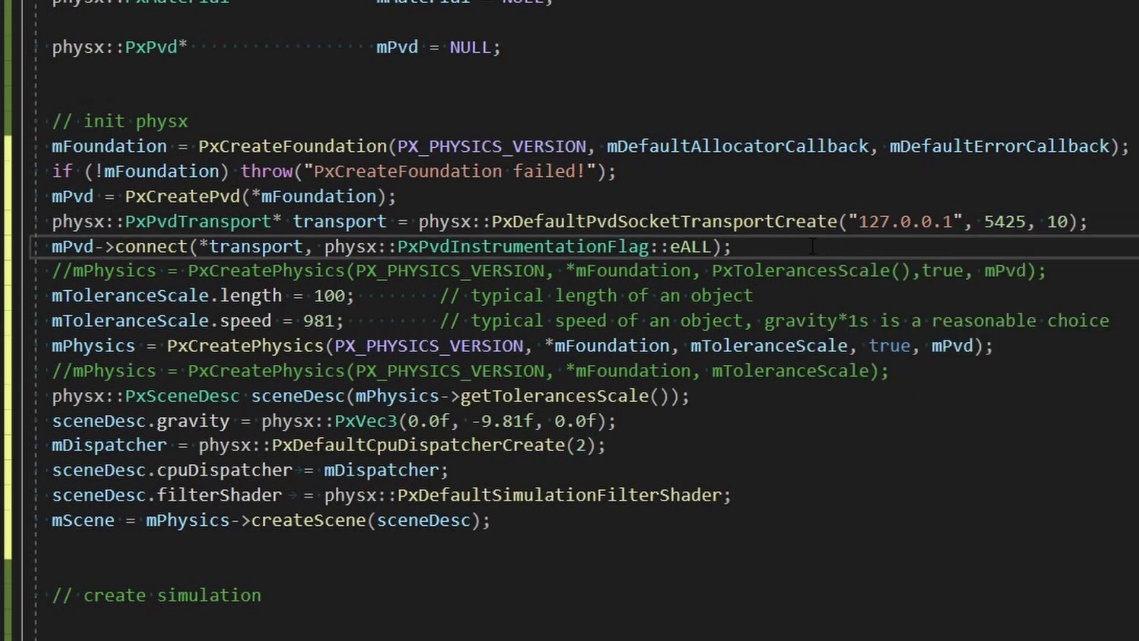
double_click(254, 247)
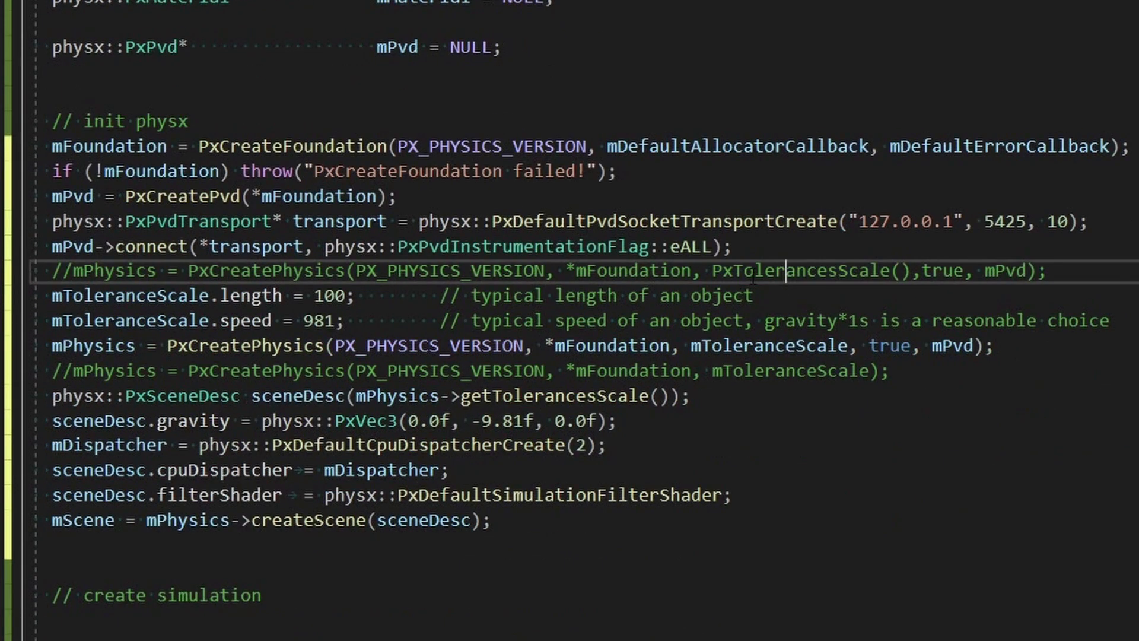
double_click(807, 271)
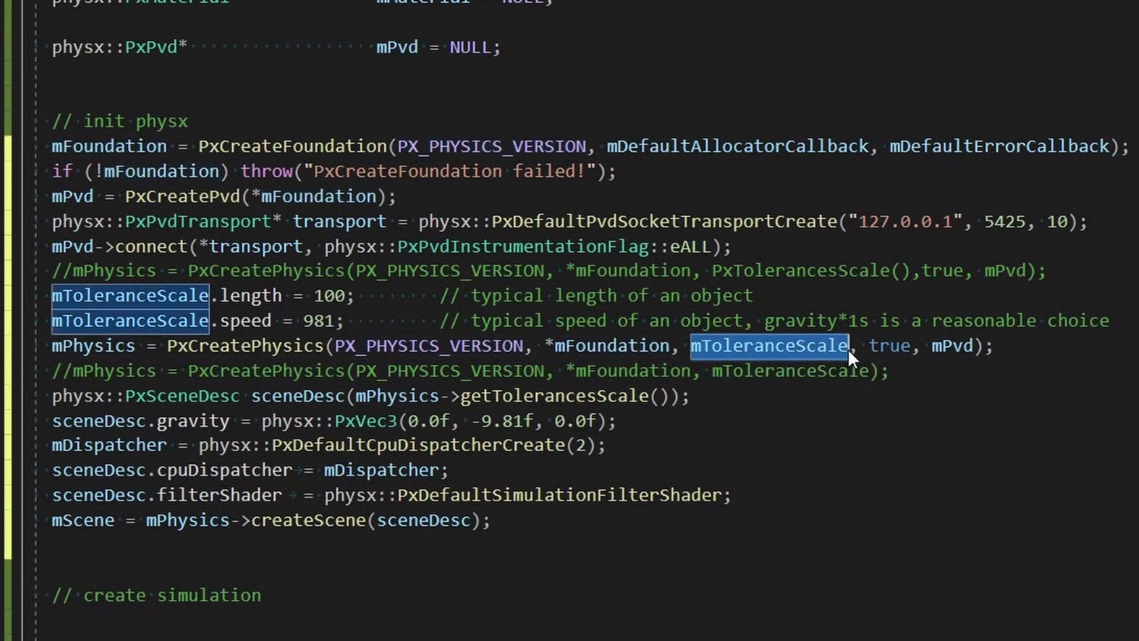
double_click(954, 346)
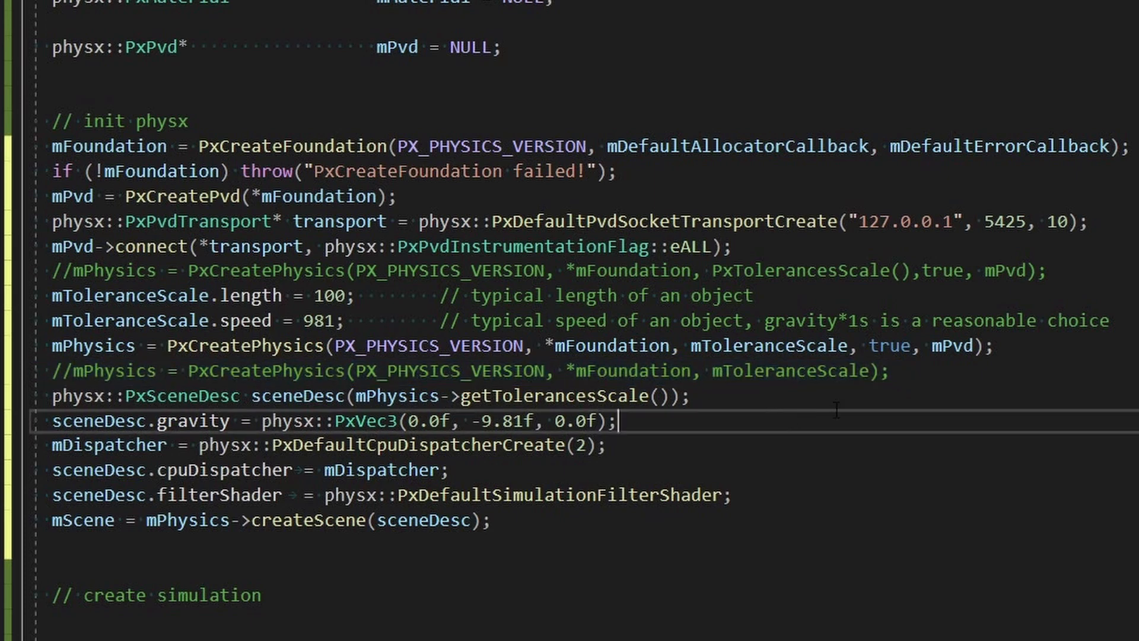
Separate the scene description block, selecting sceneDesc, PxDefaultCpuDispatcherCreate and cpuDispatcher while explaining.
double_click(297, 396)
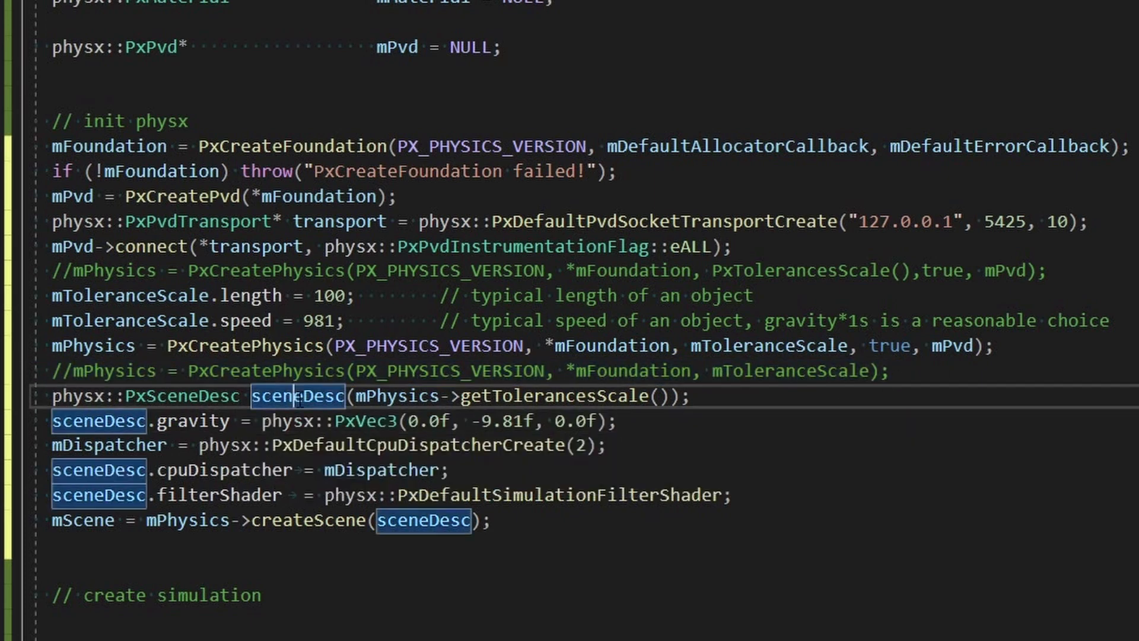
mouse_move(184, 397)
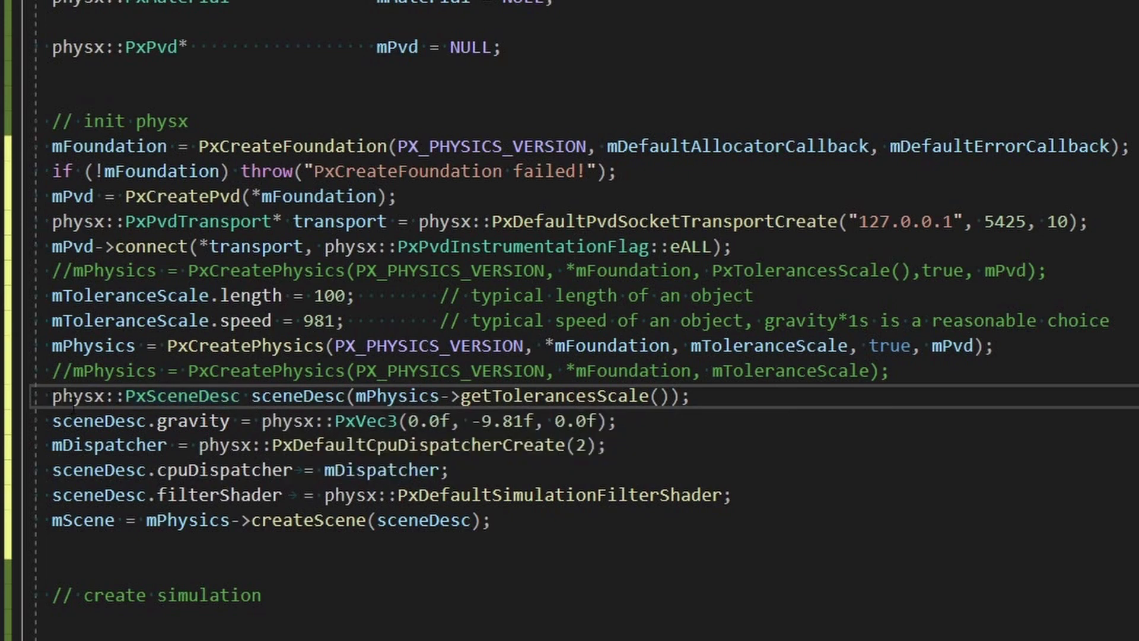
double_click(76, 397)
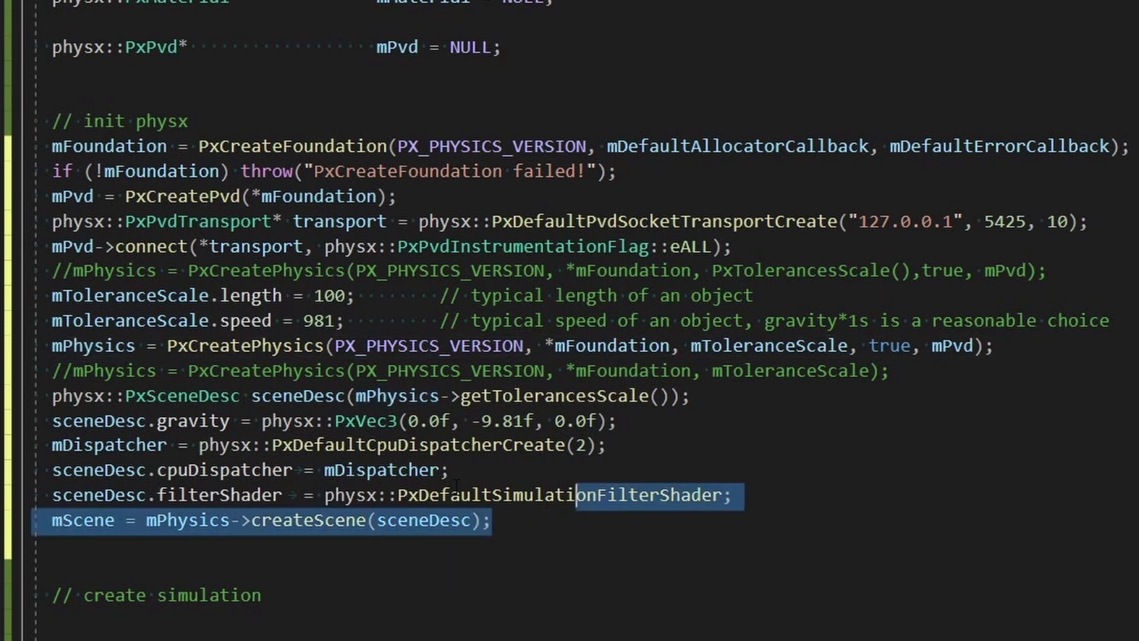
left_click_drag(576, 494, 53, 396)
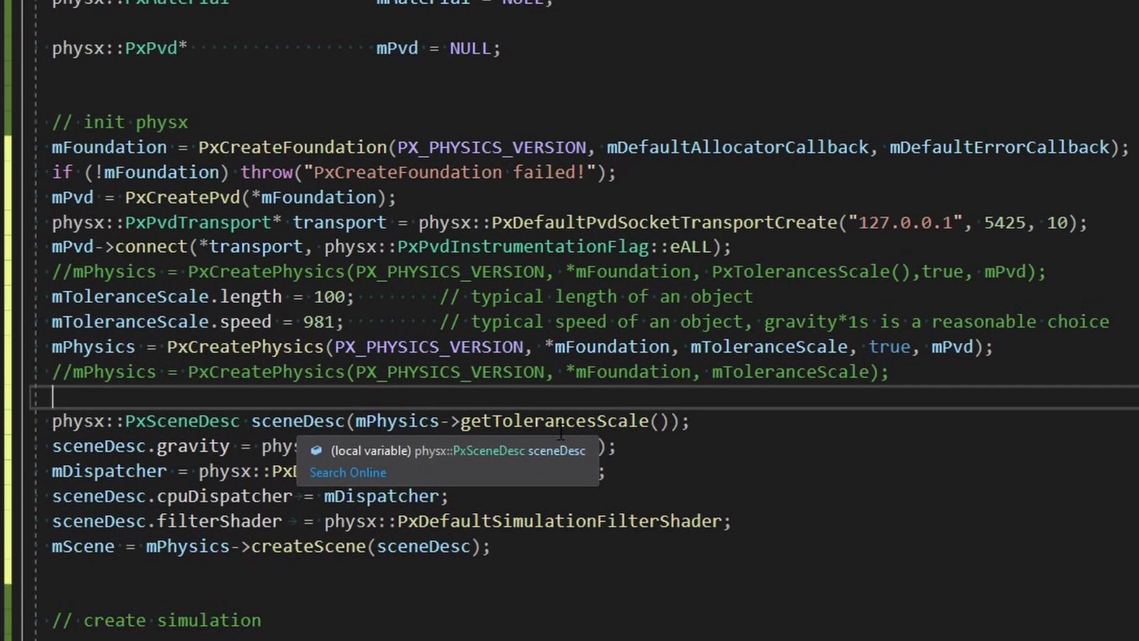
double_click(298, 420)
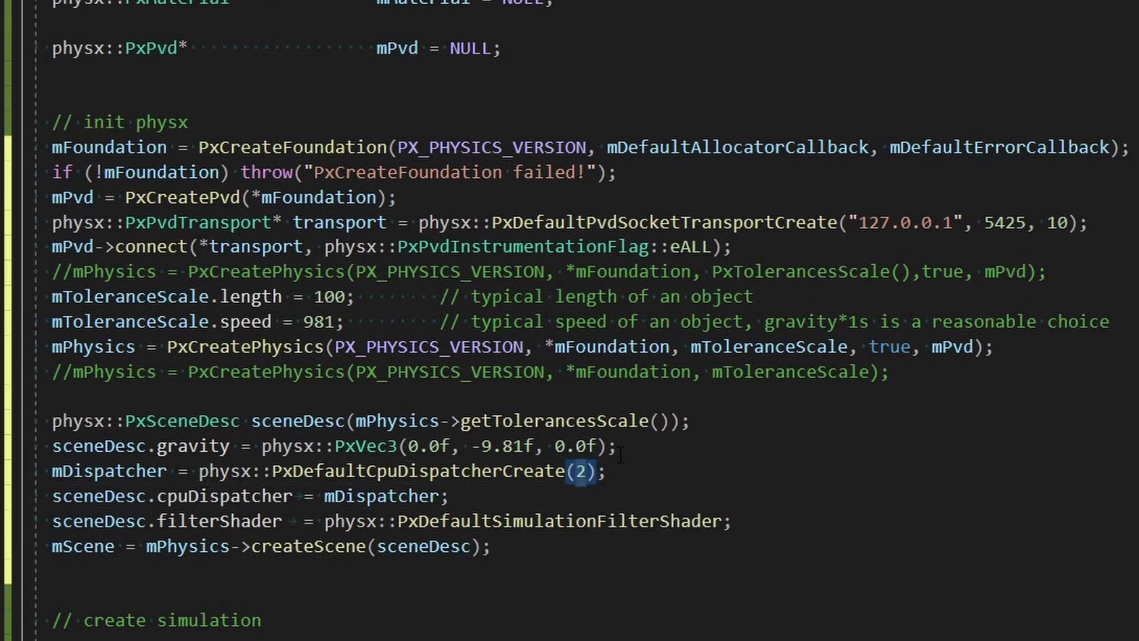
double_click(416, 471)
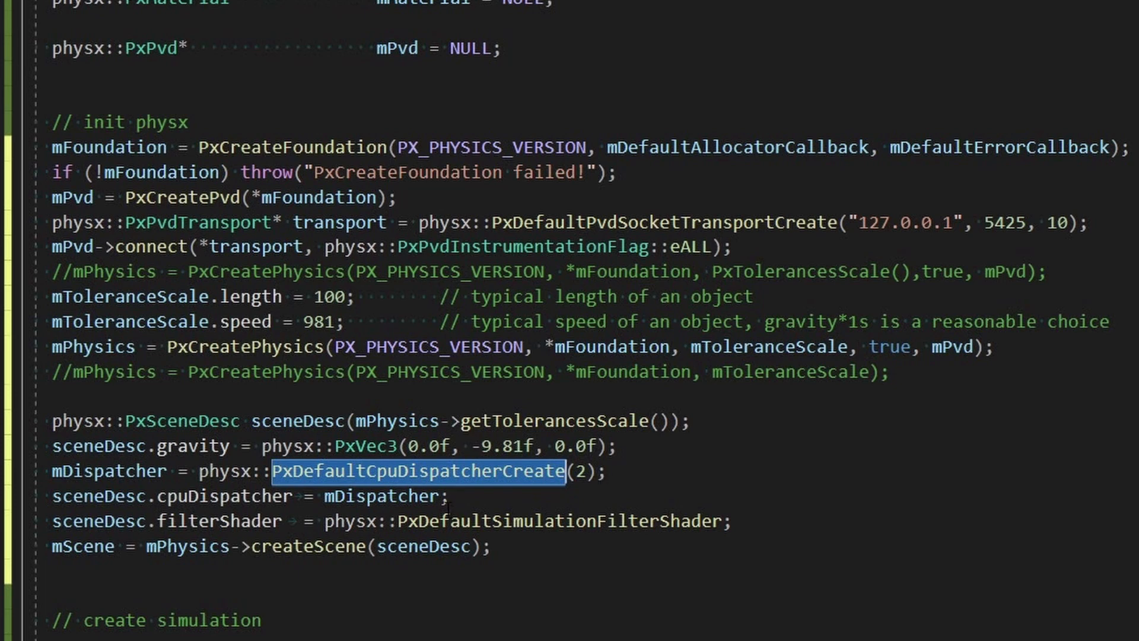
mouse_move(291, 514)
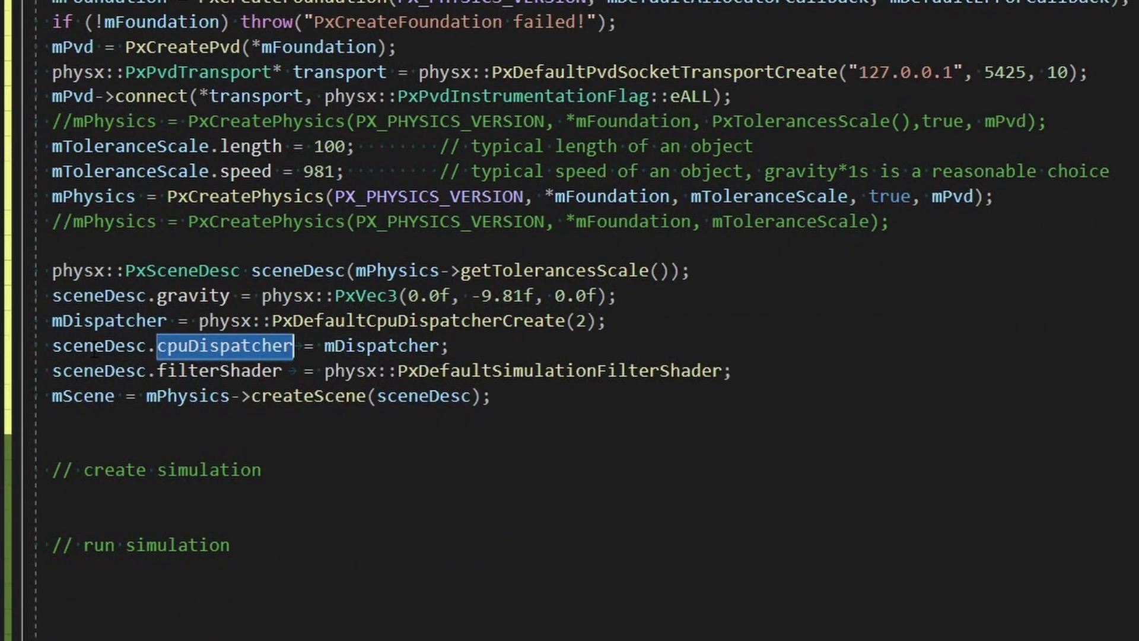
double_click(215, 371)
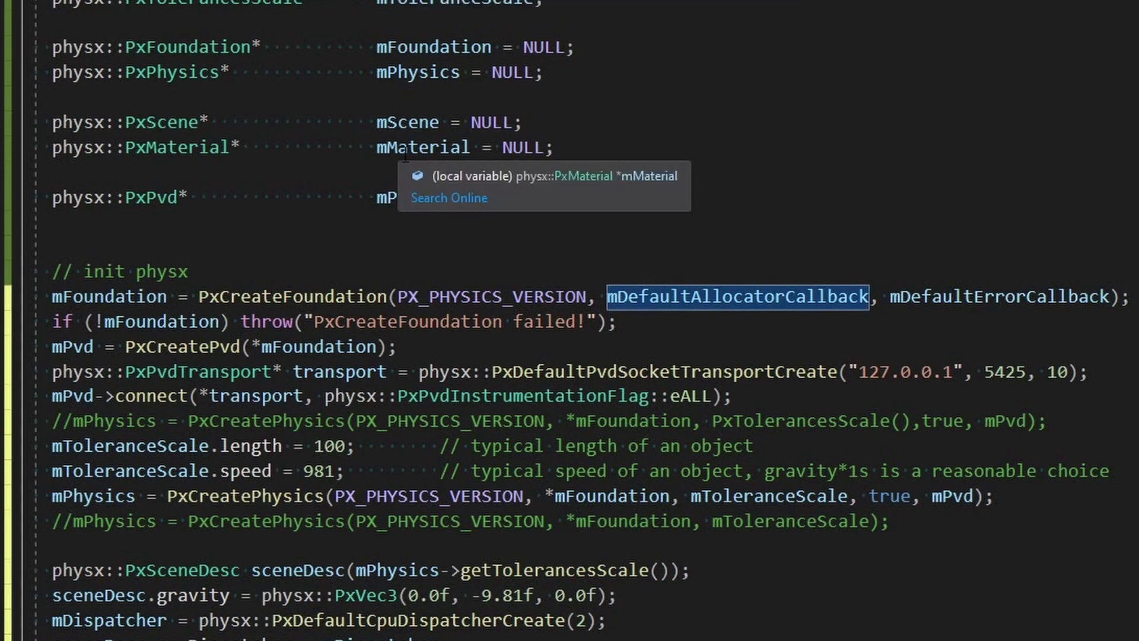
scroll("down", 3)
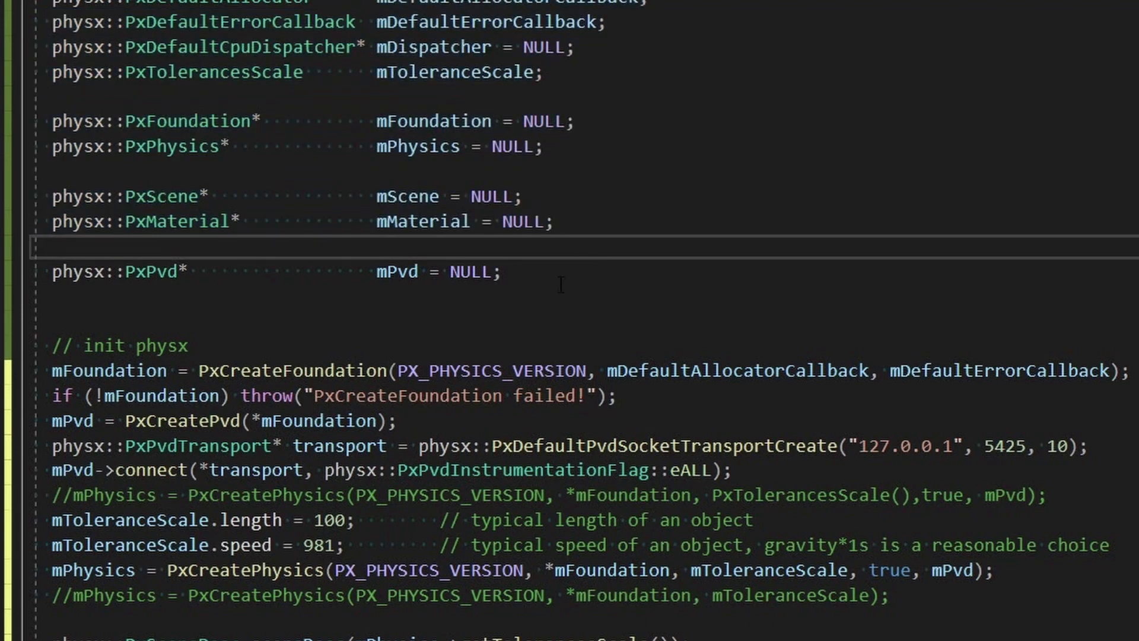
scroll("down", 3)
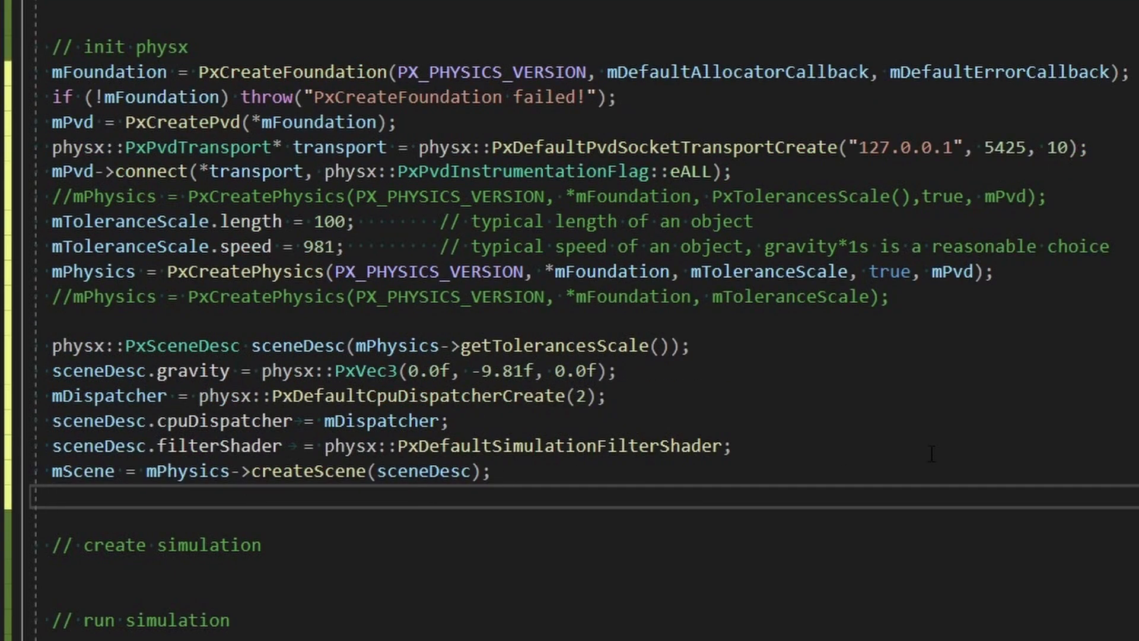
scroll("down", 3)
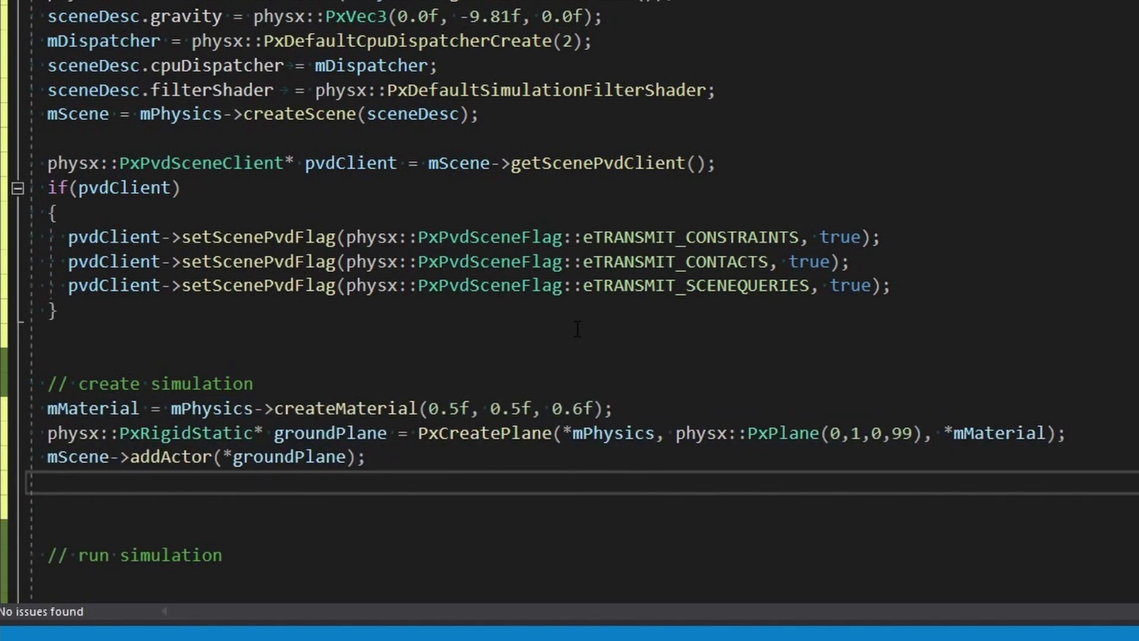
Review the addActor, PxCreatePlane and createMaterial lines of the ground-plane code.
double_click(185, 432)
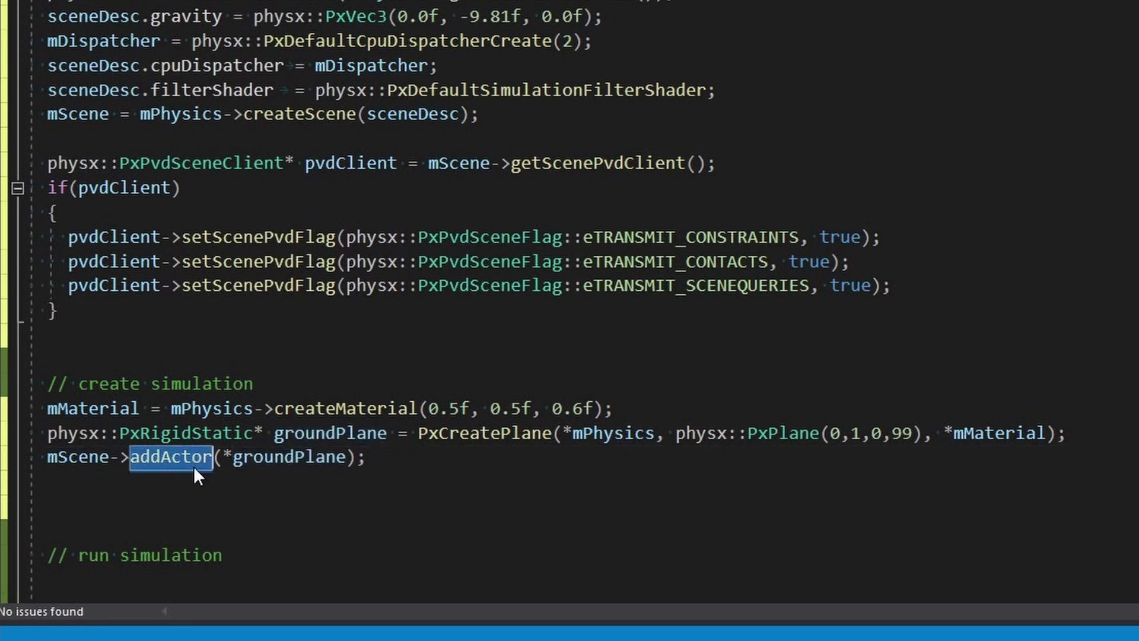
double_click(288, 456)
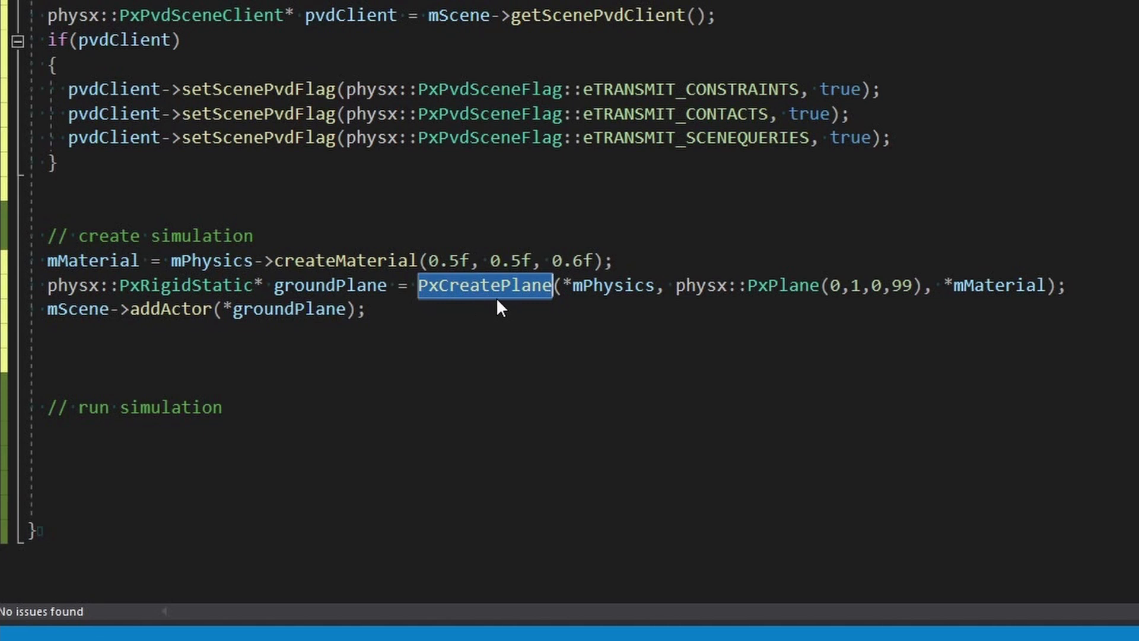
left_click(614, 260)
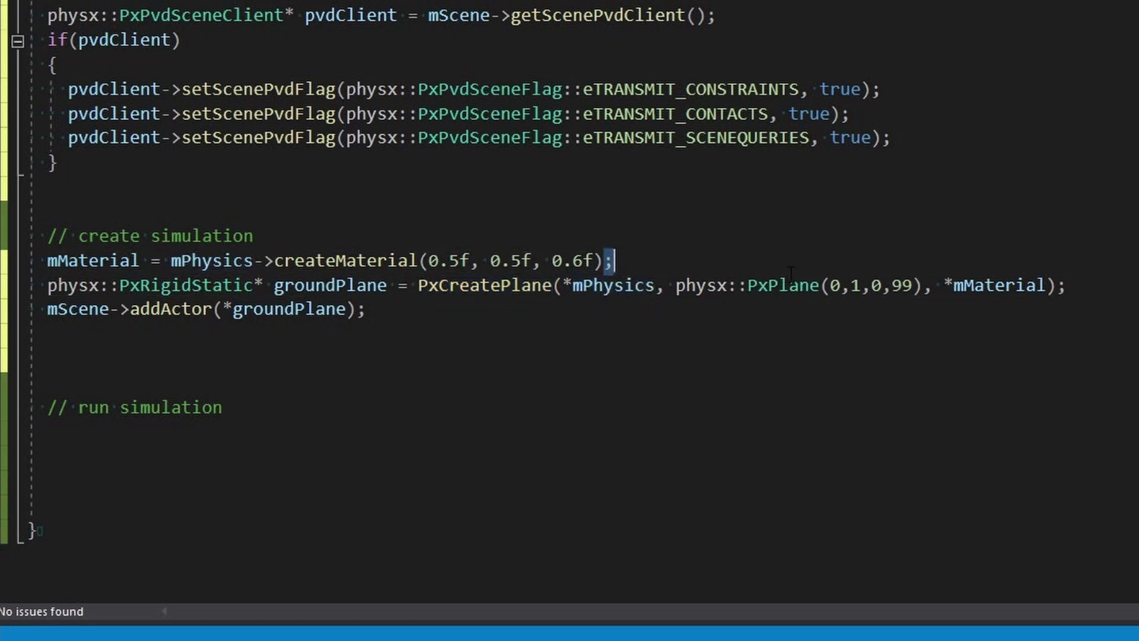
double_click(895, 285)
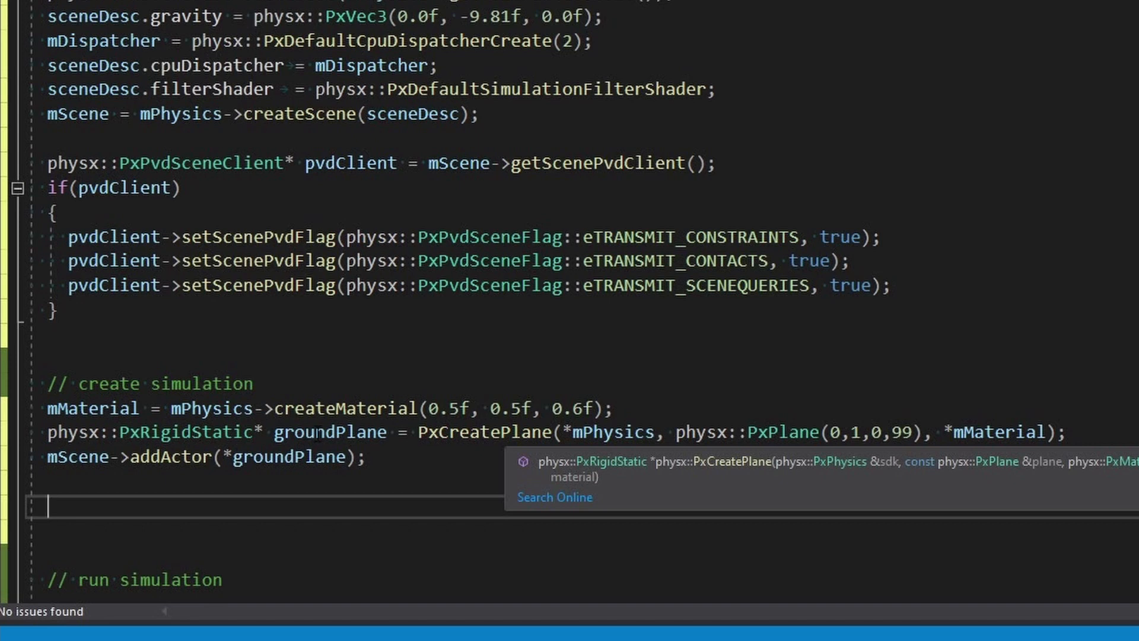
Change the PxPlane distance argument from 99 to 1 and check mScene on the addActor line.
double_click(483, 432)
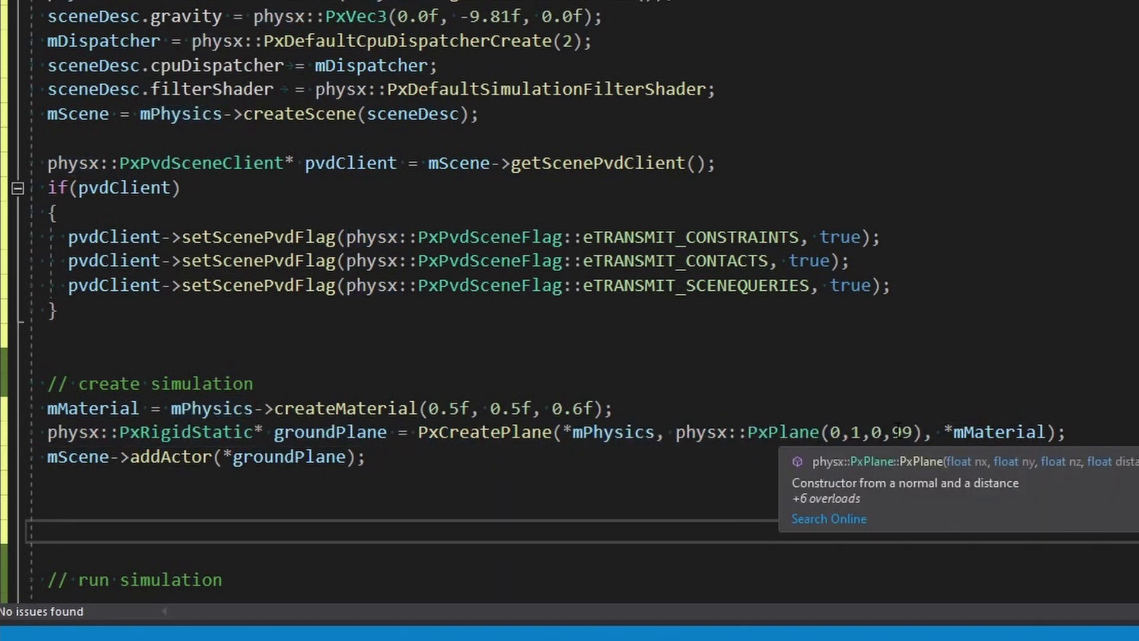
double_click(899, 432)
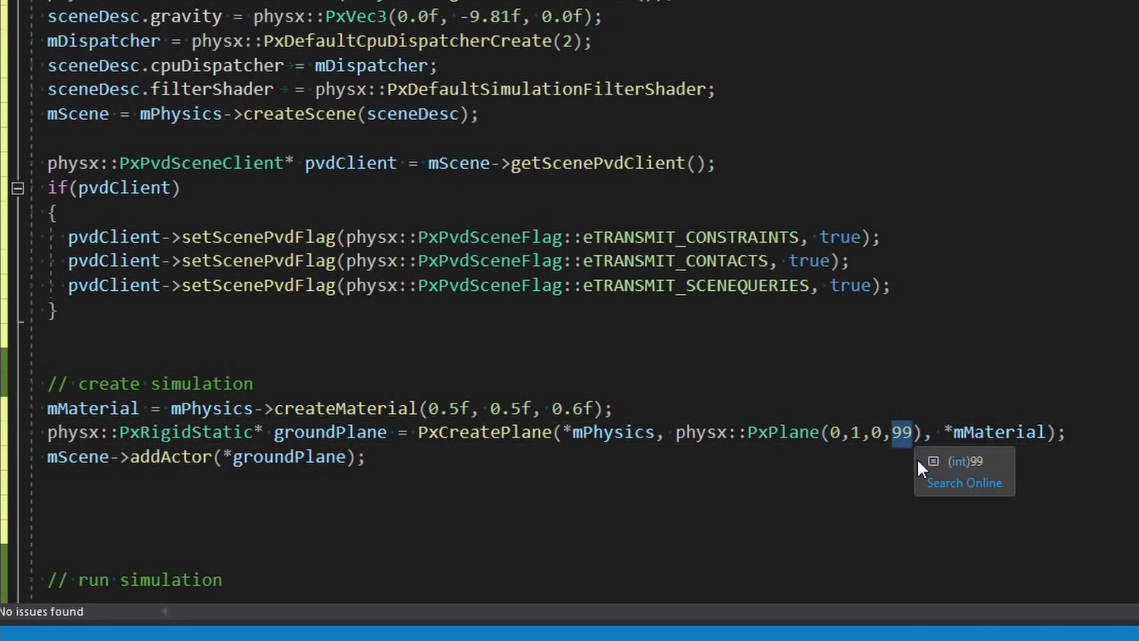
type("1")
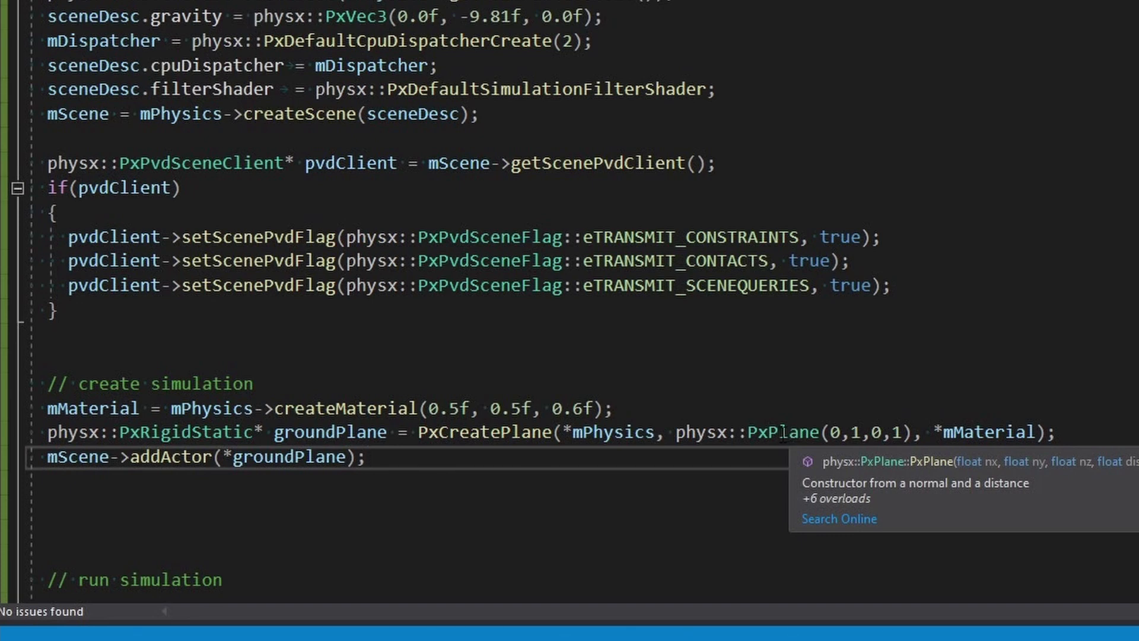
left_click(75, 457)
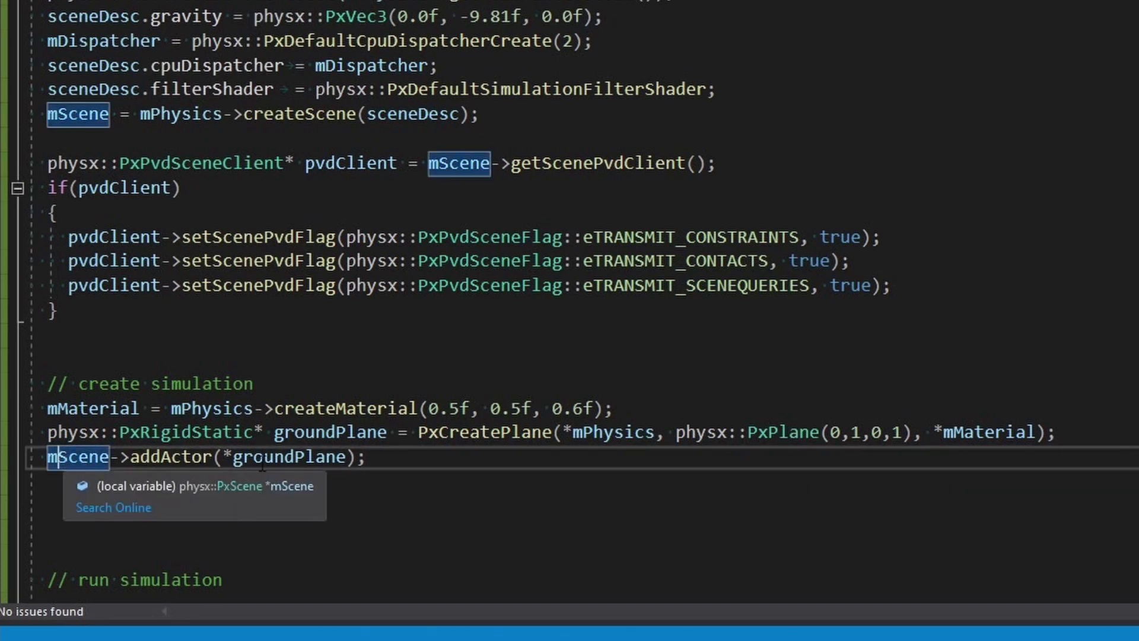
Add the while(1) loop calling mScene->simulate(1.0f/60.0f) and mScene->fetchResults(true).
scroll("down", 3)
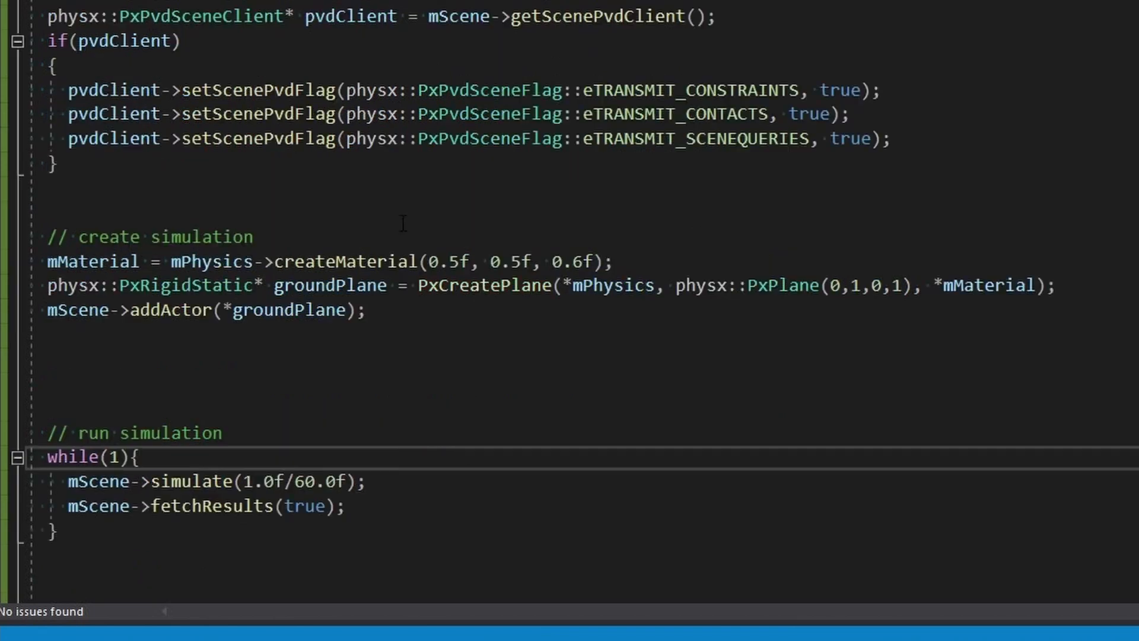
scroll("down", 3)
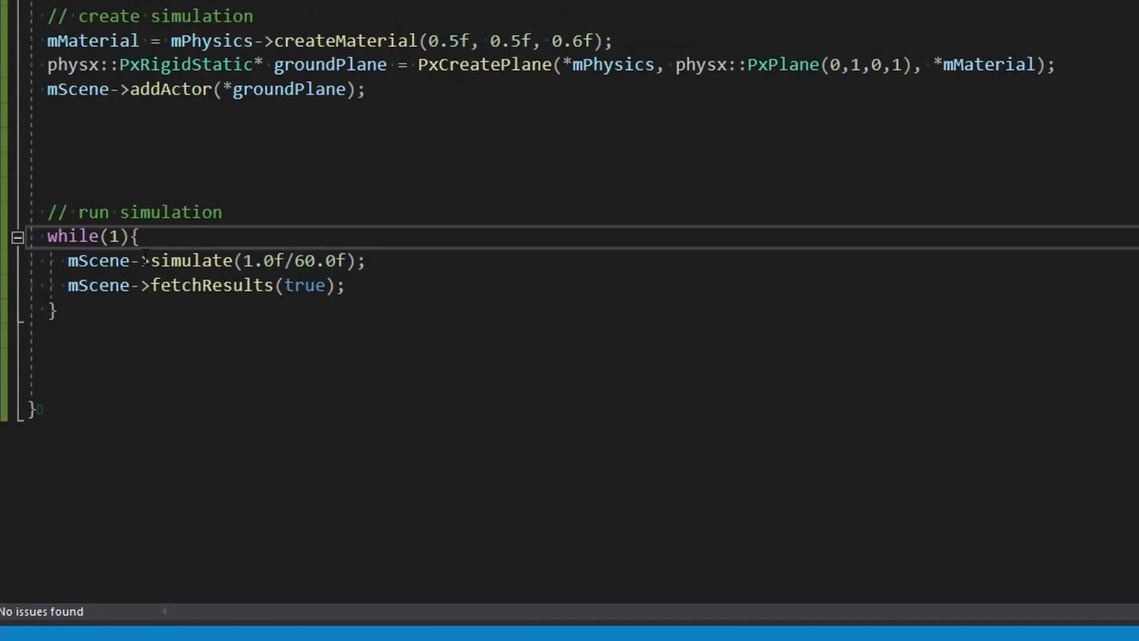
left_click_drag(244, 260, 366, 260)
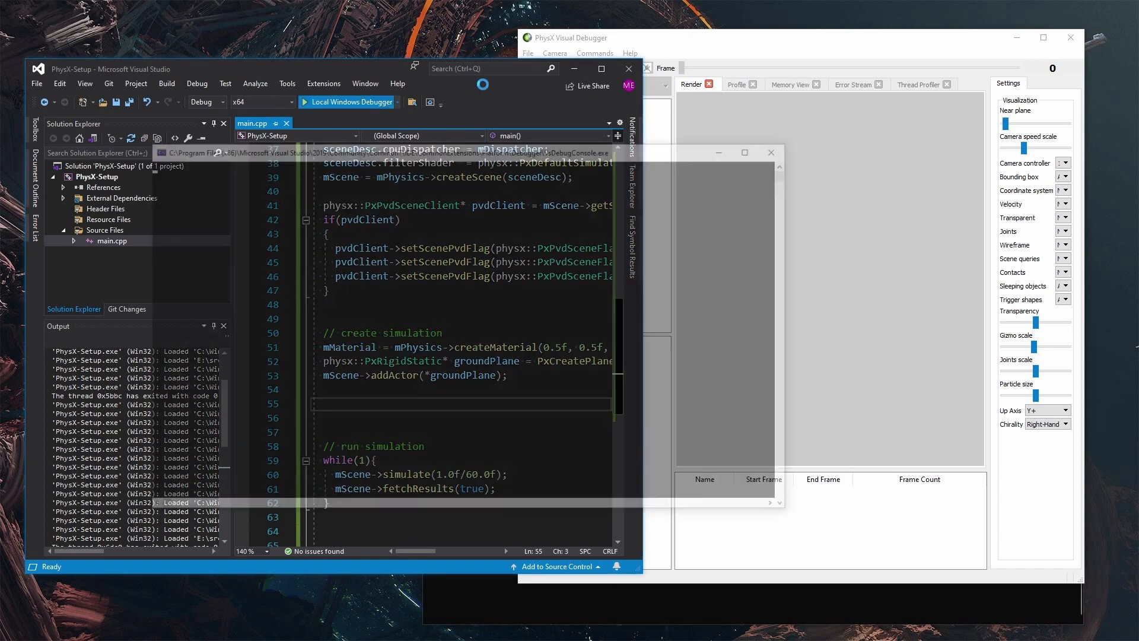
Start the PhysX-Setup program with the Local Windows Debugger while the Visual Debugger runs.
left_click(351, 102)
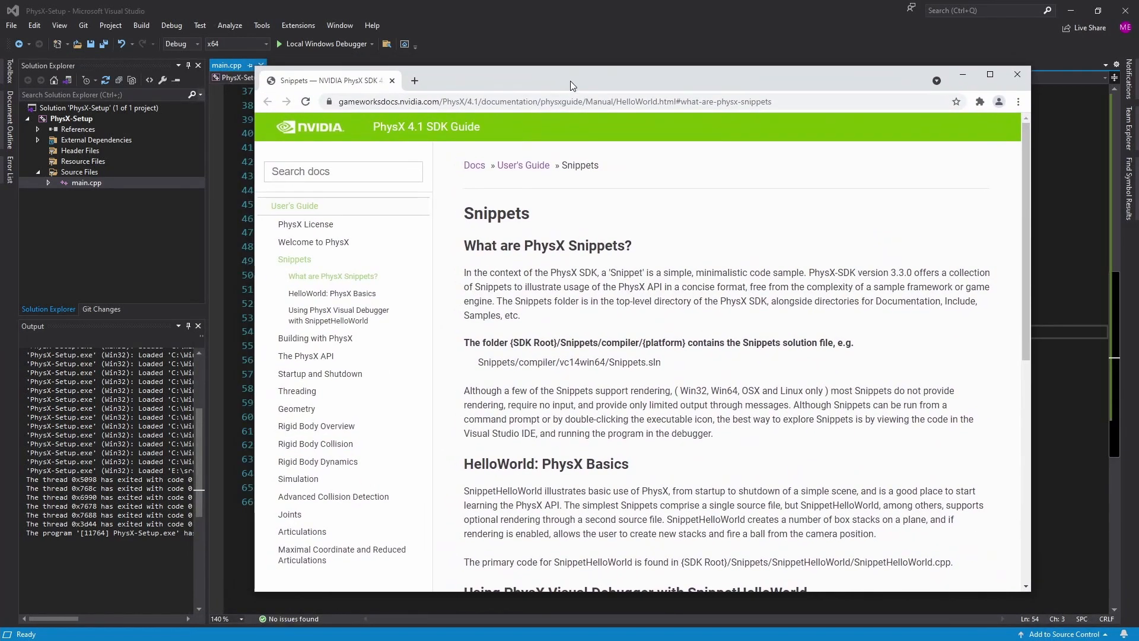
Navigate the NVIDIA GameWorks PhysX repository to physx/snippets/snippethelloworld.
double_click(496, 213)
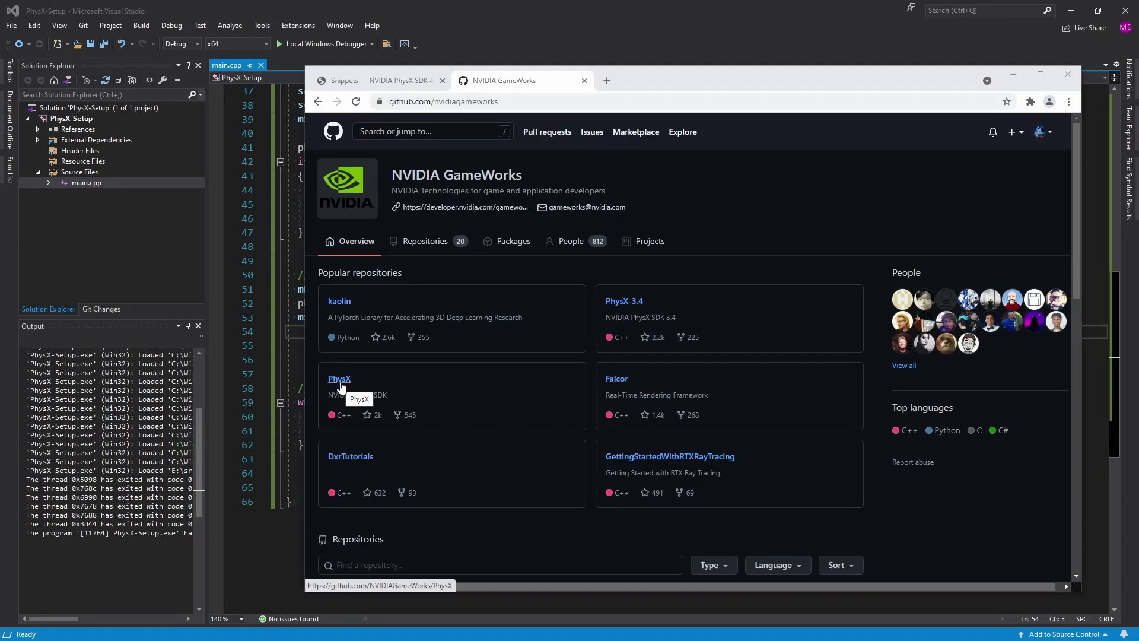
left_click(340, 378)
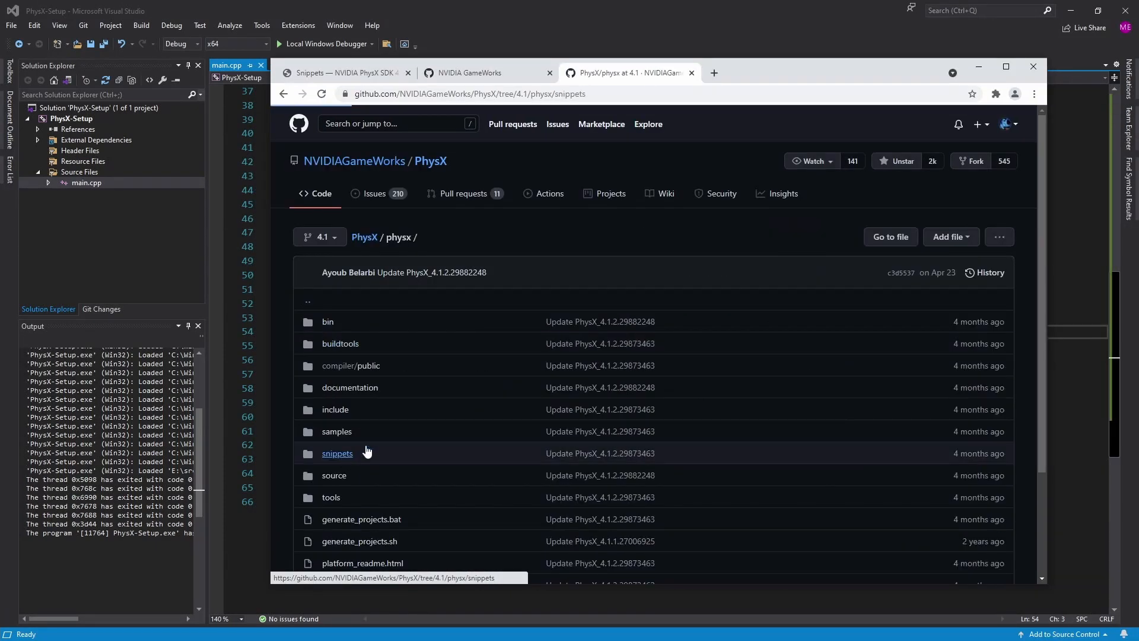
left_click(337, 453)
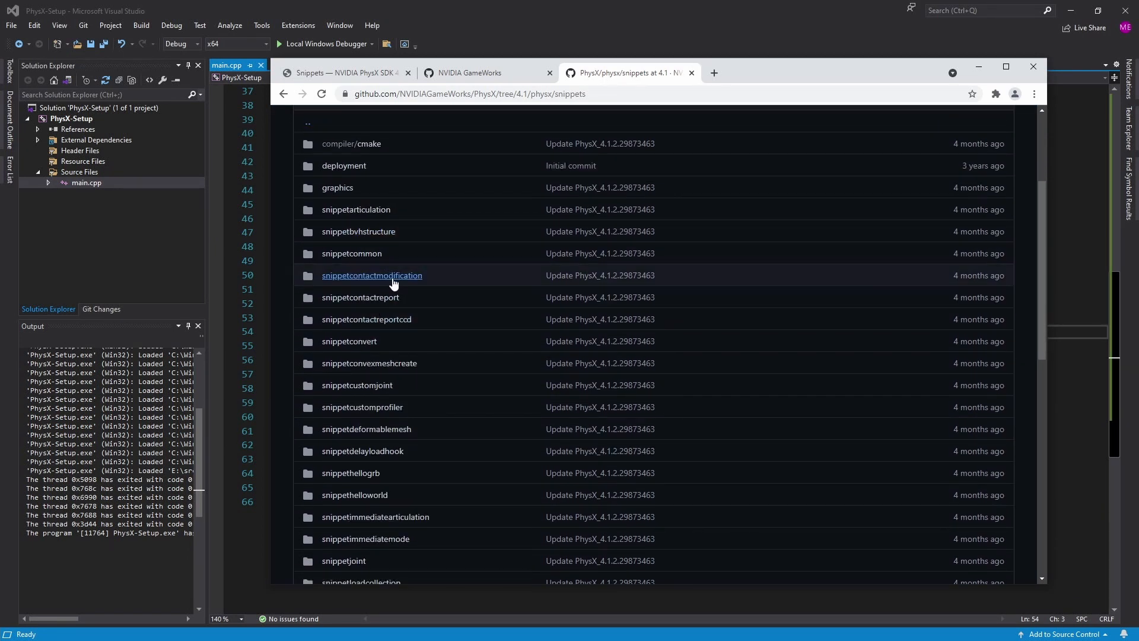
scroll("down", 3)
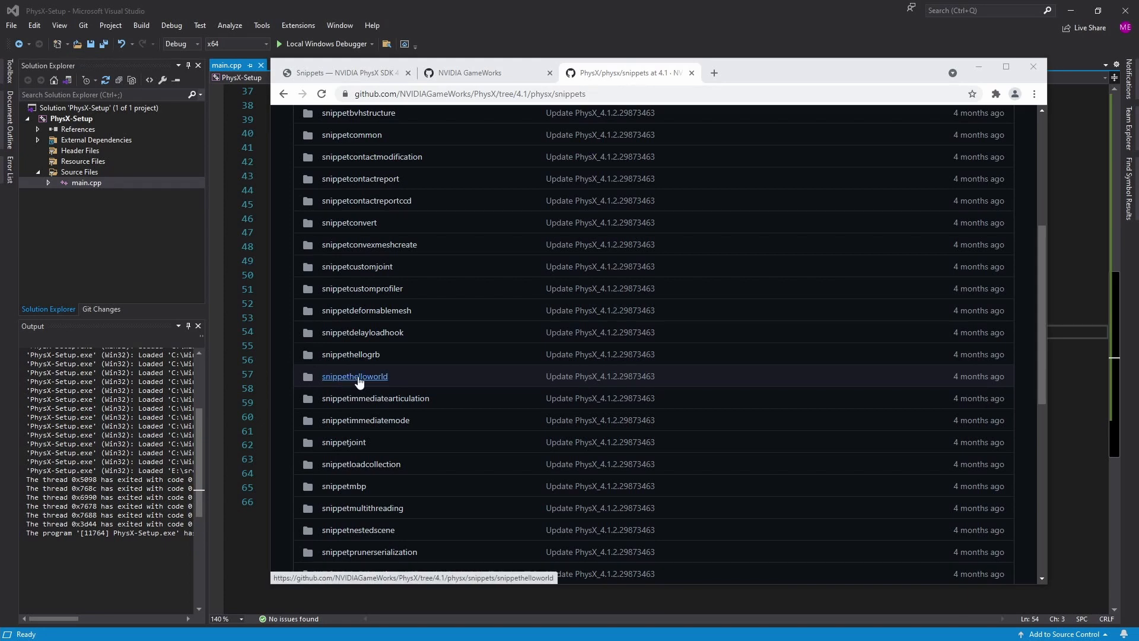
left_click(354, 376)
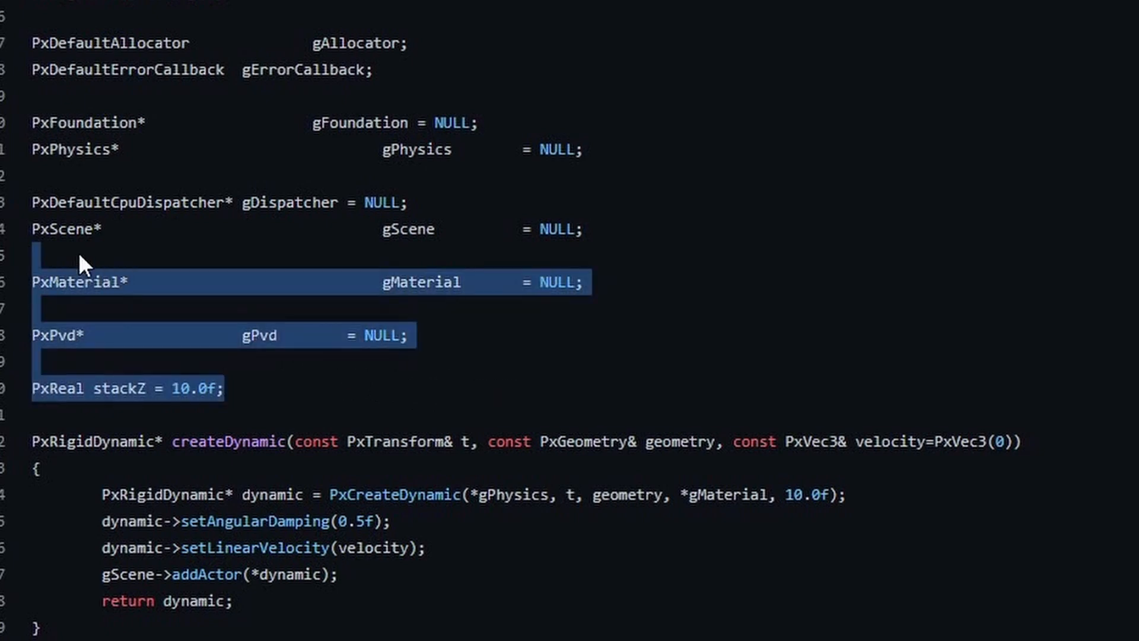
scroll("down", 3)
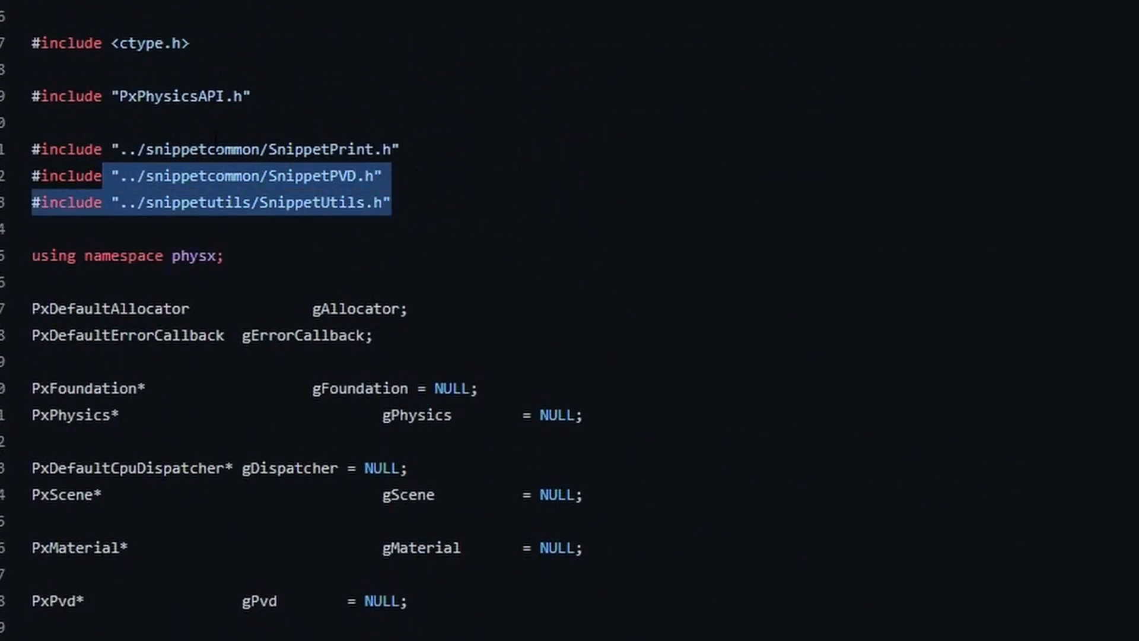
double_click(198, 202)
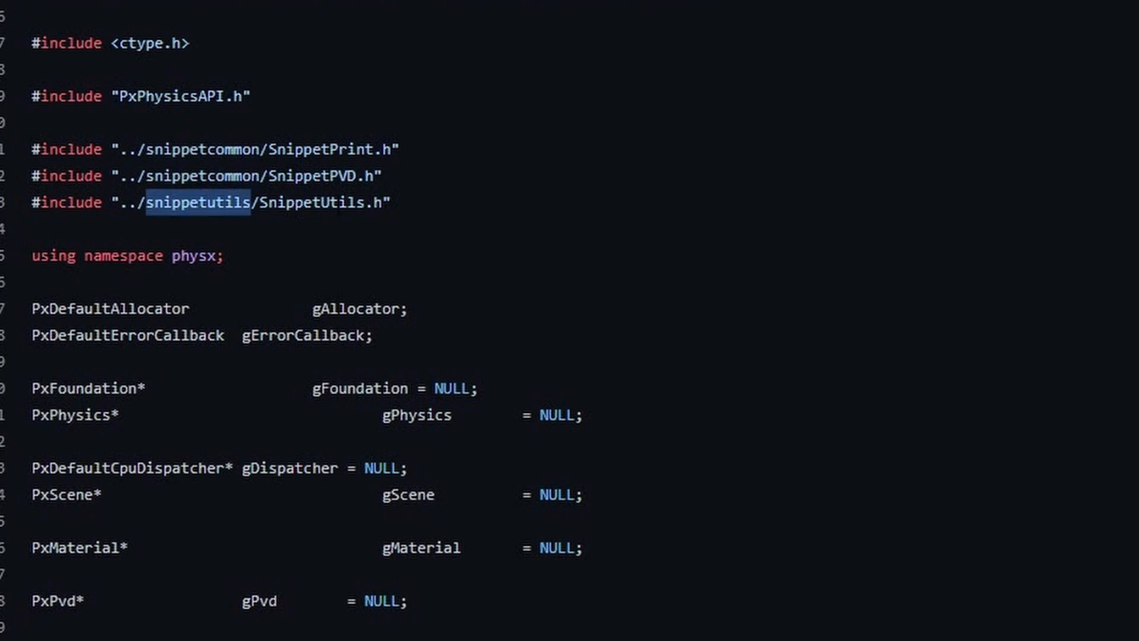
scroll("down", 3)
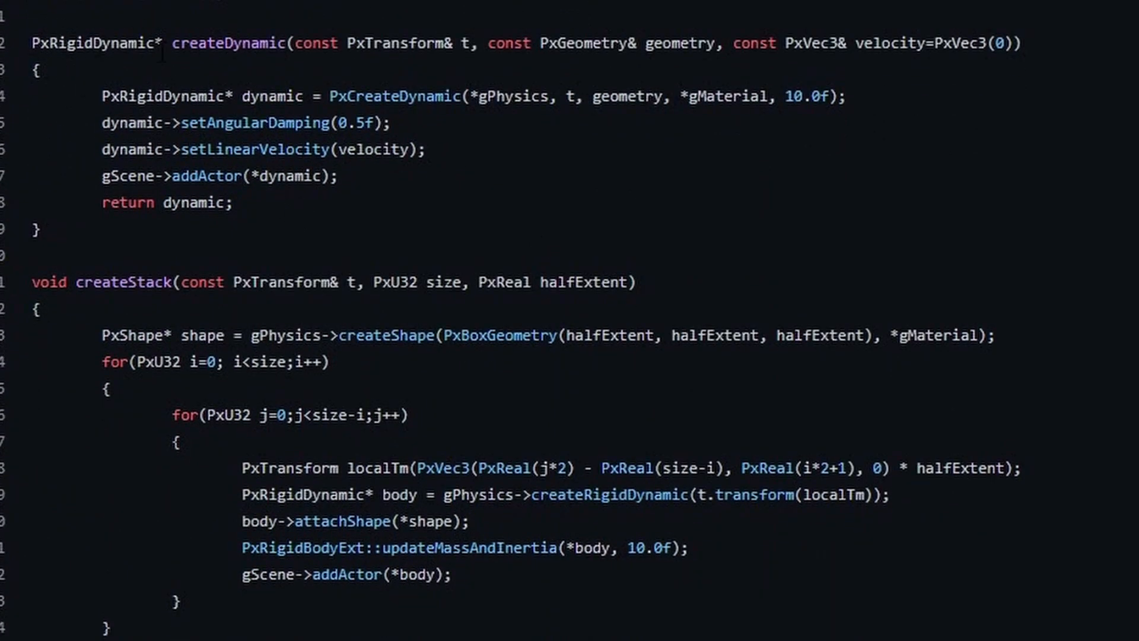
double_click(228, 43)
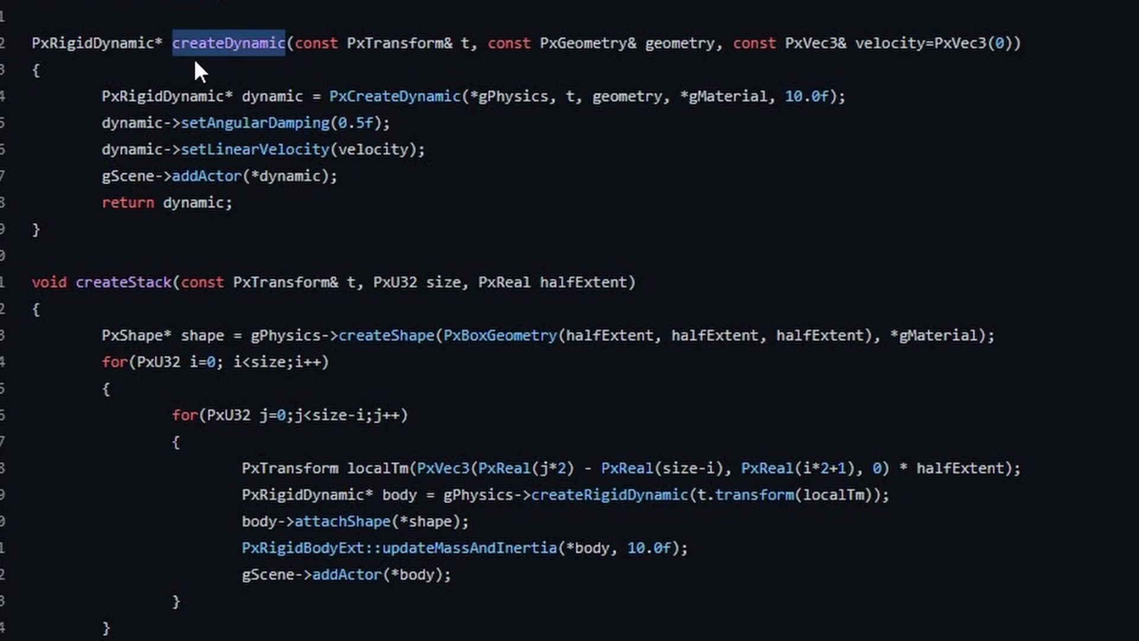
scroll("down", 3)
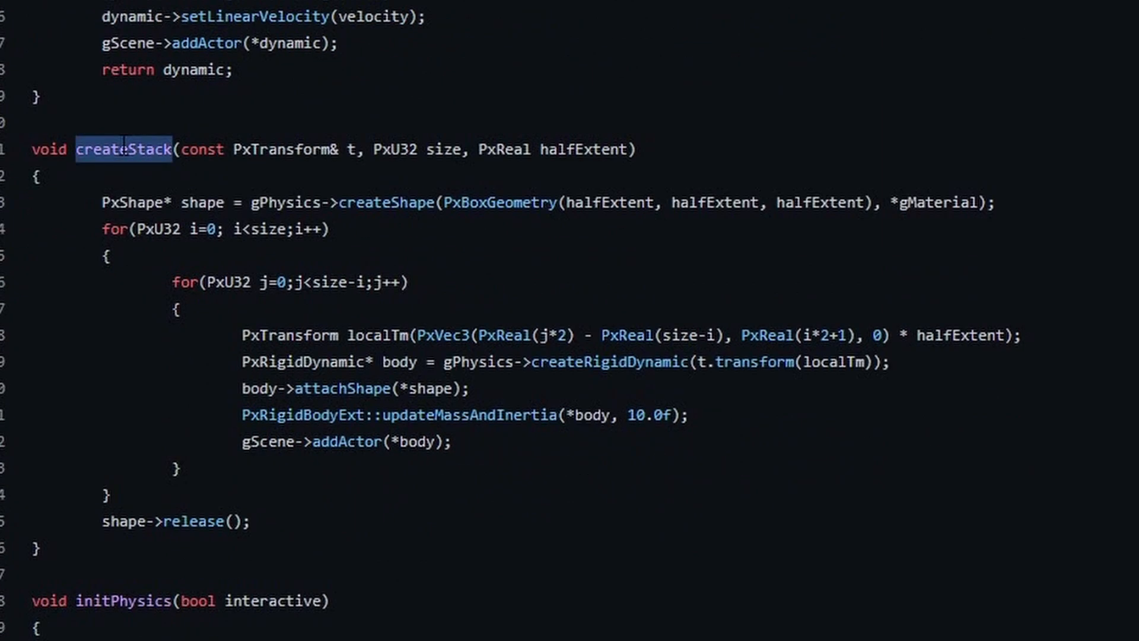
double_click(500, 202)
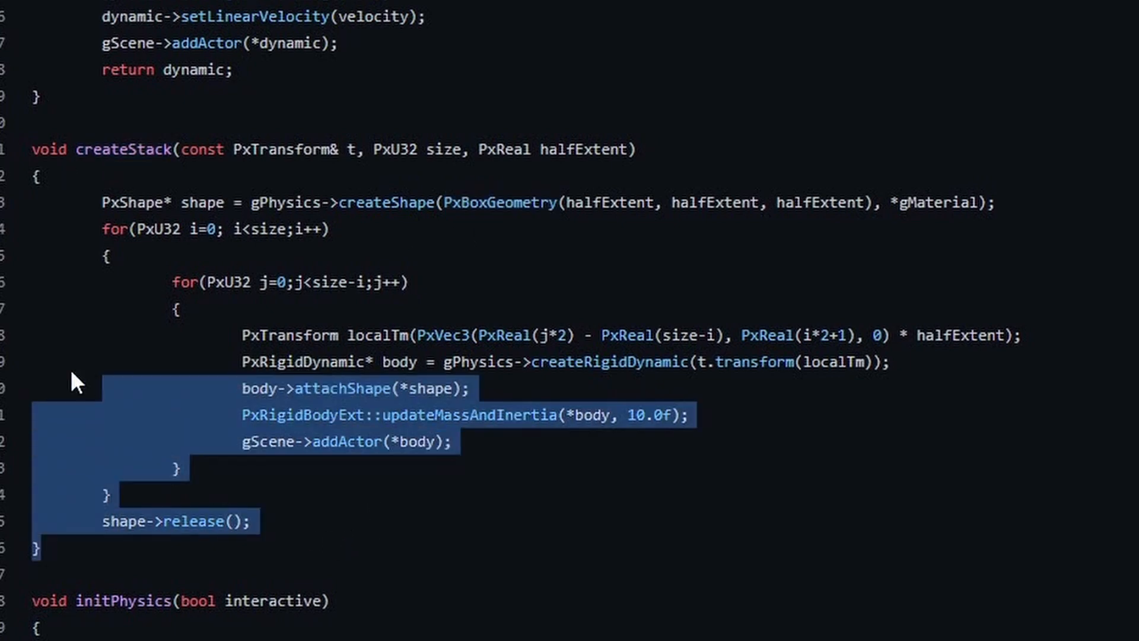
left_click(113, 567)
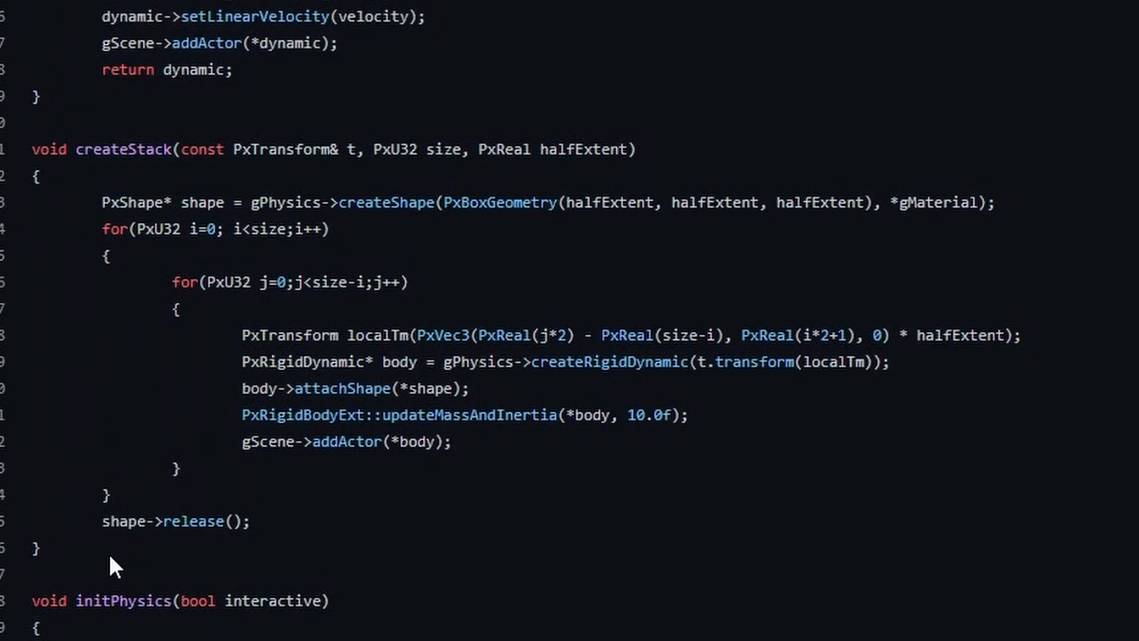
right_click(113, 567)
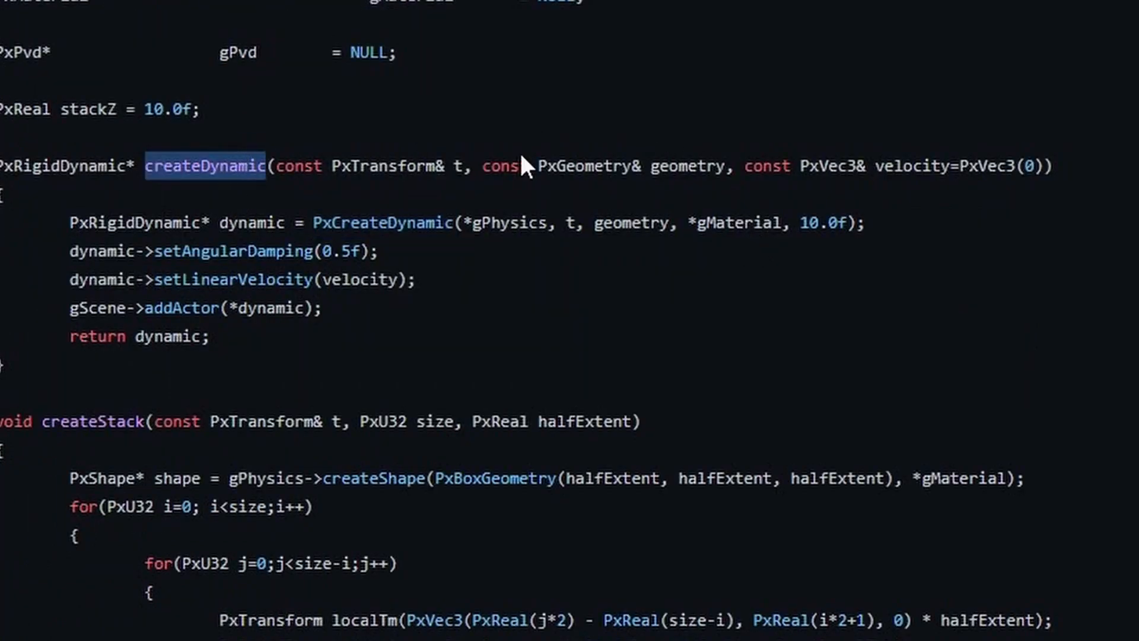
double_click(687, 167)
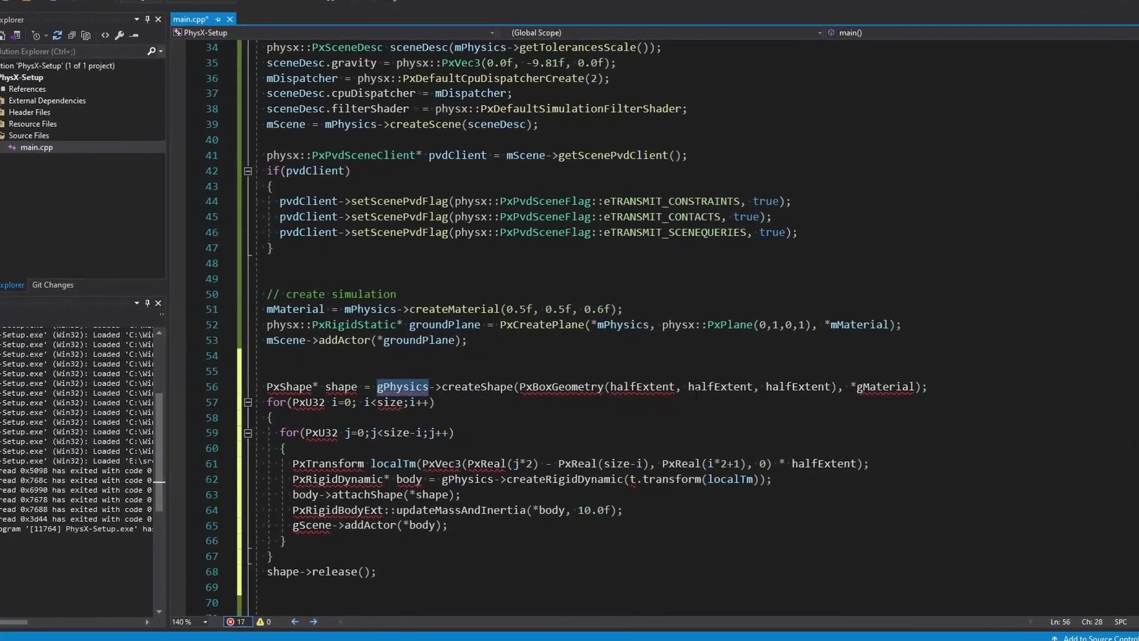
Add 'using namespace physx;' near the pasted box-stack loop in main.cpp.
scroll("down", 3)
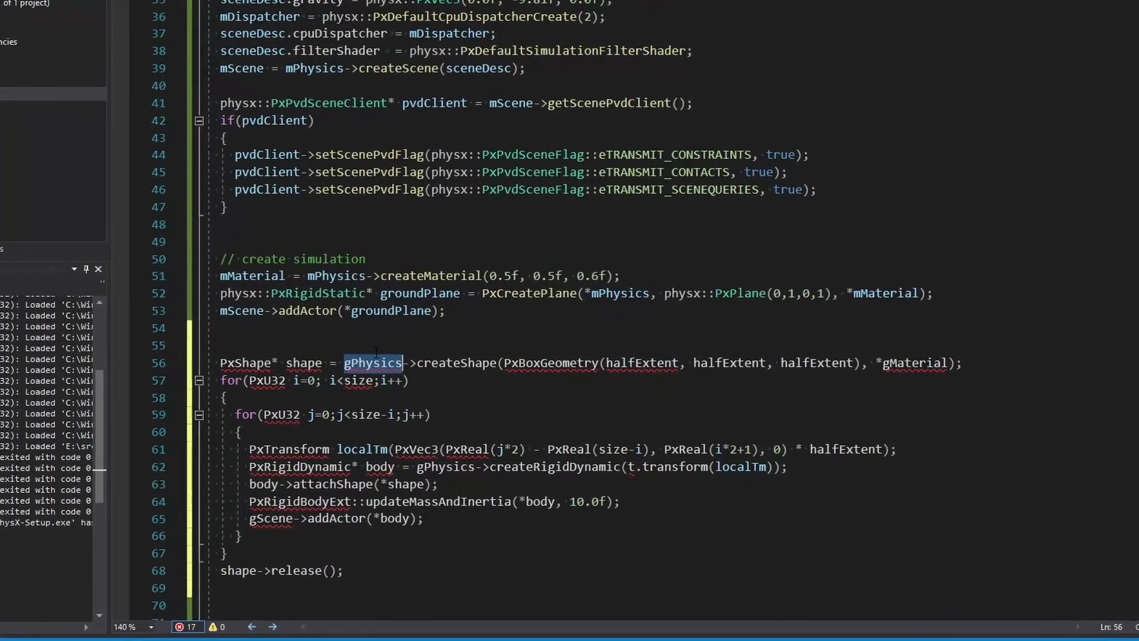
scroll("down", 3)
type("m")
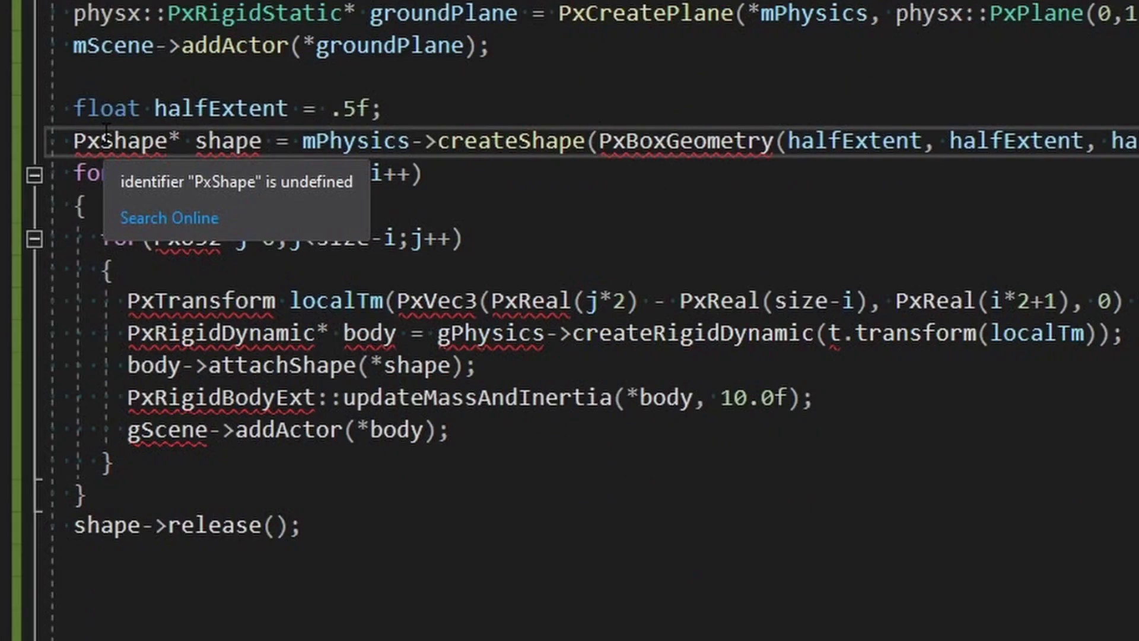
type("physx")
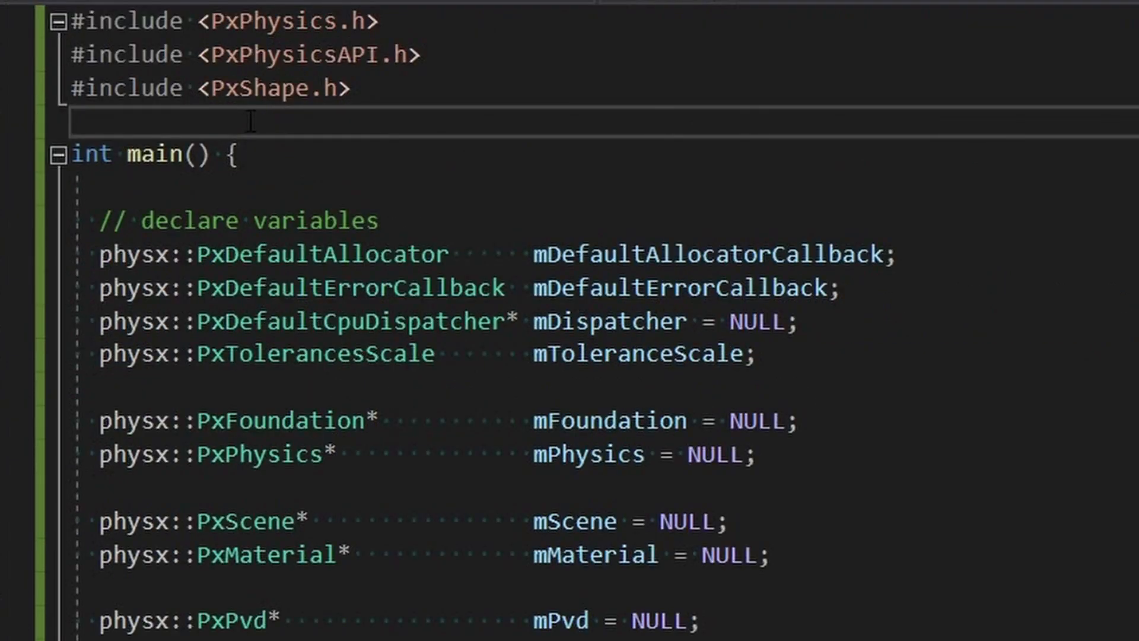
type("using namespace phyu")
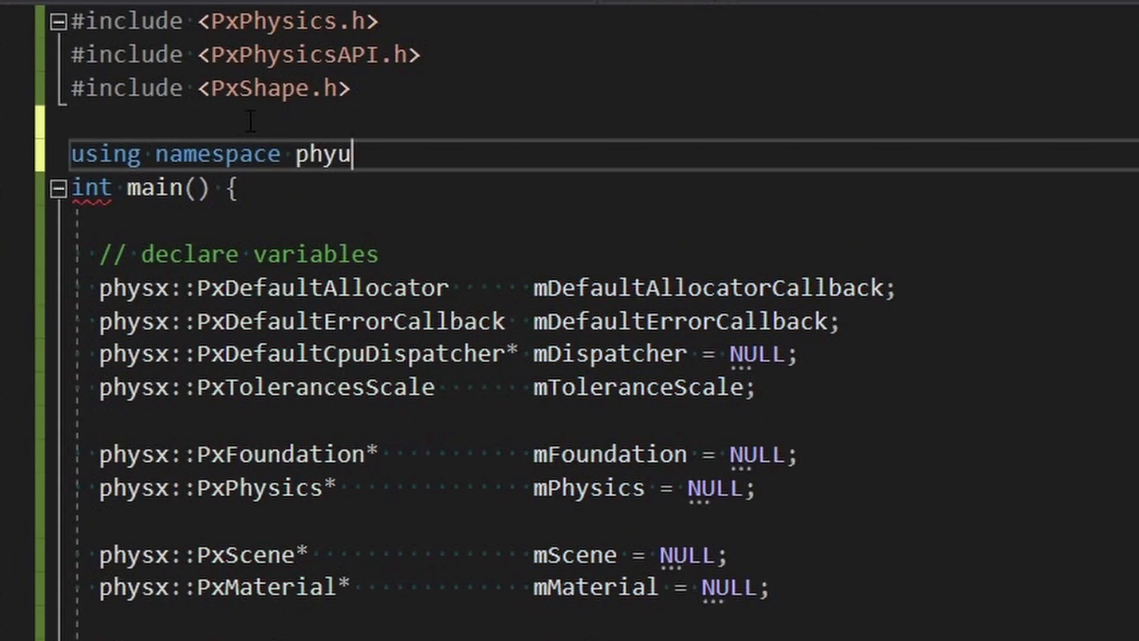
type("sx;")
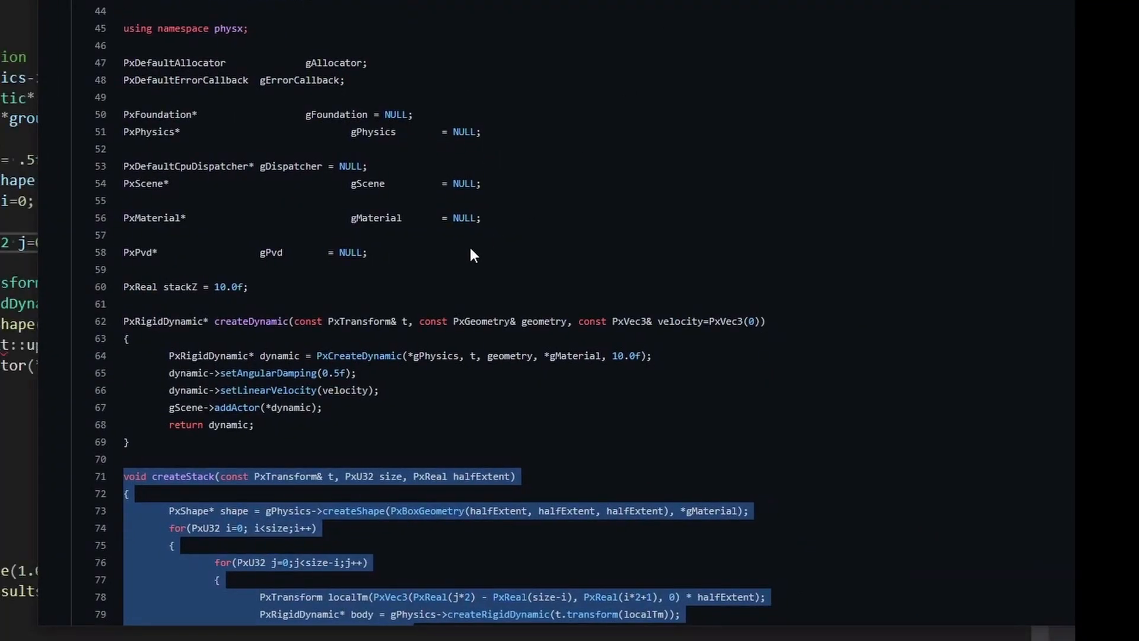
Declare 'const physx::PxTransform t{};' for the box-stack loop.
scroll("down", 3)
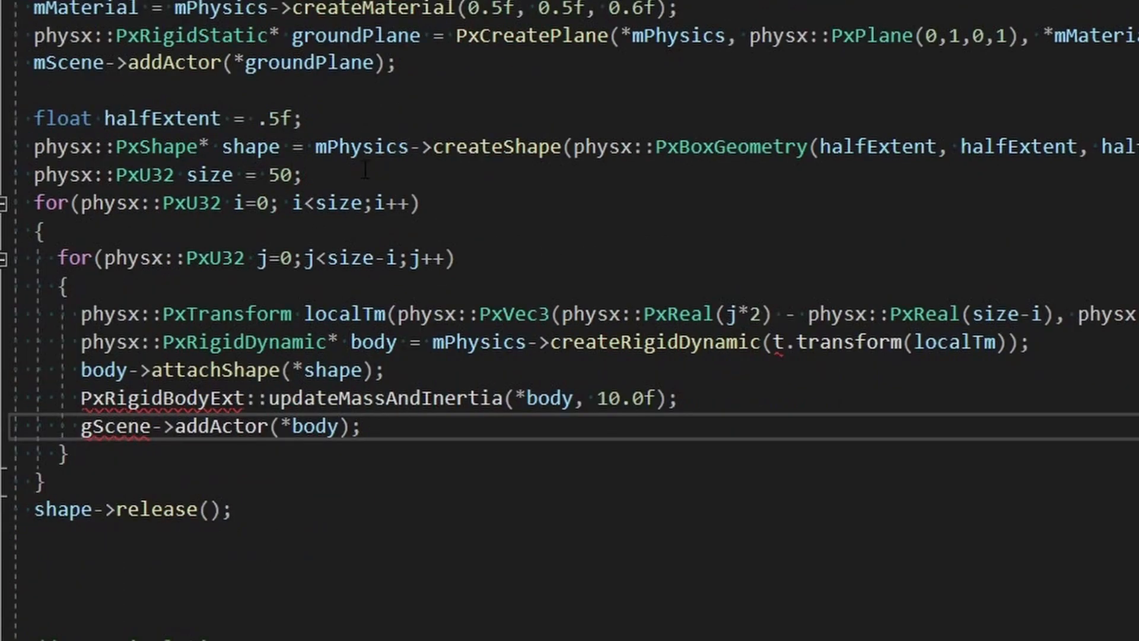
type("const physx::PxTransform t")
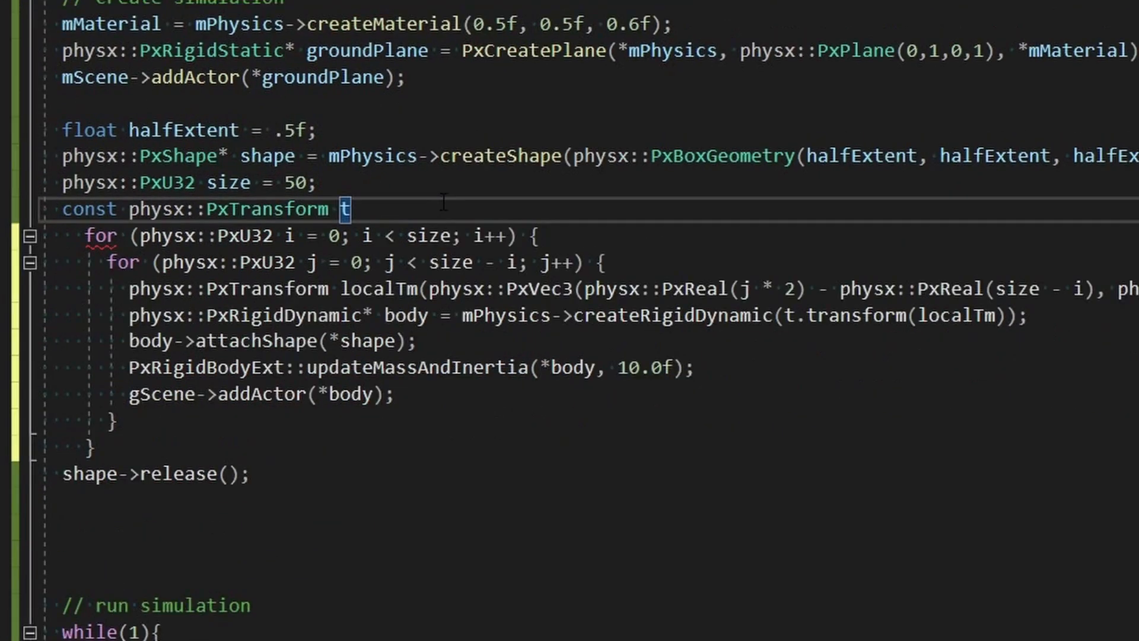
type("{};")
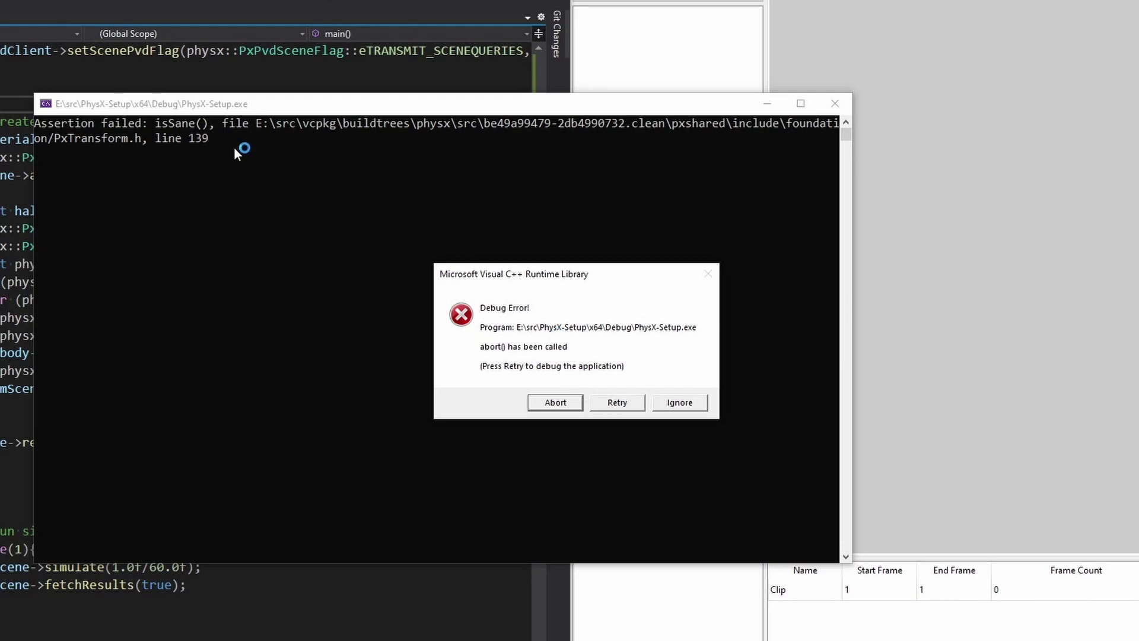
Abort the run that crashed on the PxTransform isSane assertion.
left_click(554, 403)
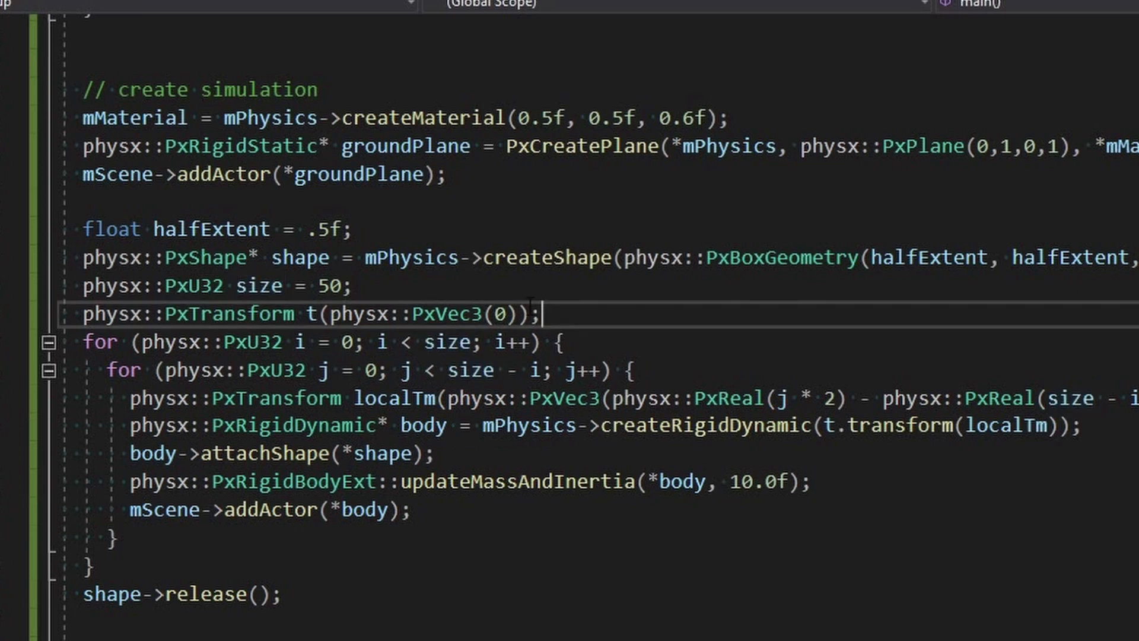
Change the box-stack size from 50 to 30 and review the while(1) simulate loop.
double_click(332, 284)
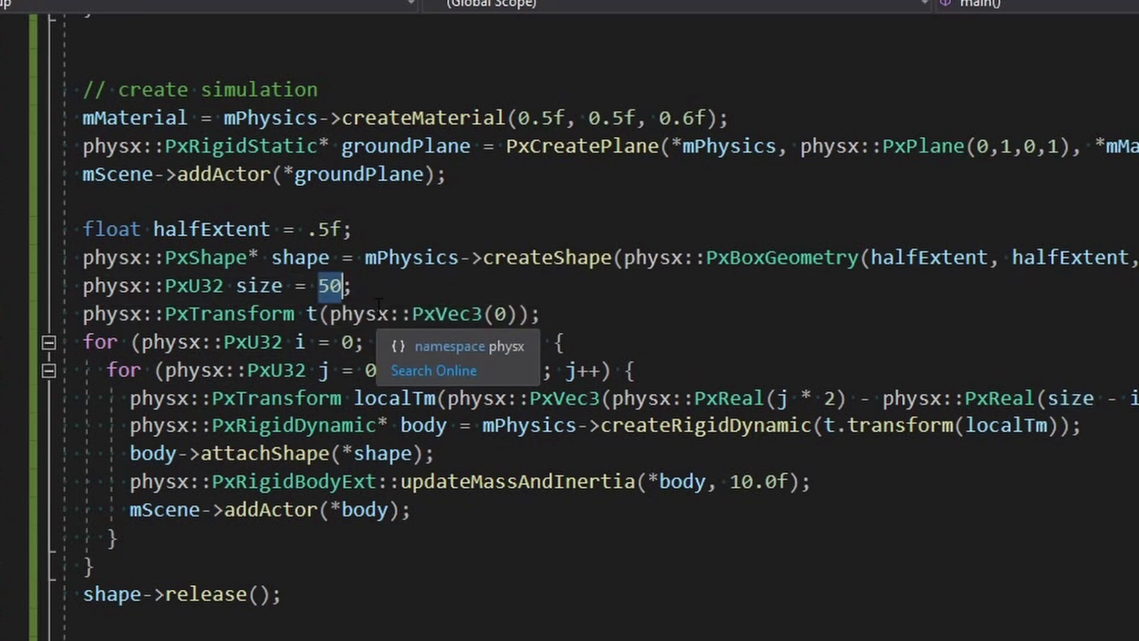
type("3")
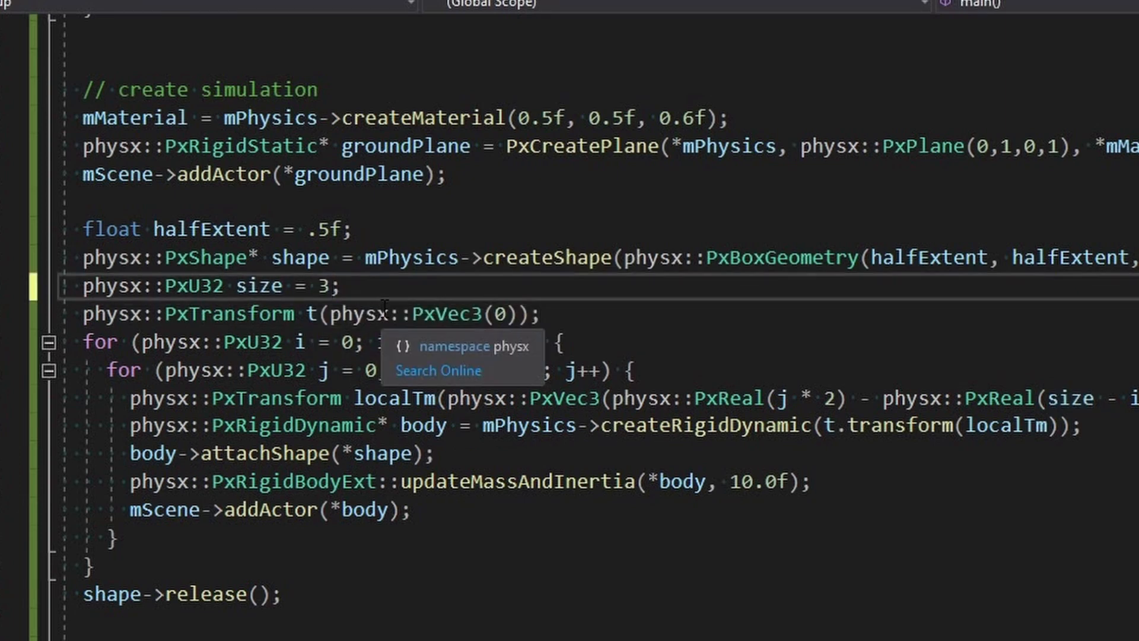
type("0")
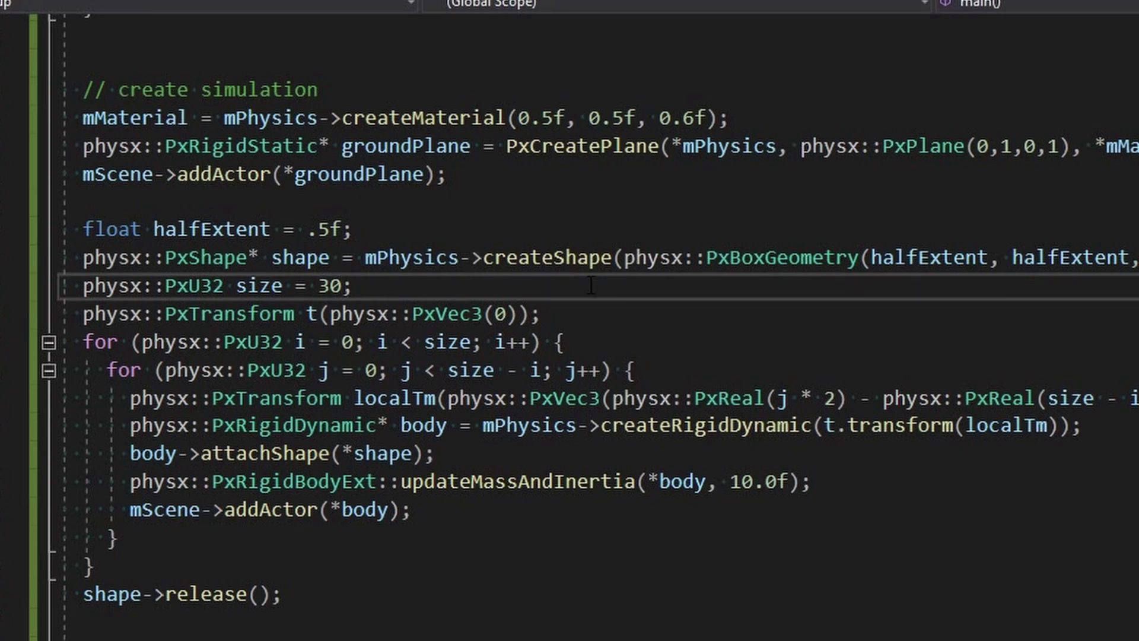
left_click(353, 285)
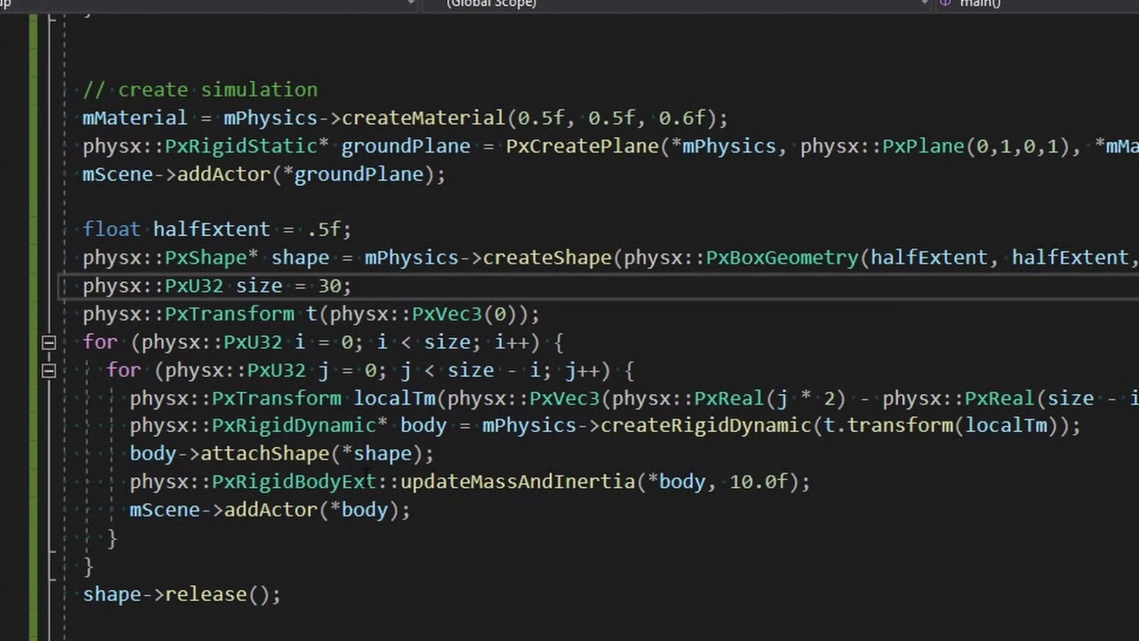
scroll("down", 3)
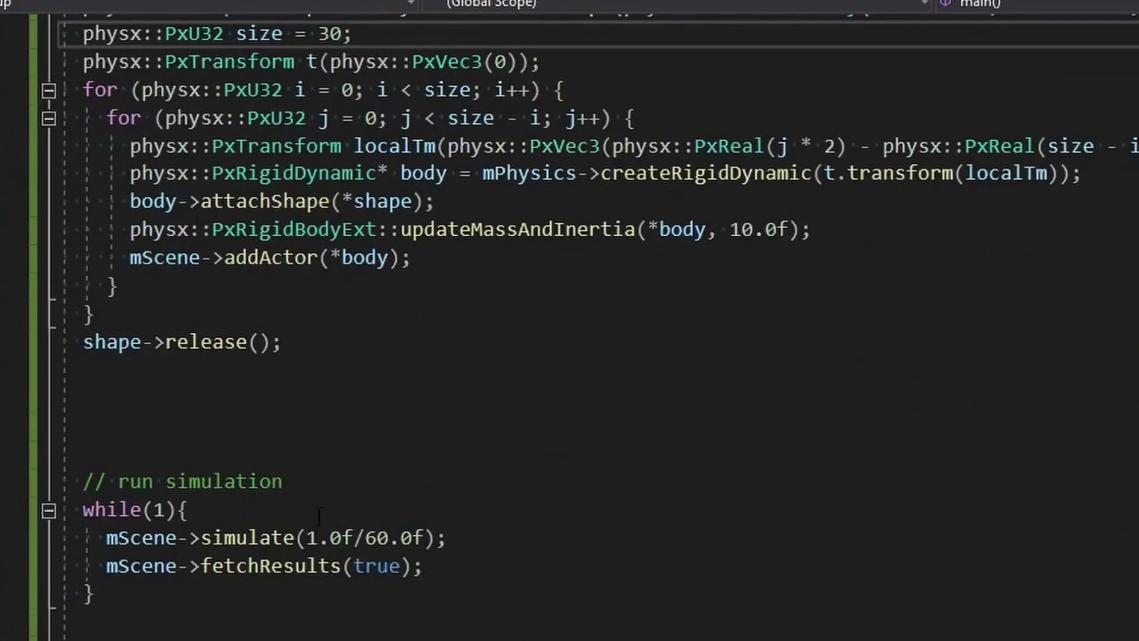
scroll("up", 3)
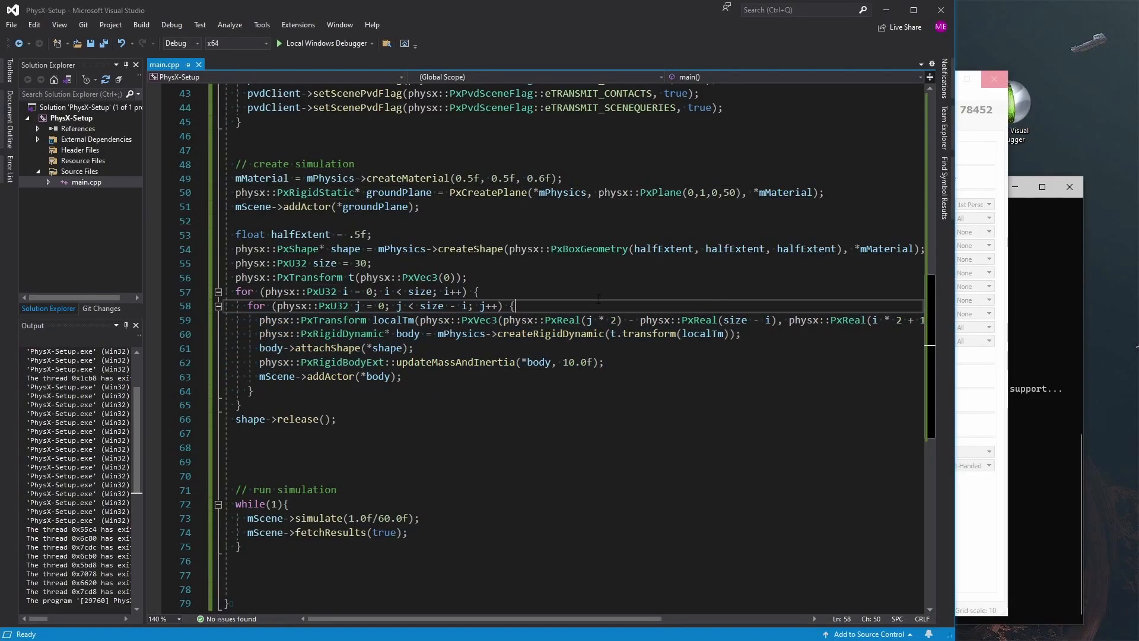
scroll("up", 3)
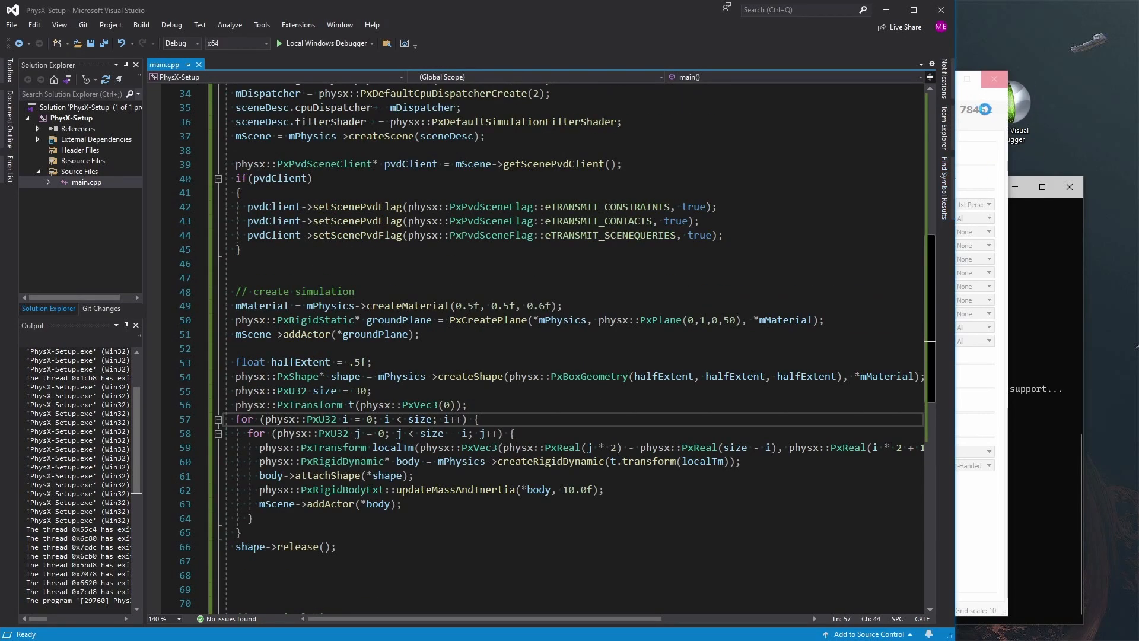